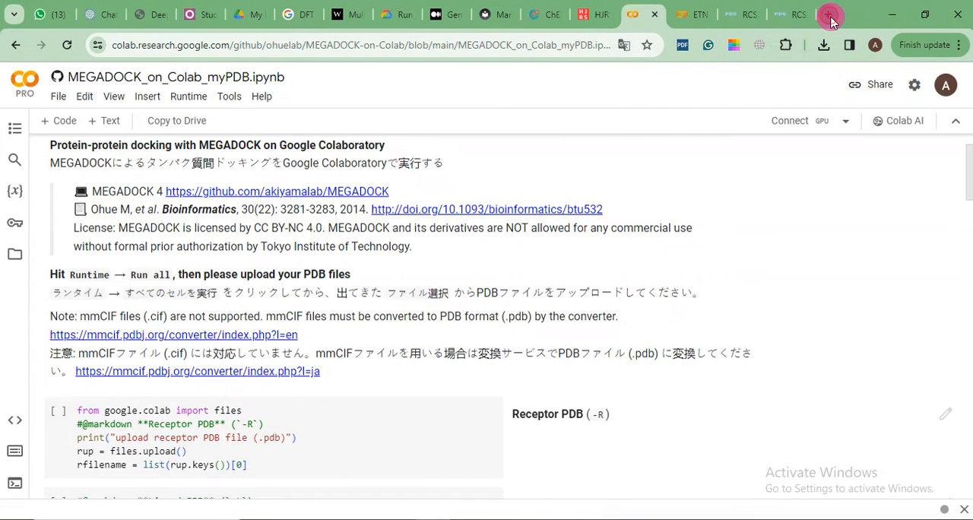
Load colab.research.google.com/github/ash100 in a new browser tab.
click(826, 13)
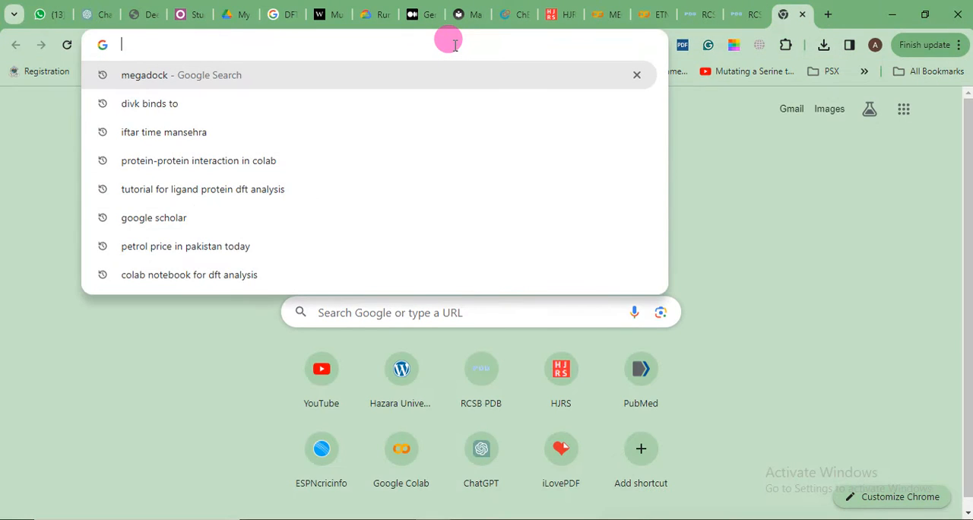
text(colab.research.google.com/github/ash100)
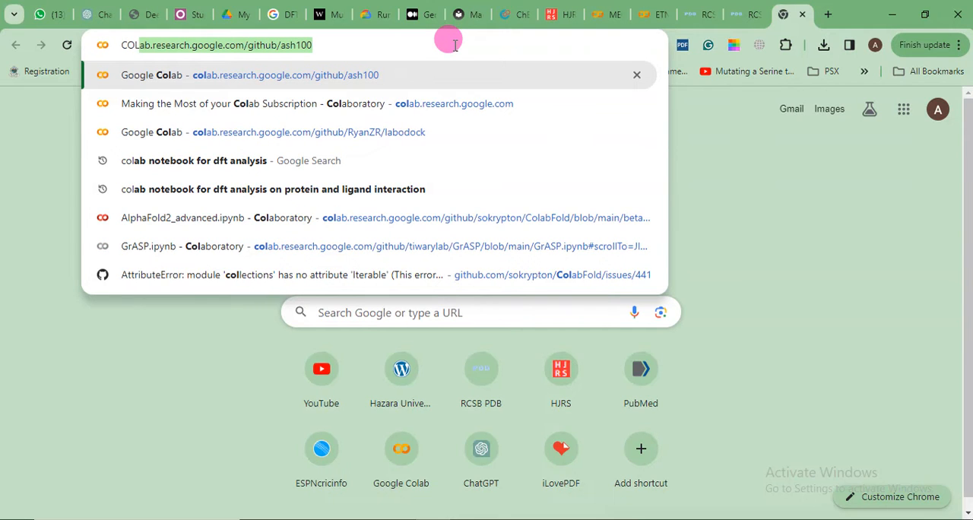
mouse_move(266, 64)
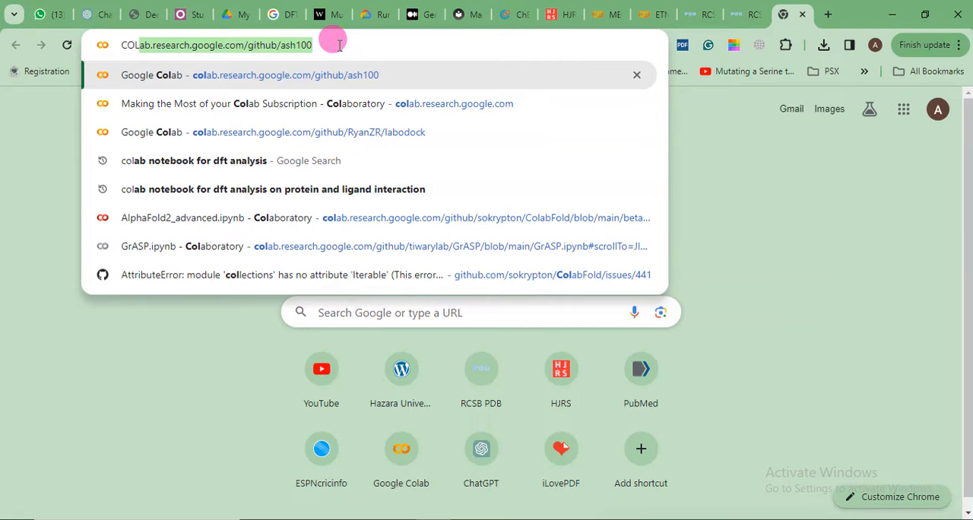
key(Return)
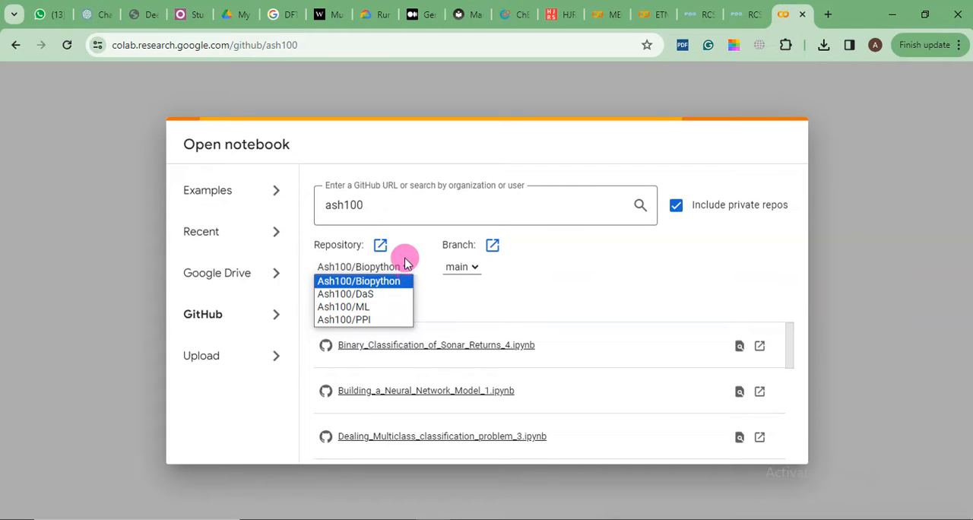
mouse_move(344, 319)
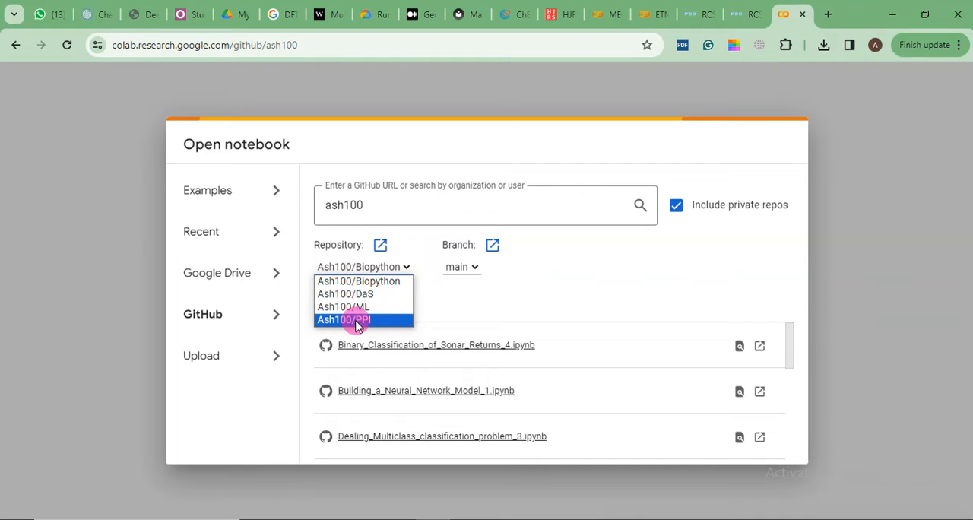
mouse_move(364, 319)
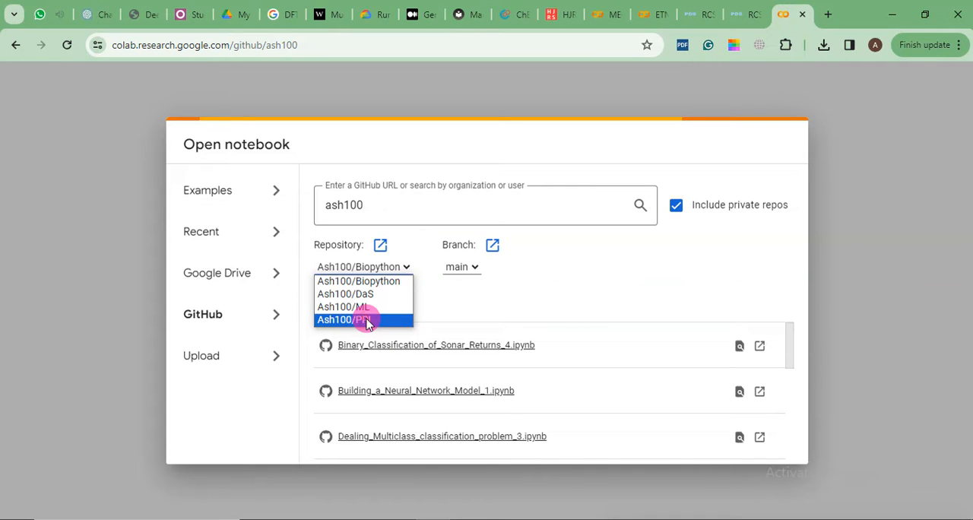
Choose the Ash100/PPI repository in Colab's GitHub notebook browser.
click(363, 319)
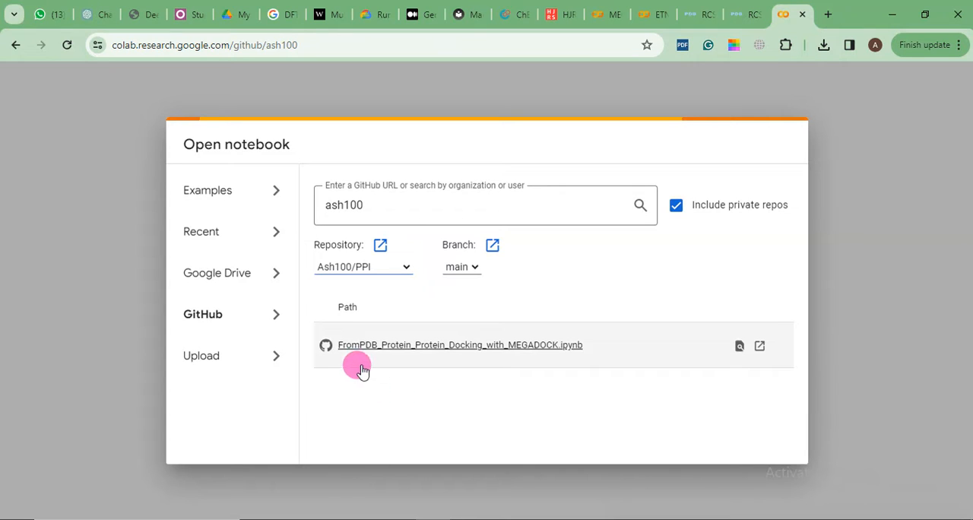
mouse_move(373, 351)
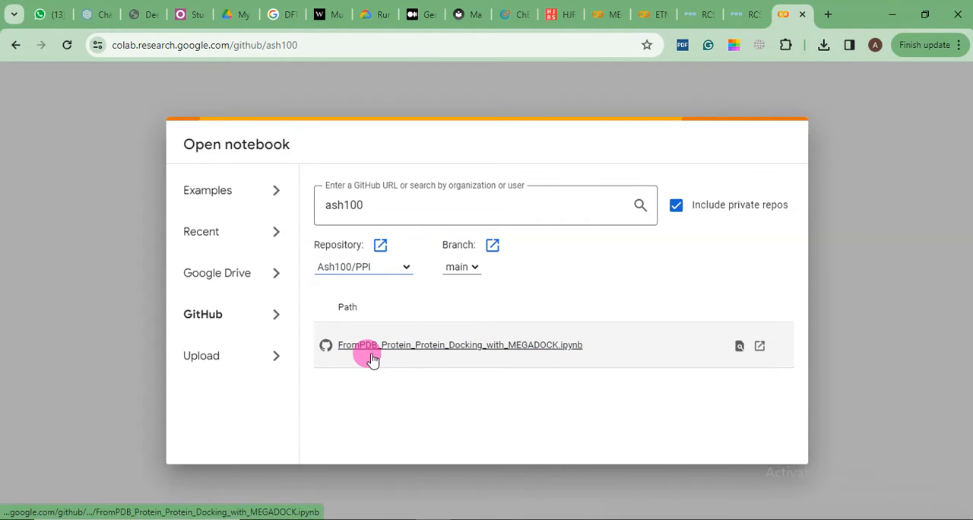
mouse_move(399, 358)
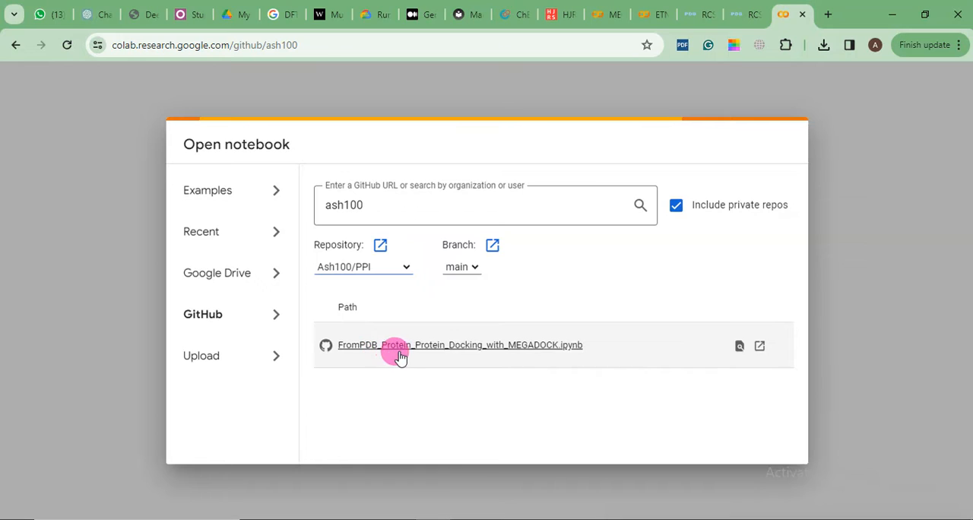
mouse_move(433, 350)
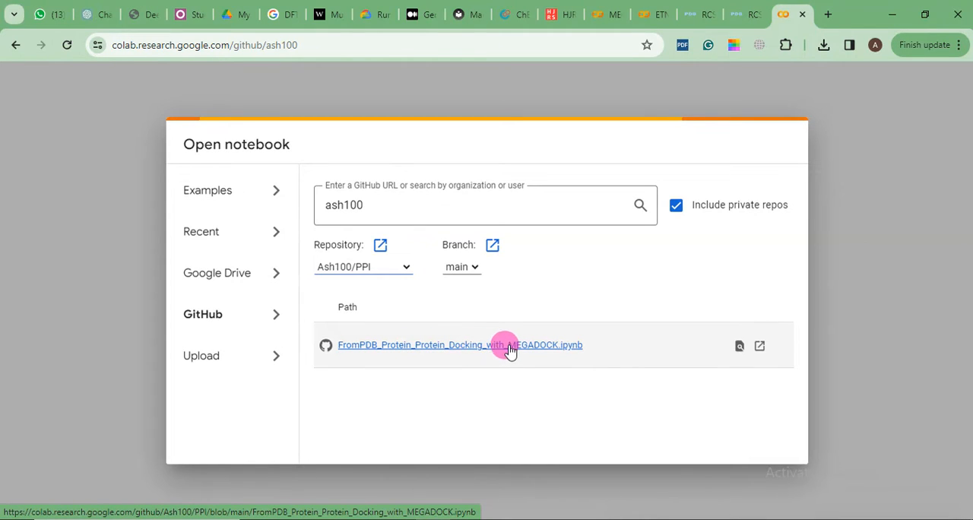
mouse_move(529, 353)
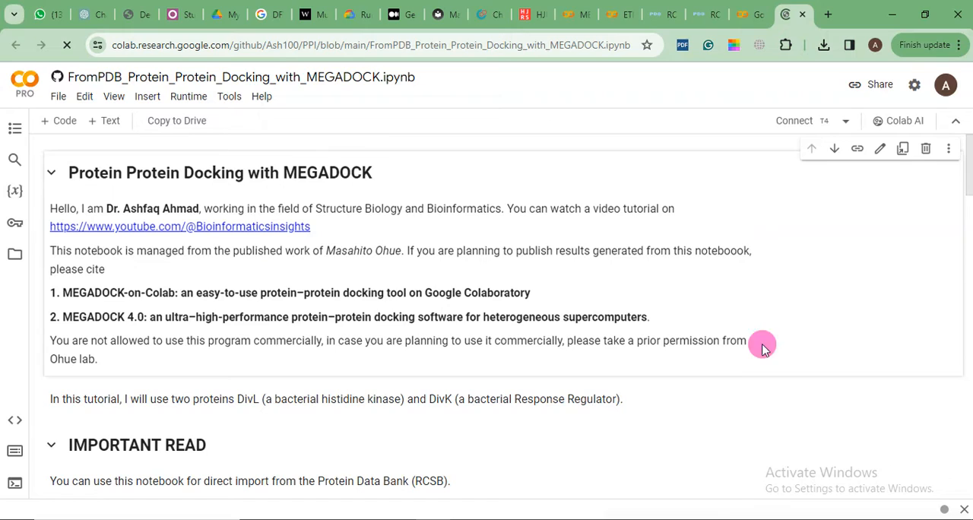
mouse_move(438, 190)
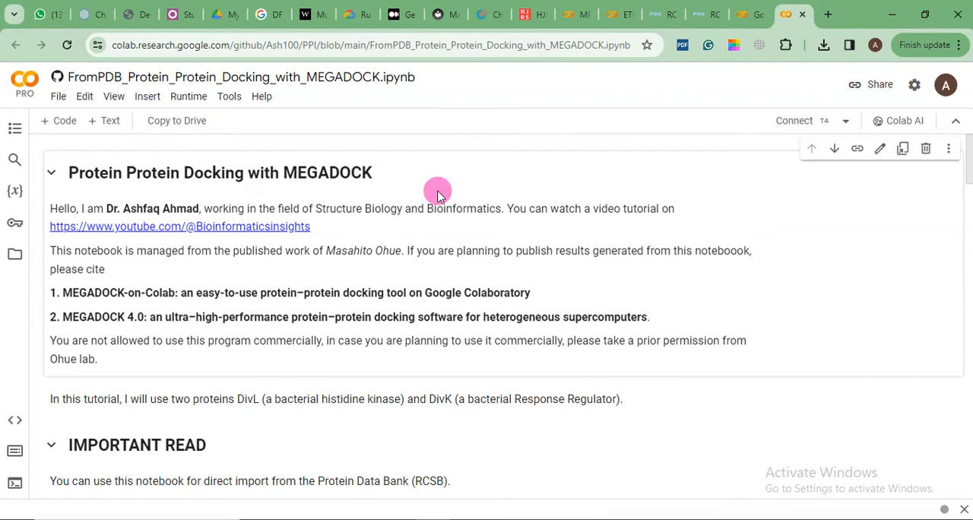
mouse_move(392, 250)
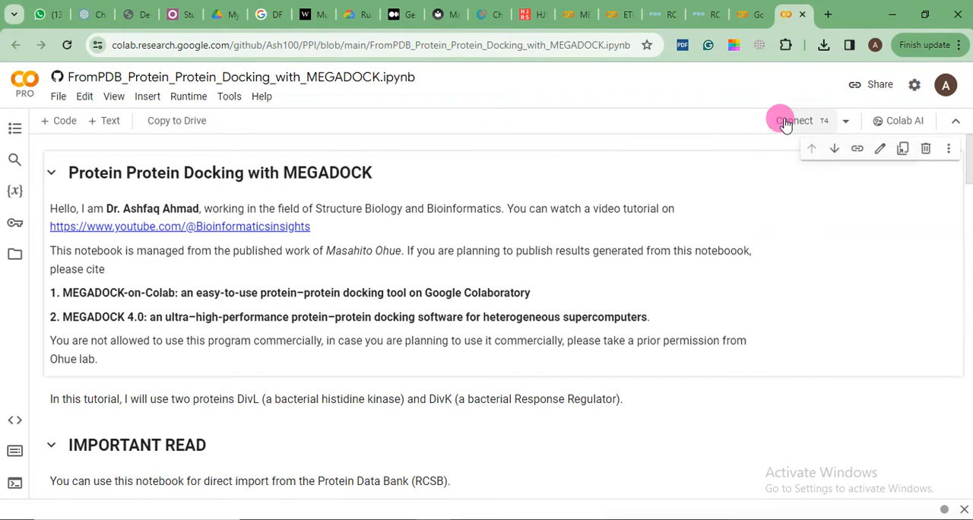
mouse_move(793, 120)
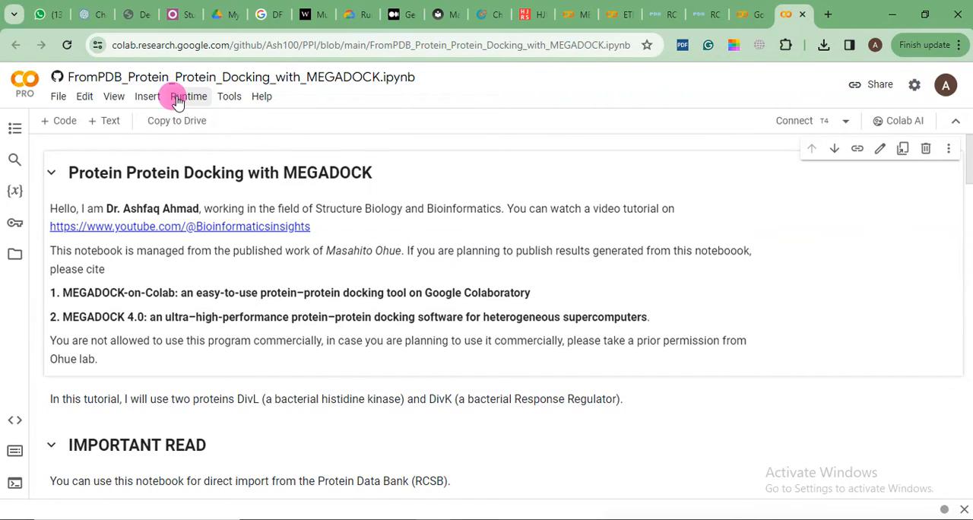
Save the runtime type as Python 3 with a T4 GPU via Runtime > Change runtime type.
click(189, 96)
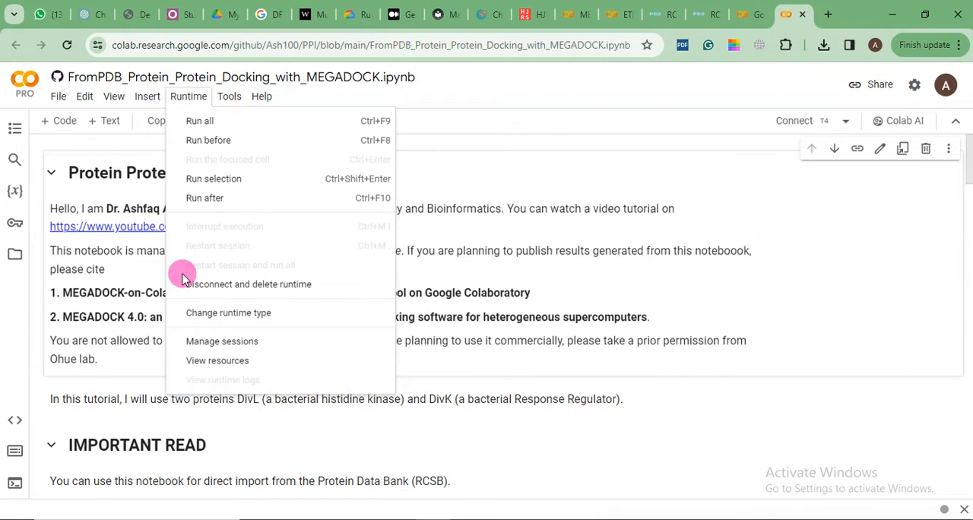
mouse_move(228, 313)
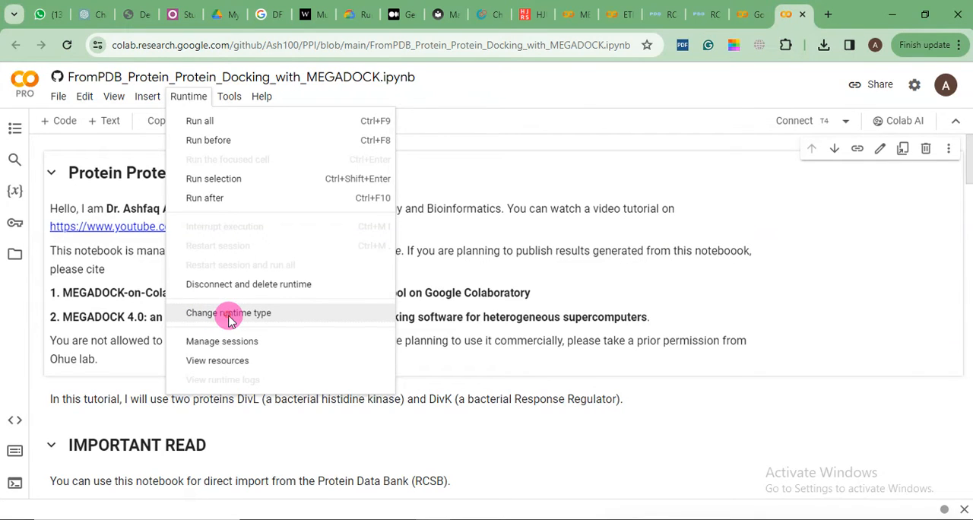
click(228, 313)
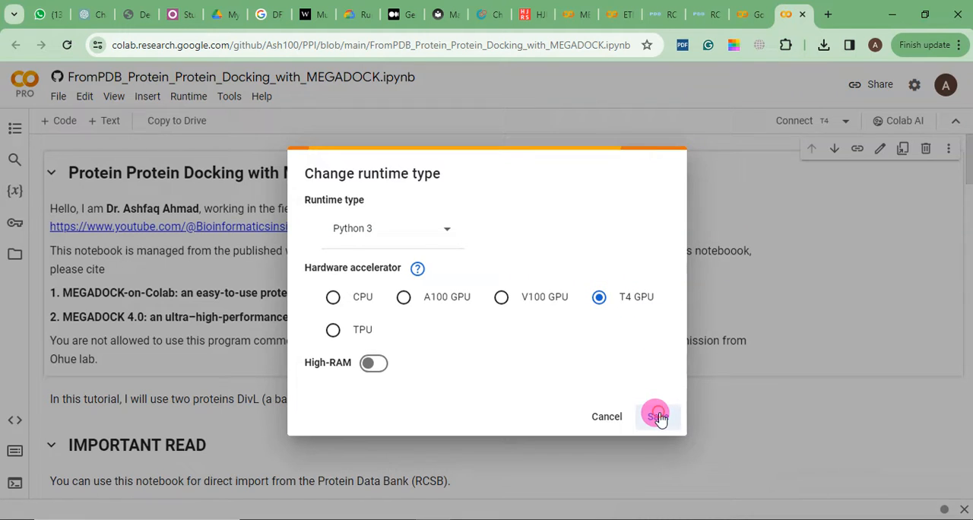
click(656, 417)
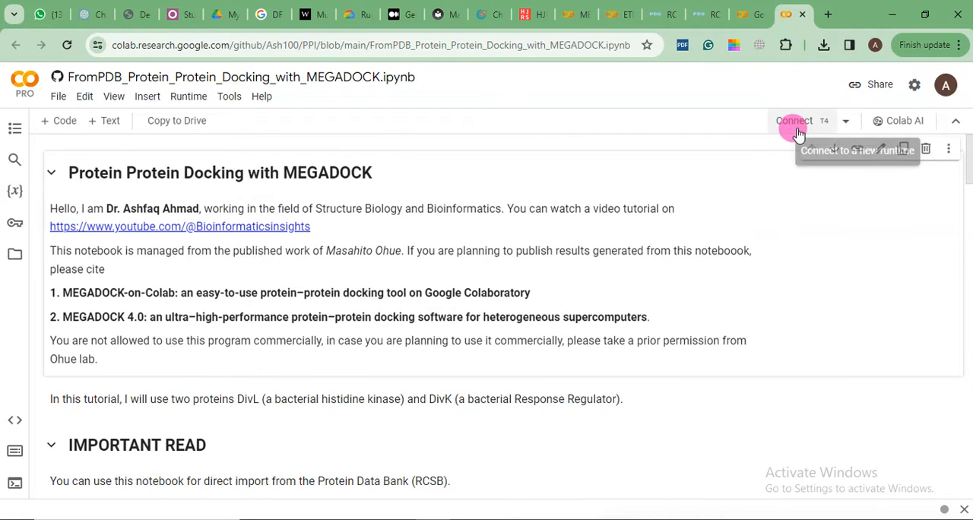
Connect the notebook to a GPU runtime backend.
click(793, 122)
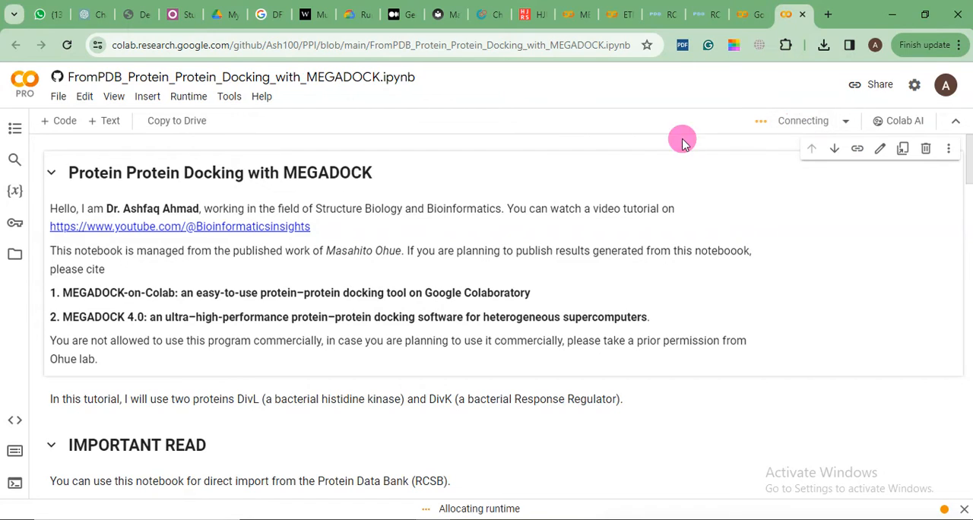
mouse_move(544, 83)
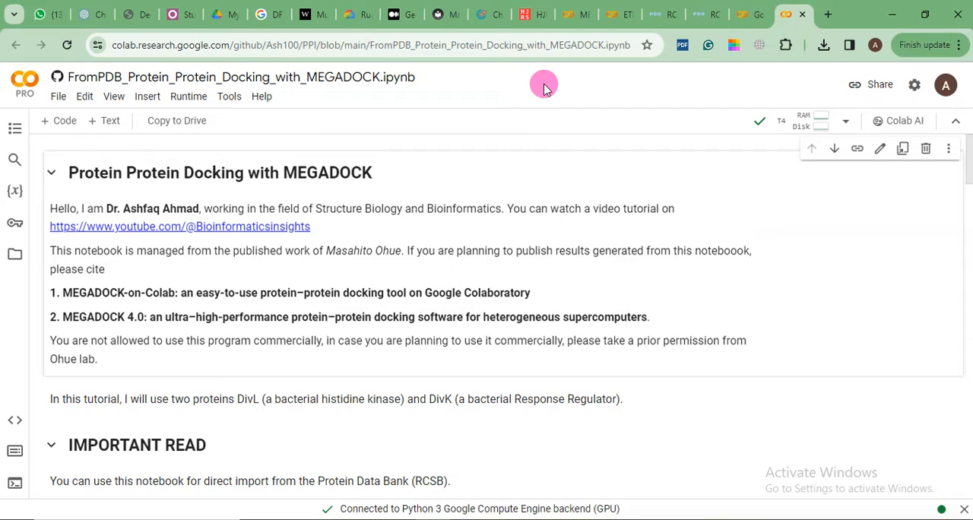
mouse_move(783, 122)
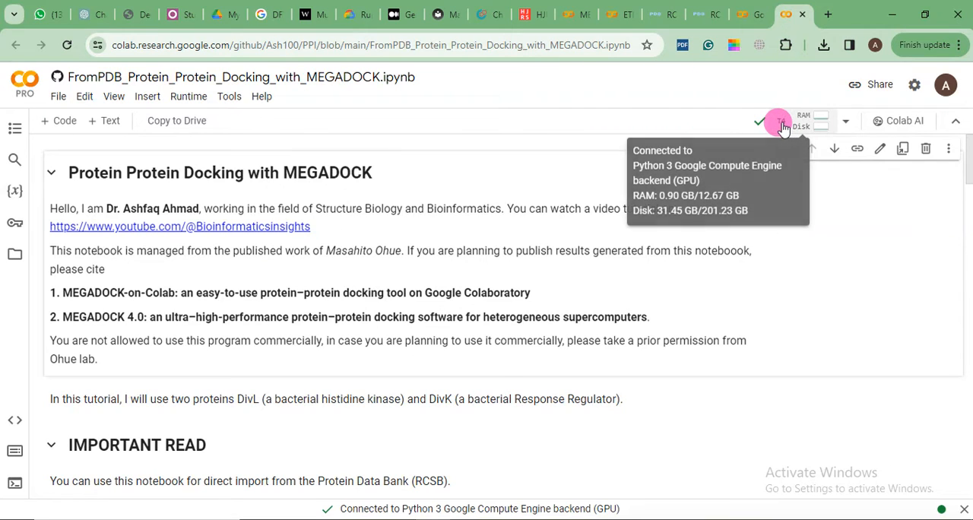
mouse_move(585, 112)
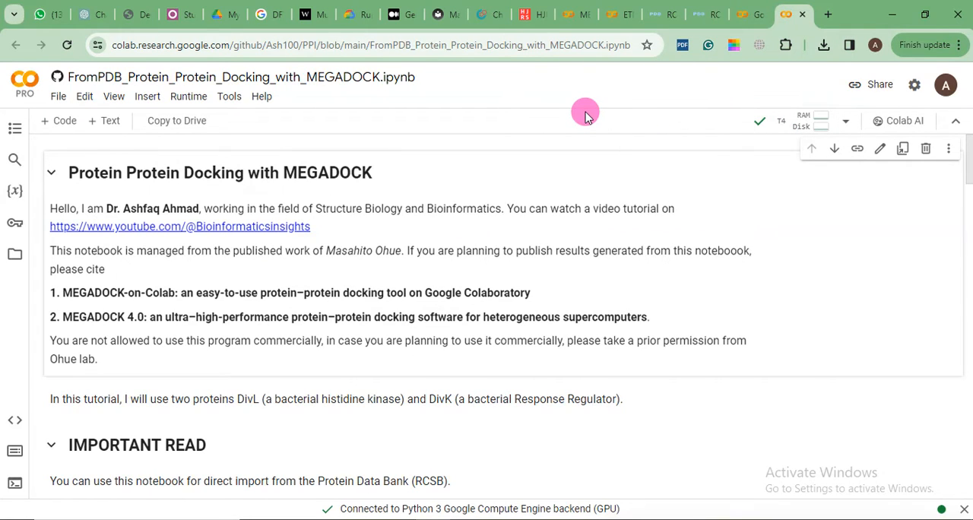
mouse_move(494, 83)
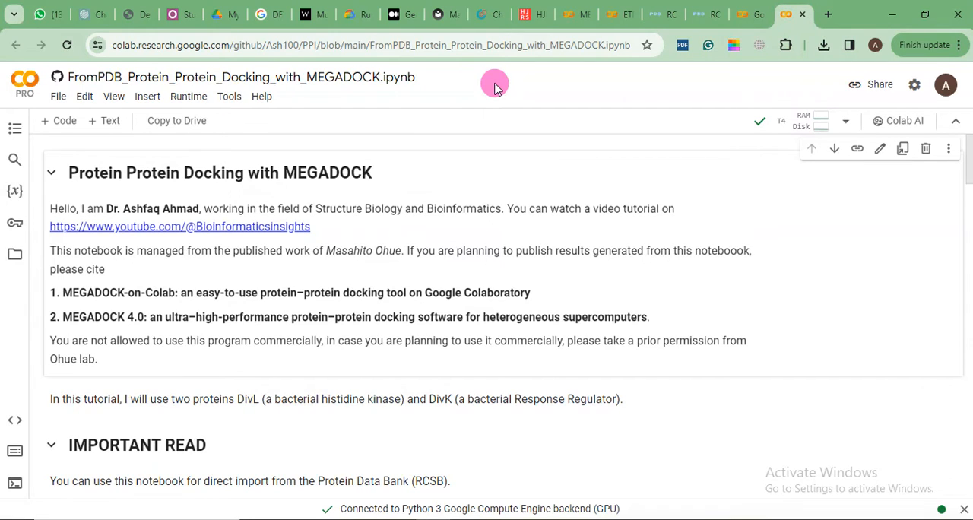
mouse_move(492, 124)
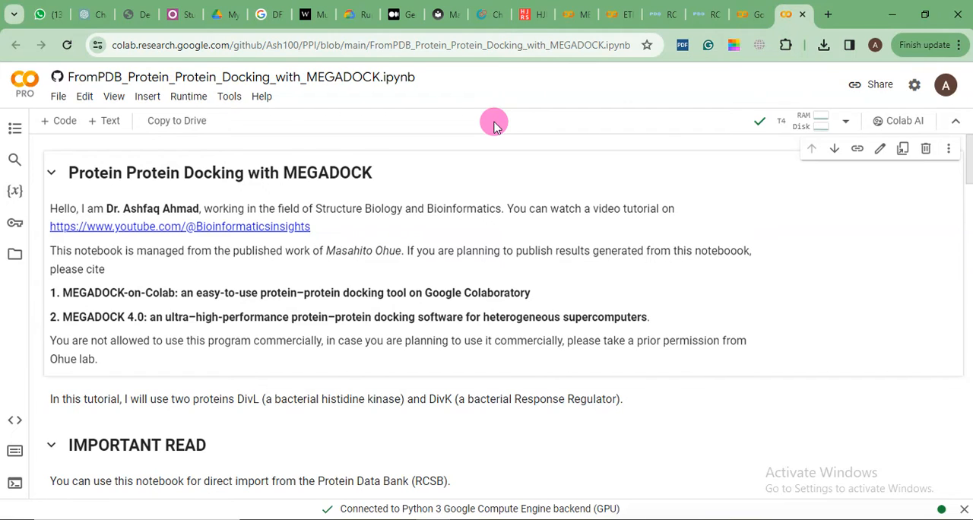
mouse_move(630, 120)
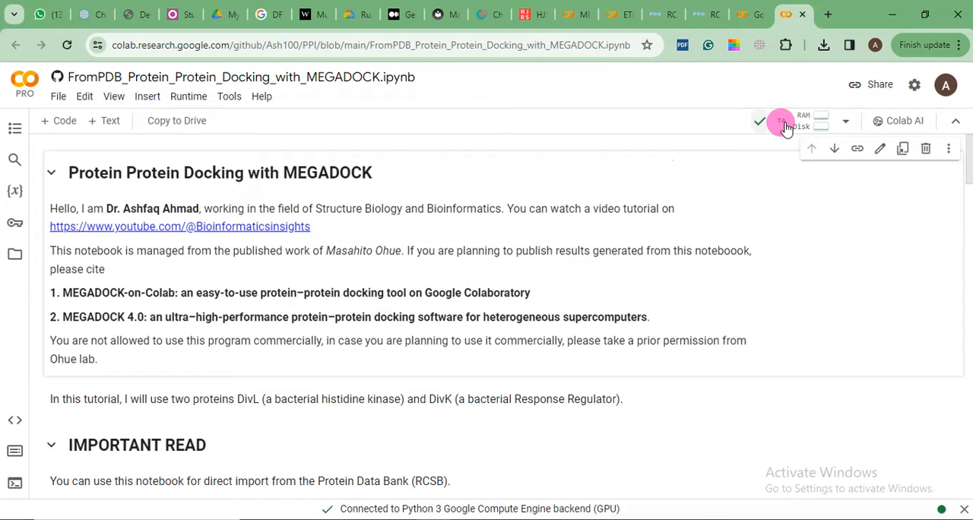
mouse_move(277, 273)
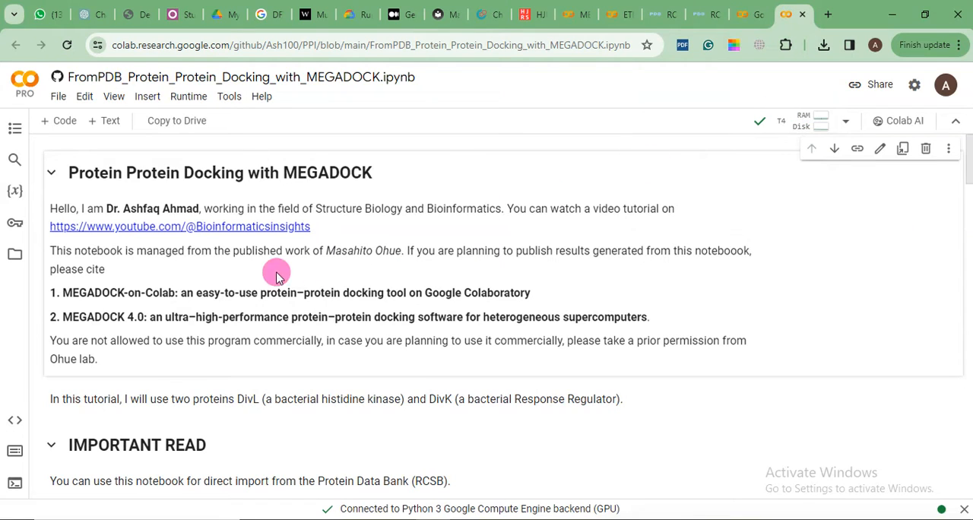
mouse_move(361, 228)
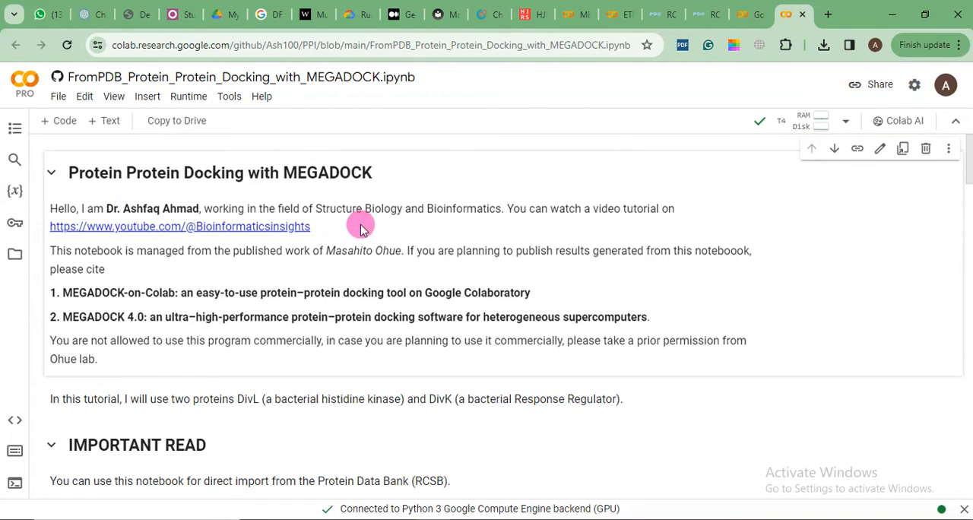
mouse_move(250, 225)
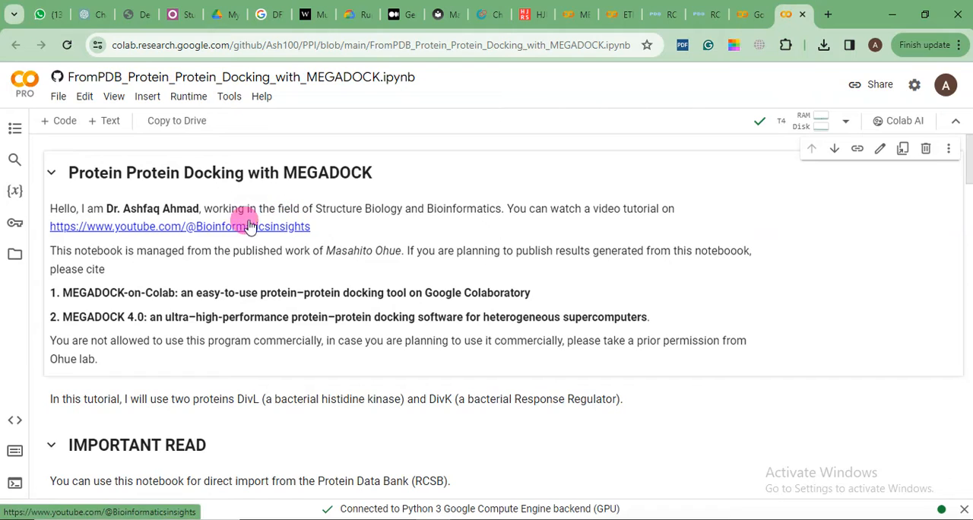
mouse_move(228, 242)
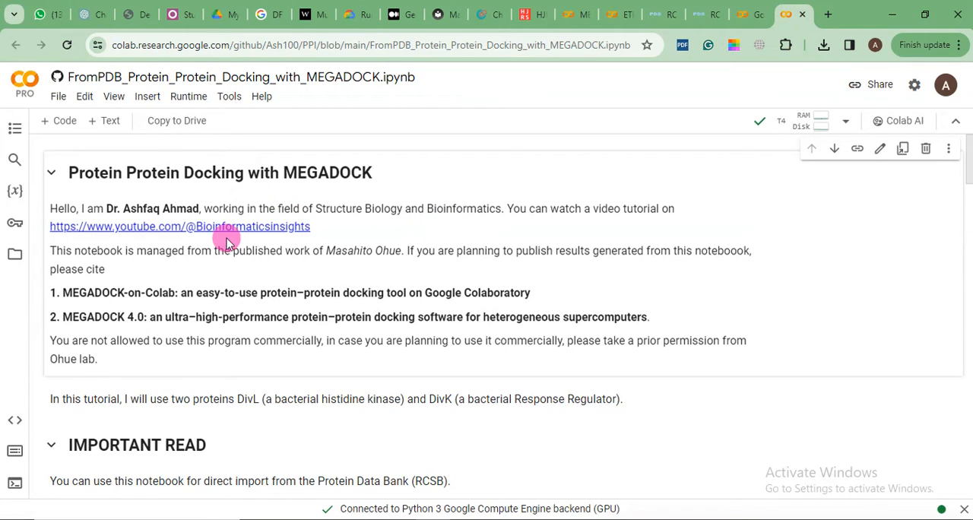
mouse_move(240, 231)
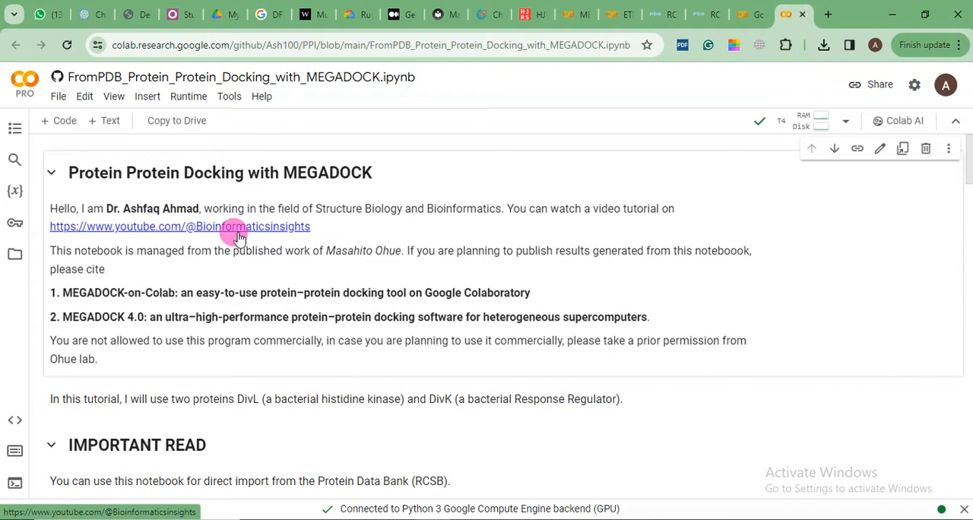
scroll(down, 3)
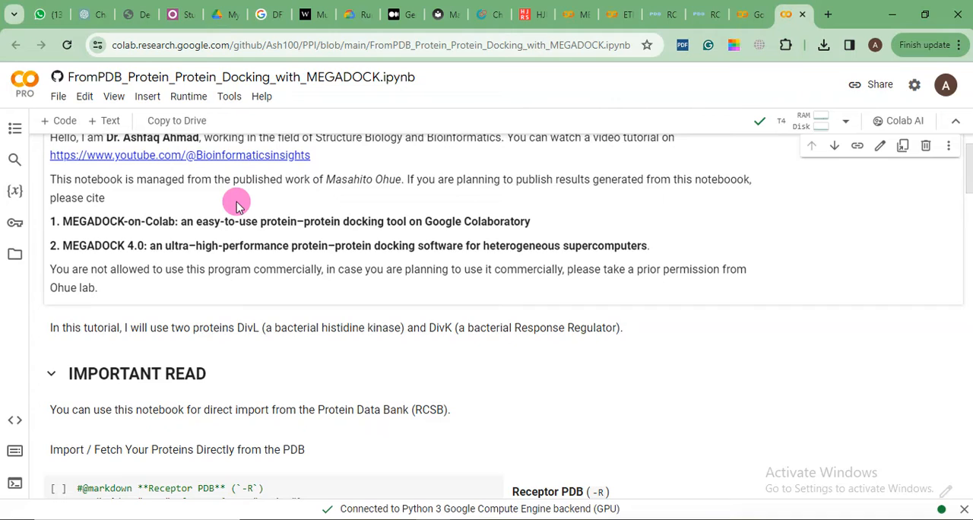
mouse_move(264, 196)
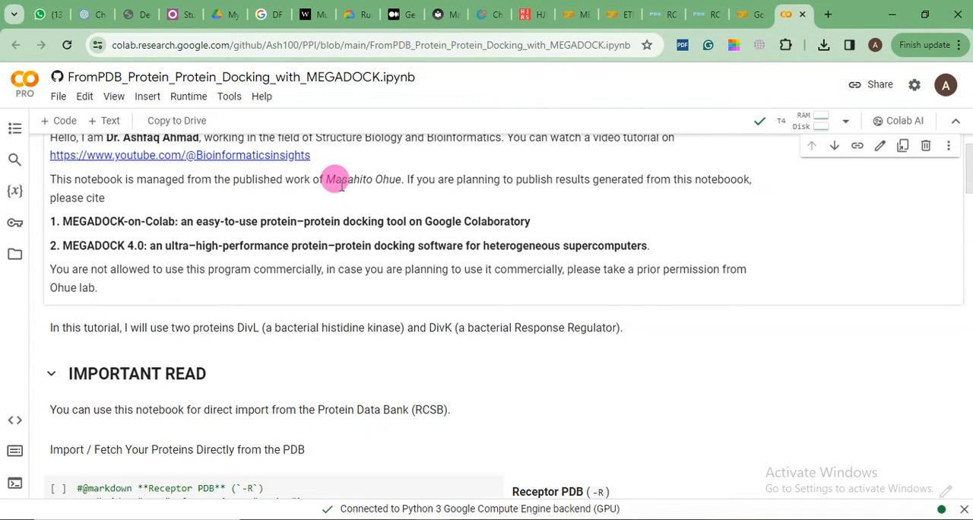
mouse_move(322, 173)
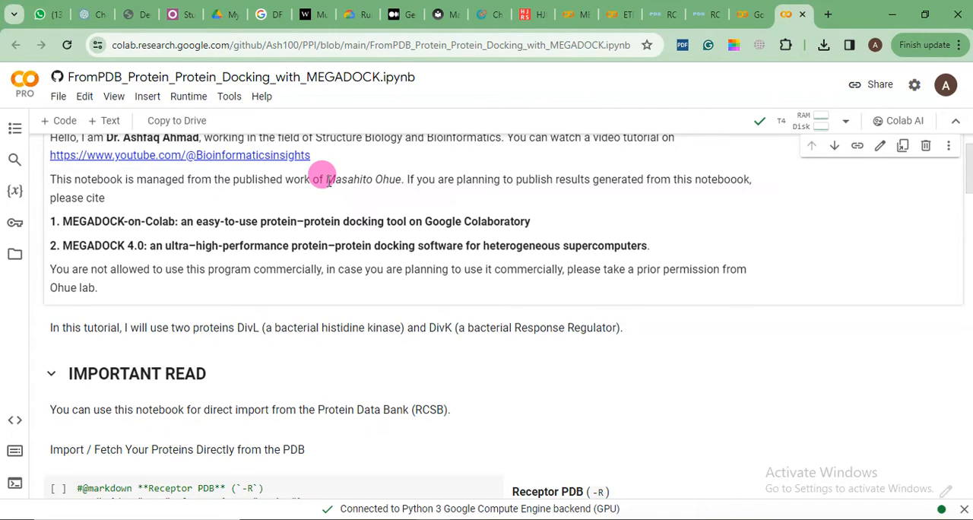
mouse_move(119, 211)
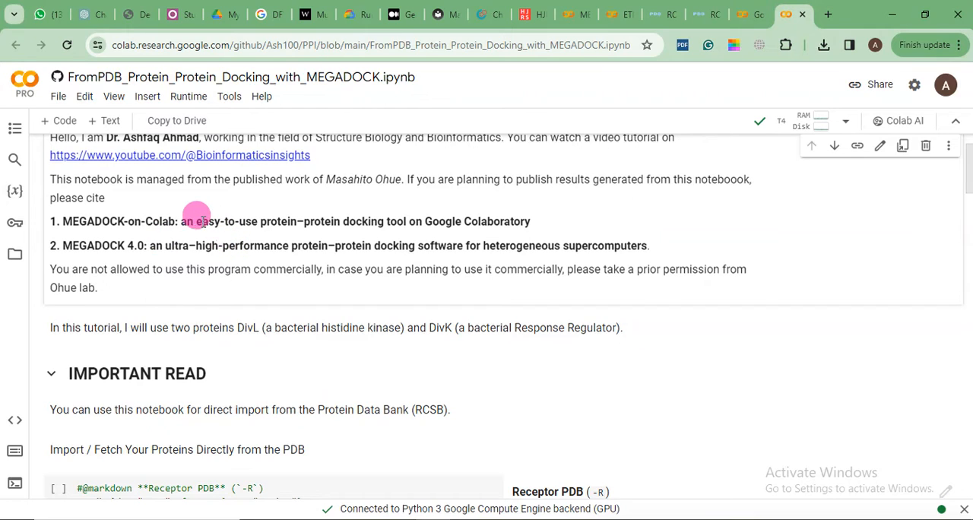
mouse_move(234, 221)
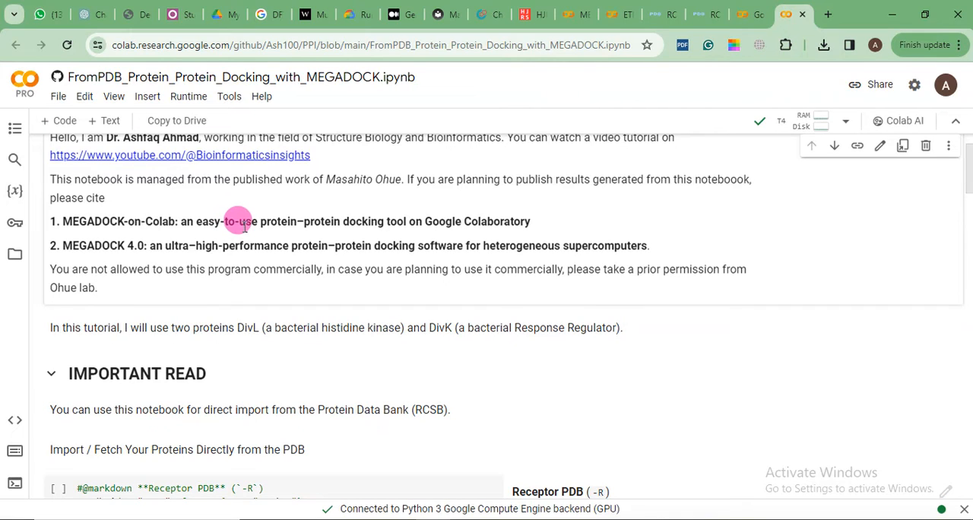
mouse_move(249, 217)
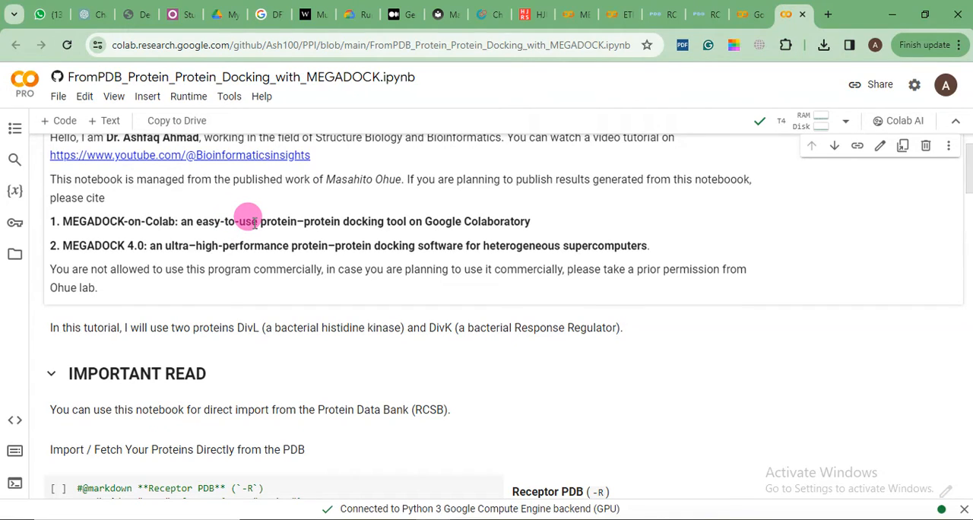
mouse_move(251, 231)
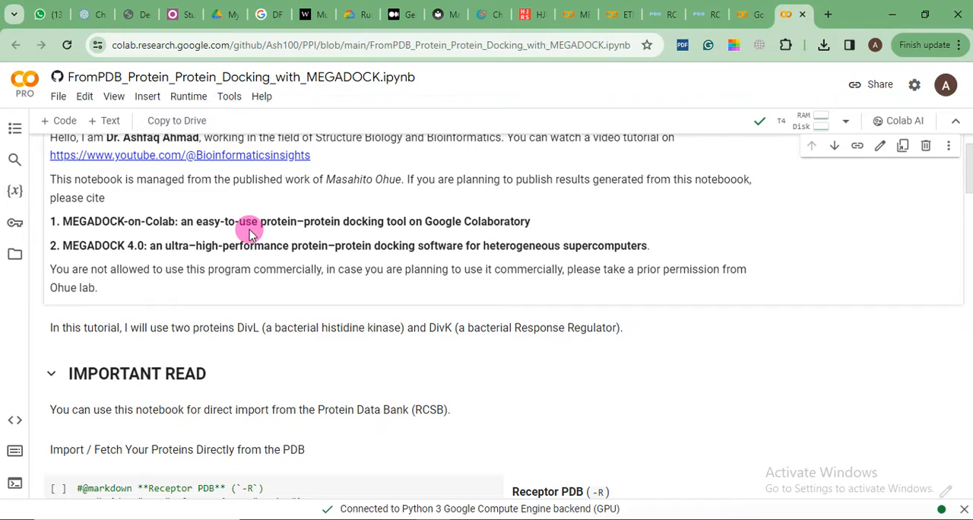
mouse_move(287, 231)
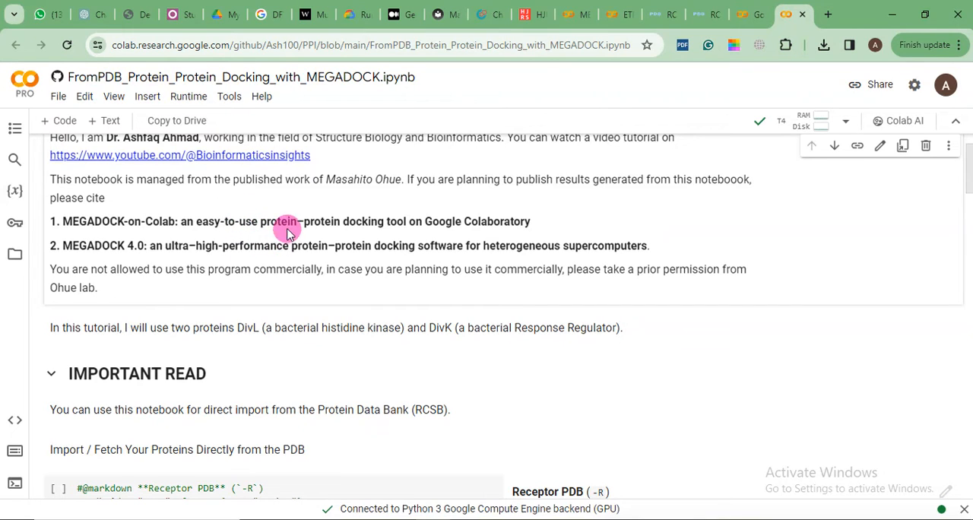
mouse_move(295, 240)
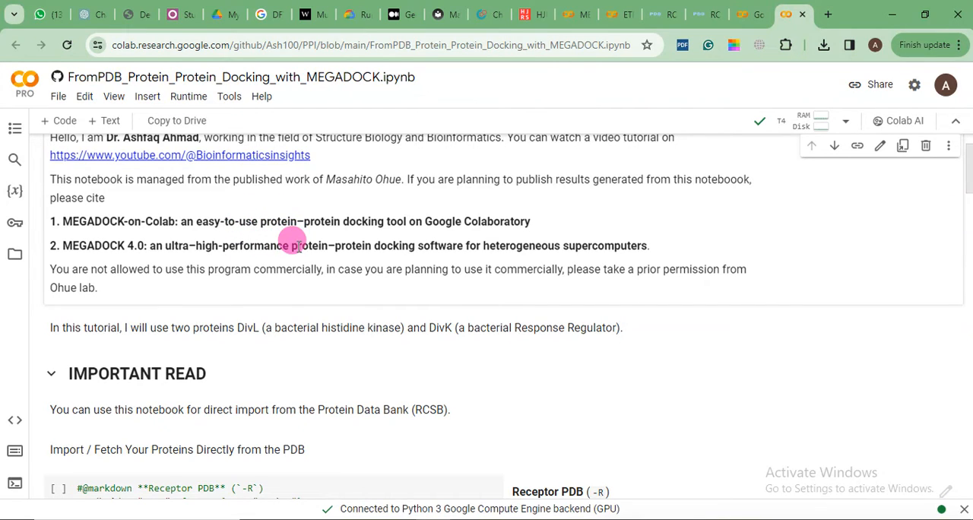
mouse_move(270, 240)
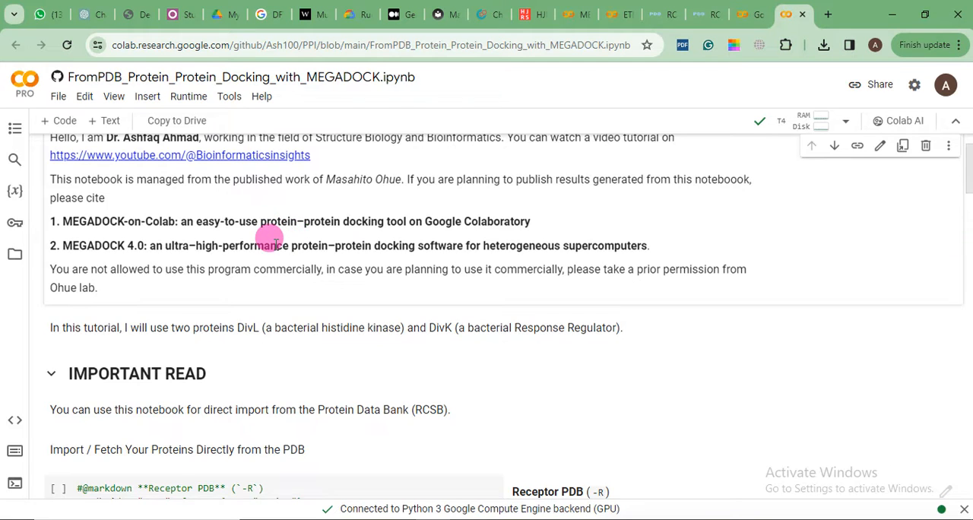
Scroll down to the Receptor/Ligand PDB form showing 4Q20 and 1MAV, chain A.
scroll(down, 3)
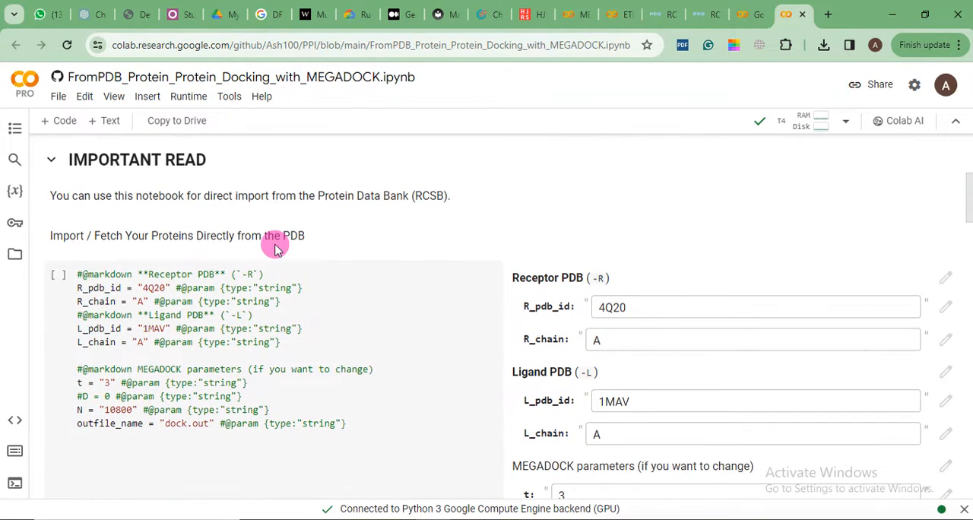
mouse_move(117, 192)
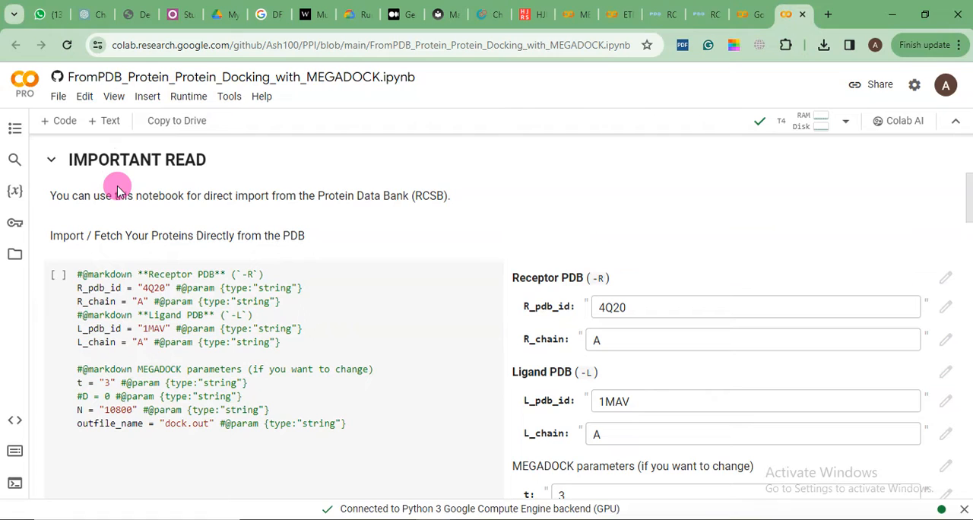
mouse_move(194, 199)
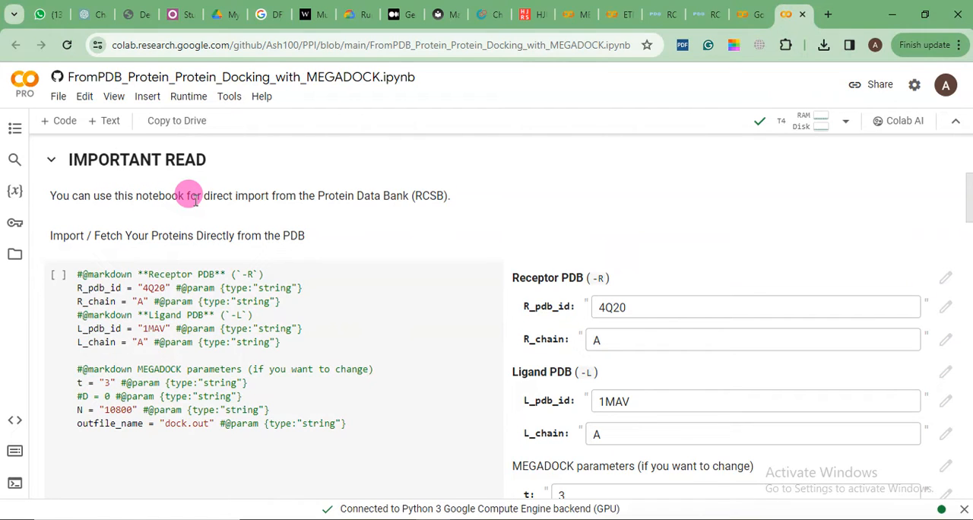
mouse_move(273, 211)
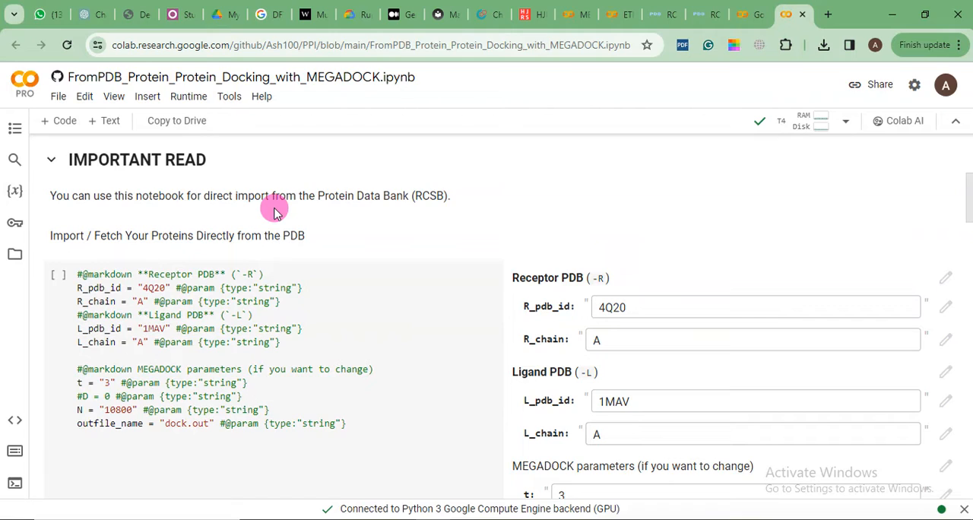
mouse_move(302, 210)
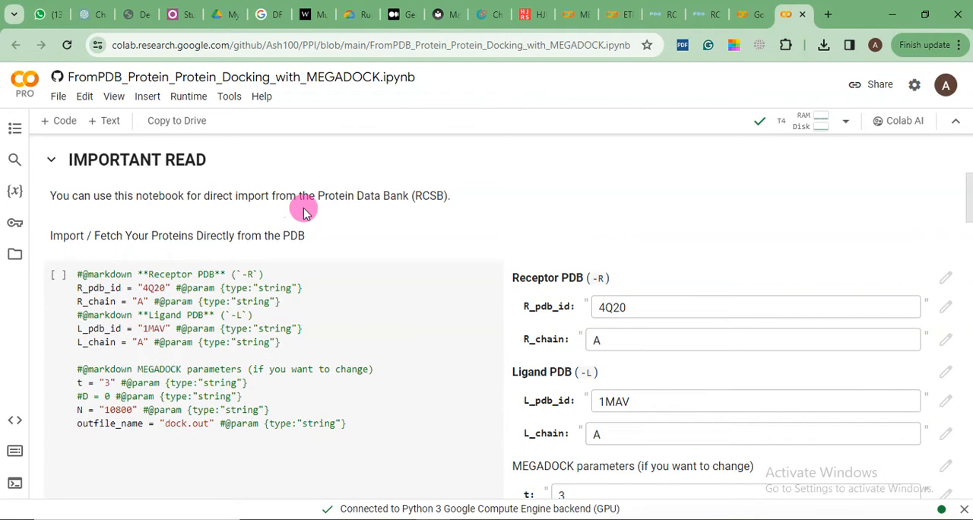
mouse_move(327, 207)
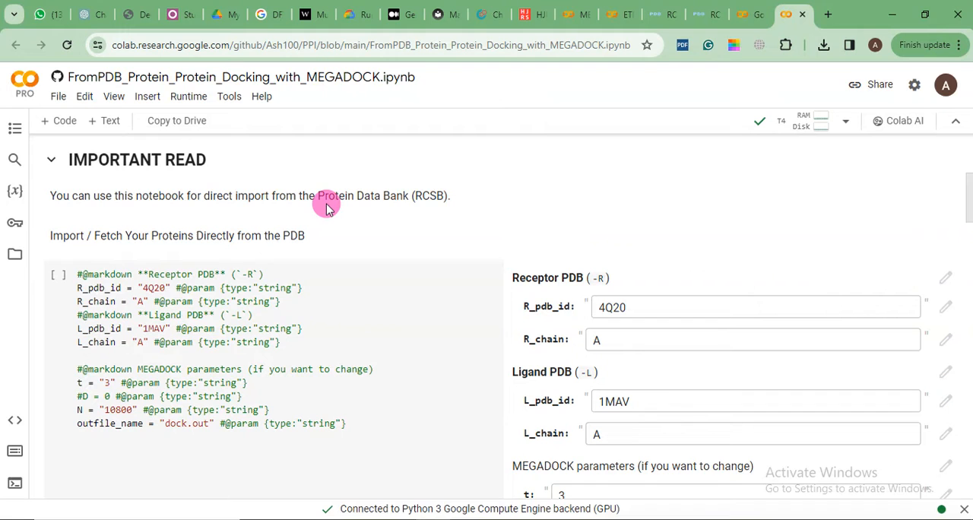
mouse_move(283, 255)
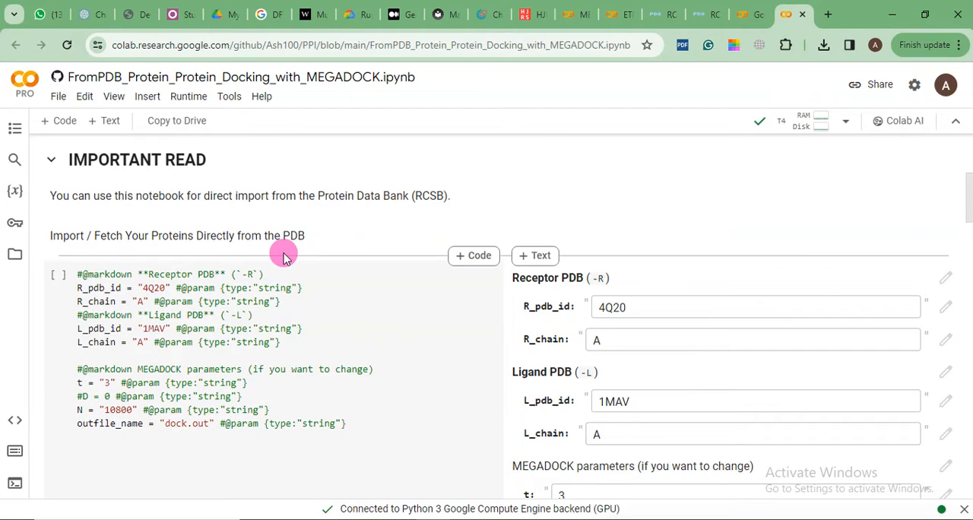
scroll(up, 3)
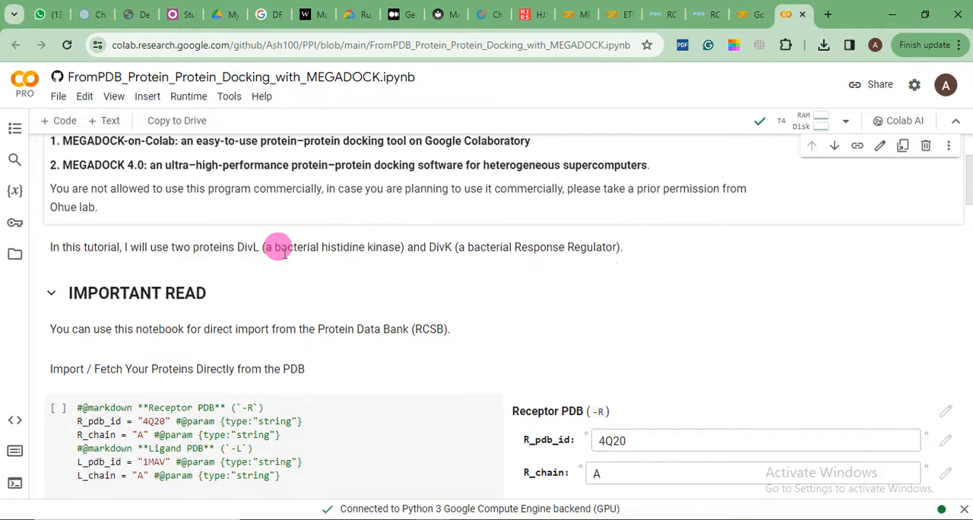
scroll(down, 3)
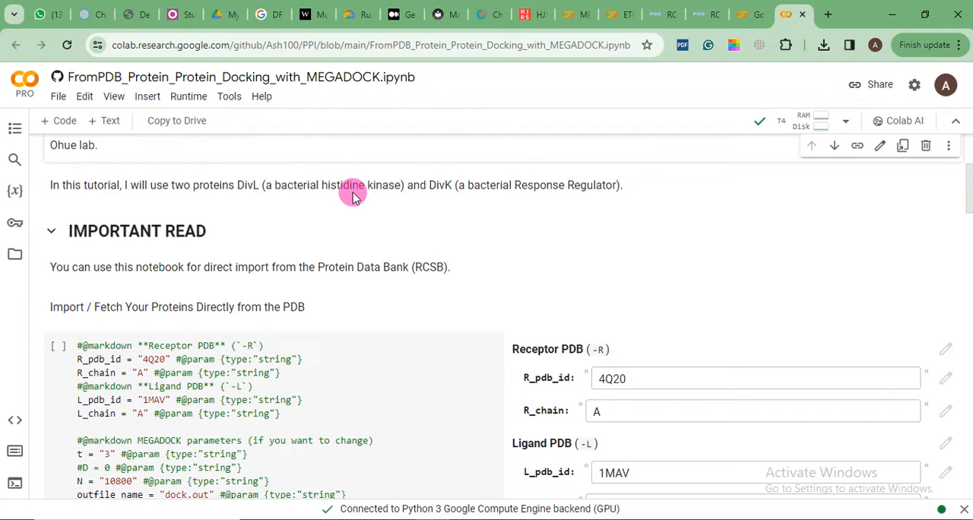
mouse_move(441, 192)
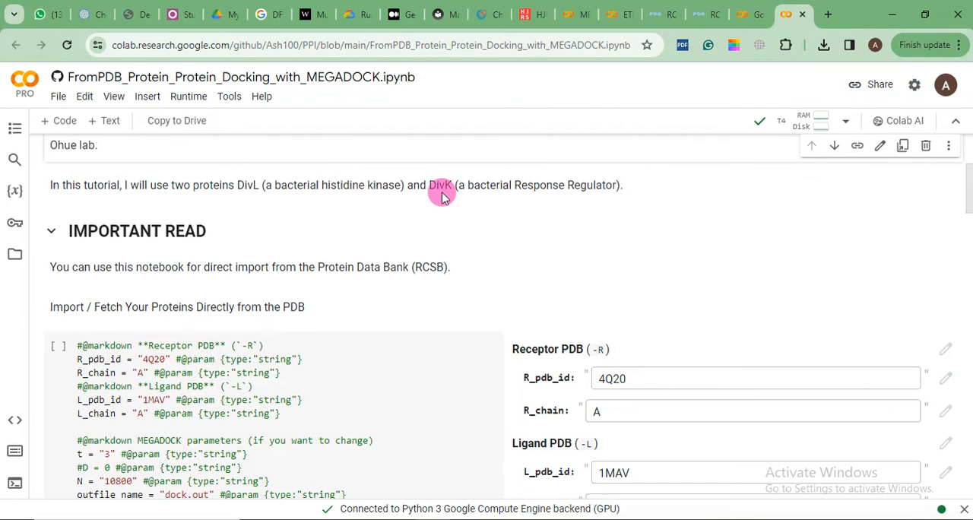
mouse_move(514, 185)
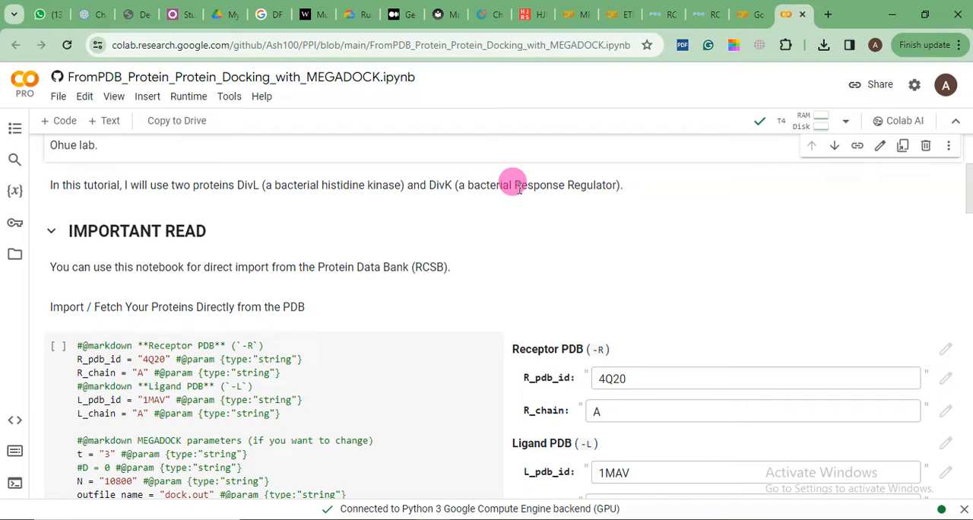
mouse_move(295, 186)
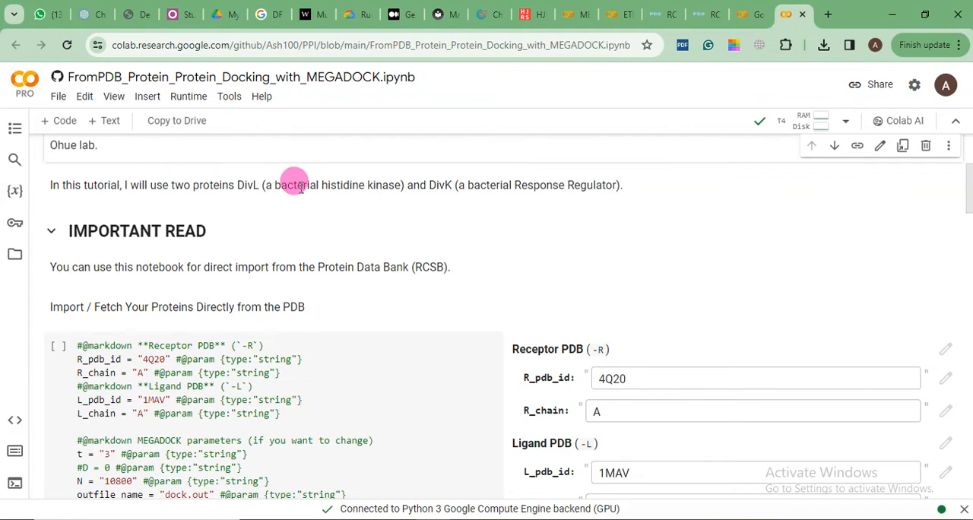
mouse_move(335, 186)
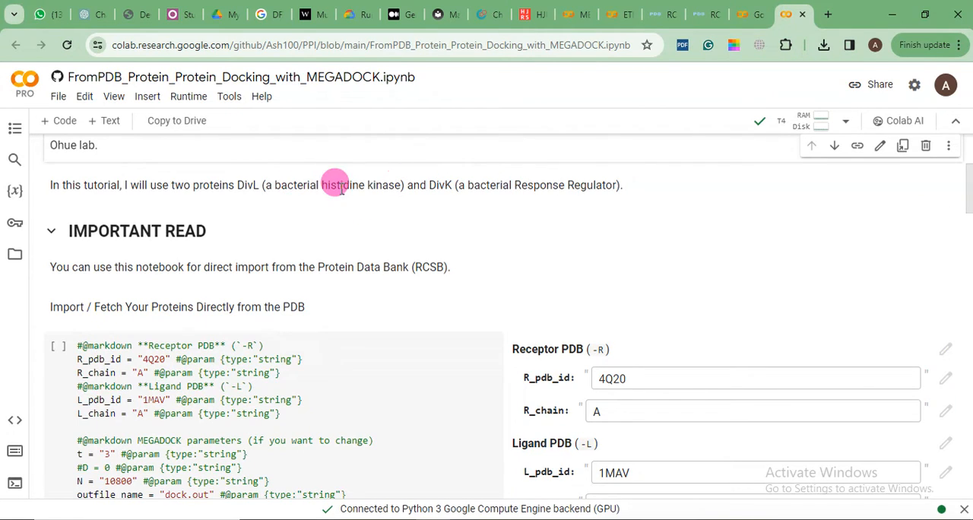
mouse_move(255, 186)
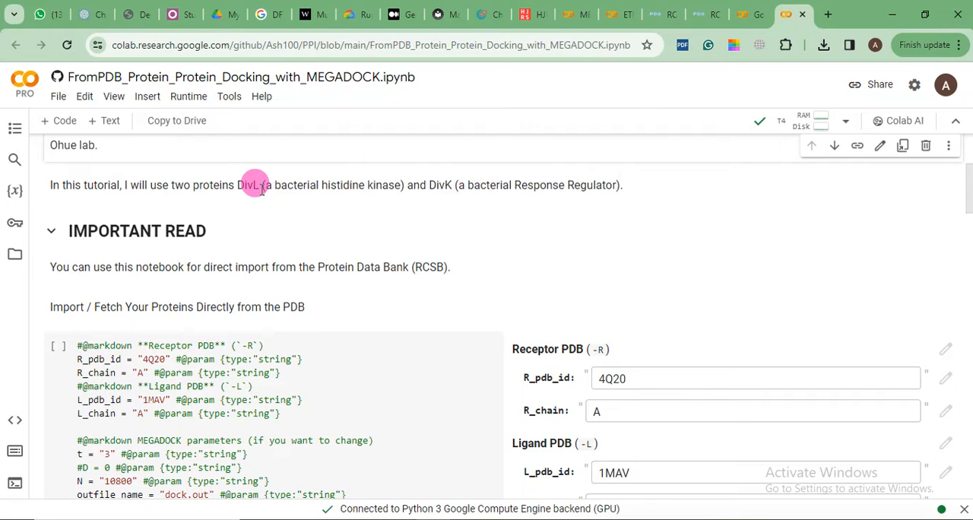
mouse_move(677, 73)
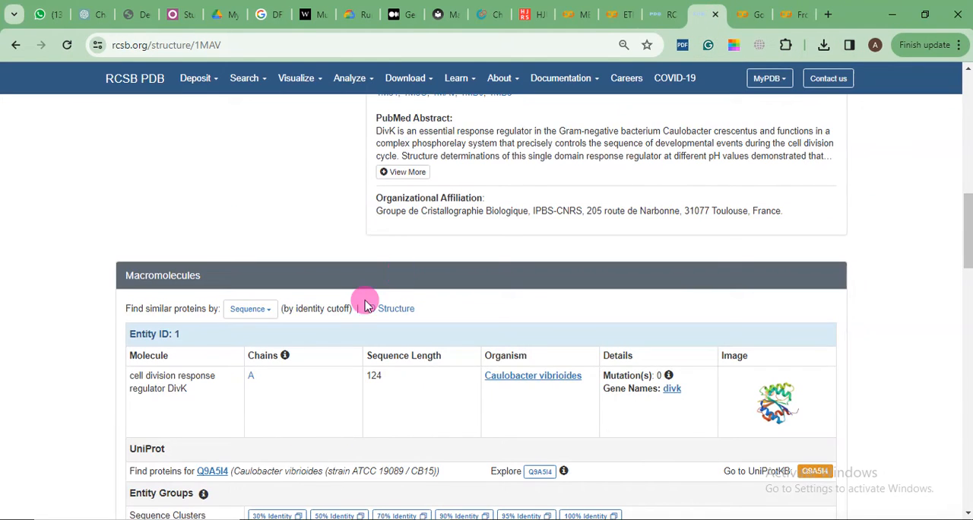
Review the top of the 1MAV entry page, then switch back to the Colab tab.
scroll(up, 3)
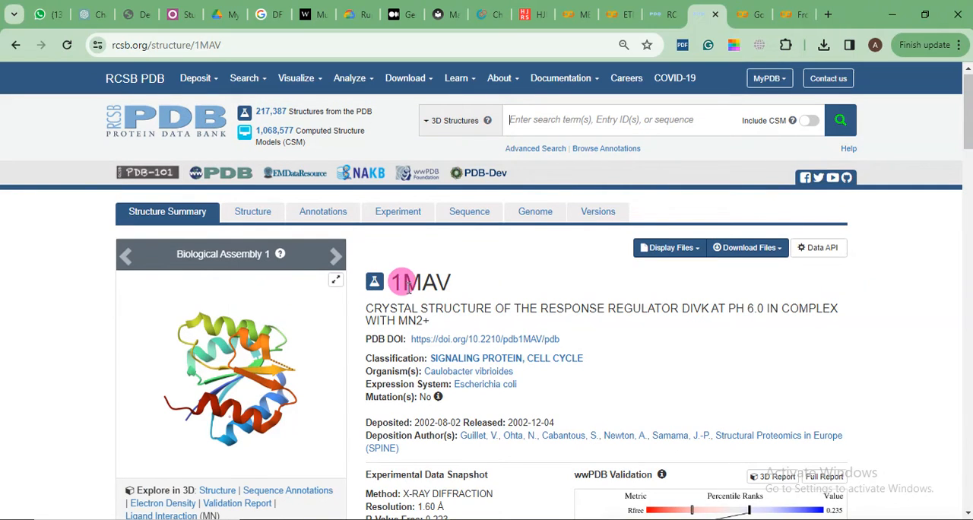
mouse_move(605, 328)
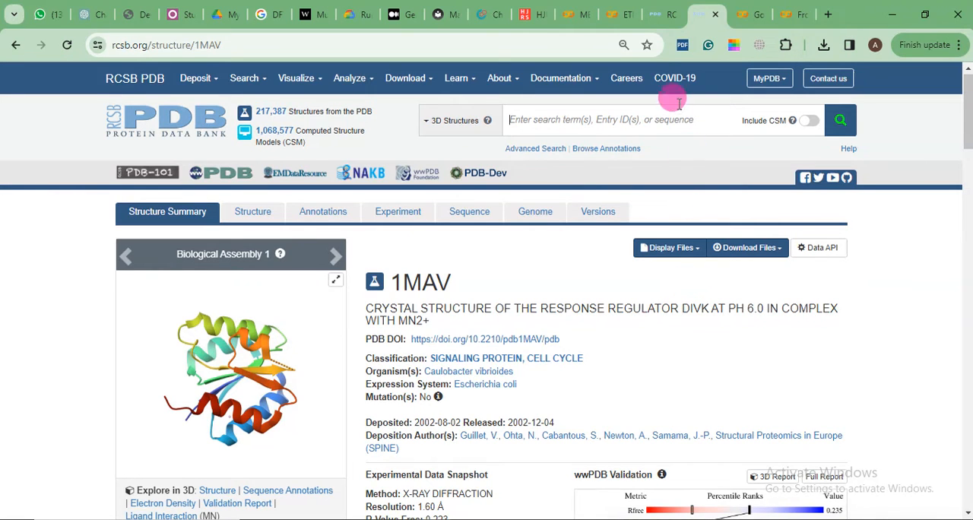
click(714, 14)
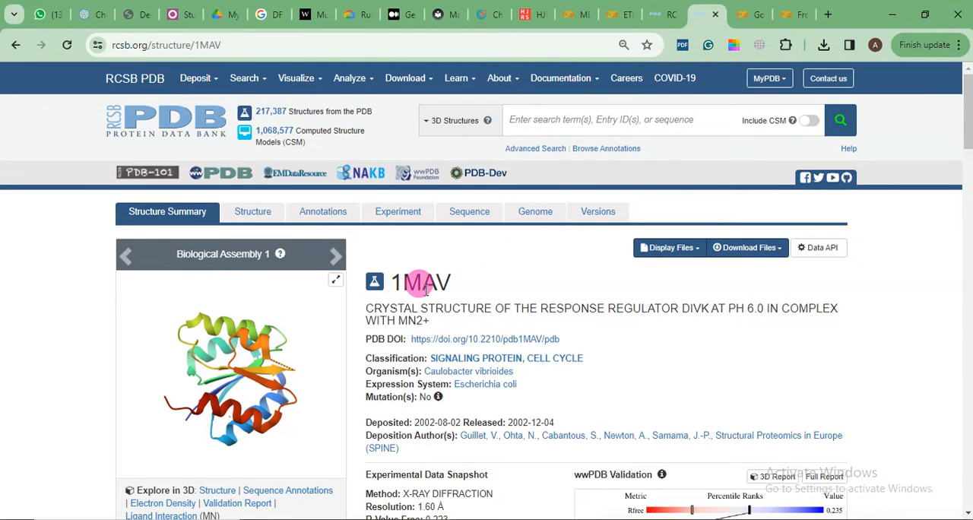
click(767, 13)
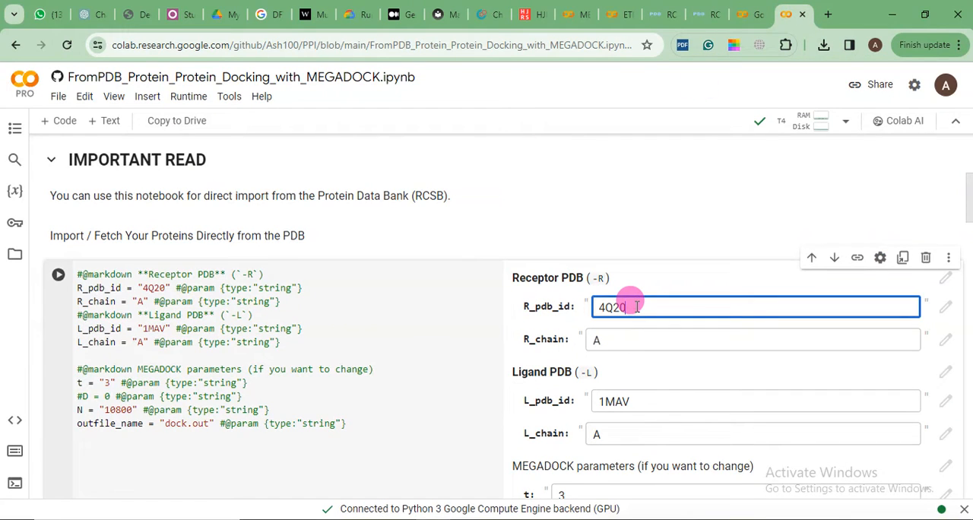
key(Backspace)
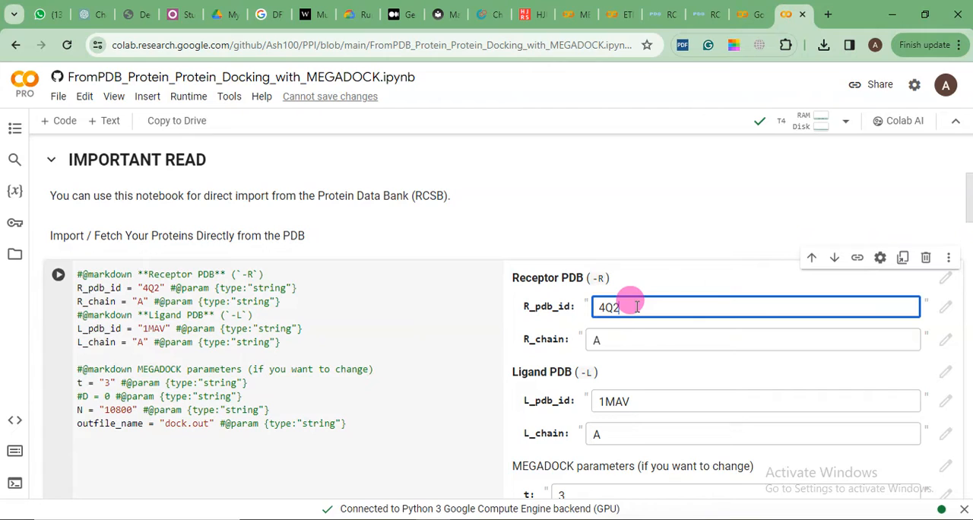
text(0)
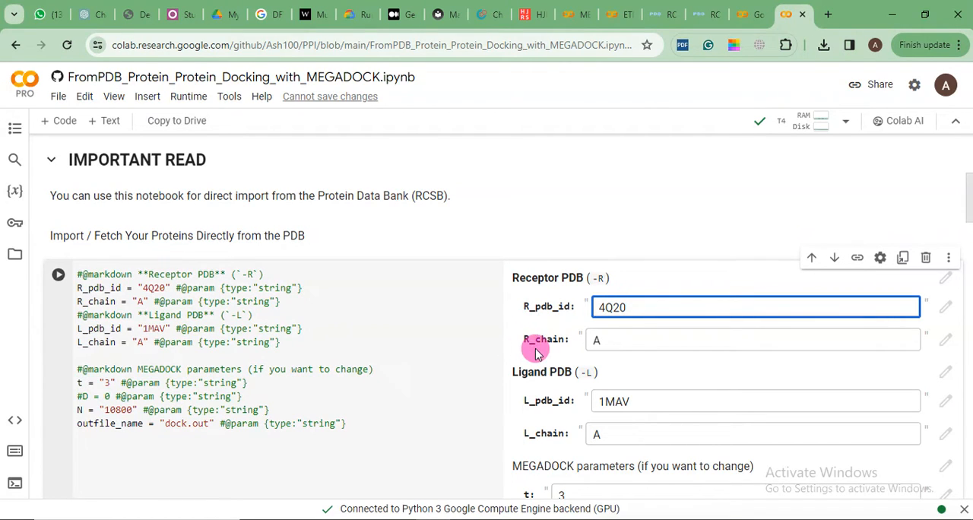
mouse_move(647, 23)
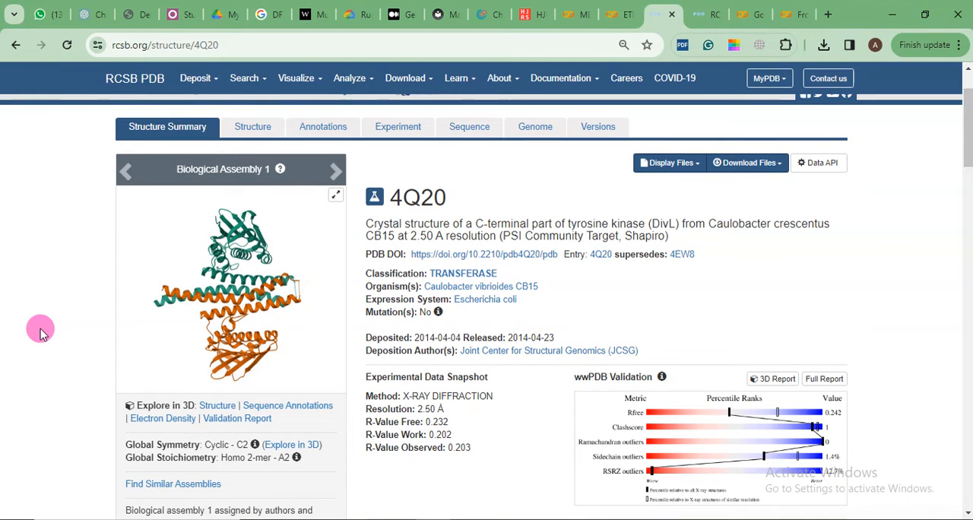
mouse_move(267, 335)
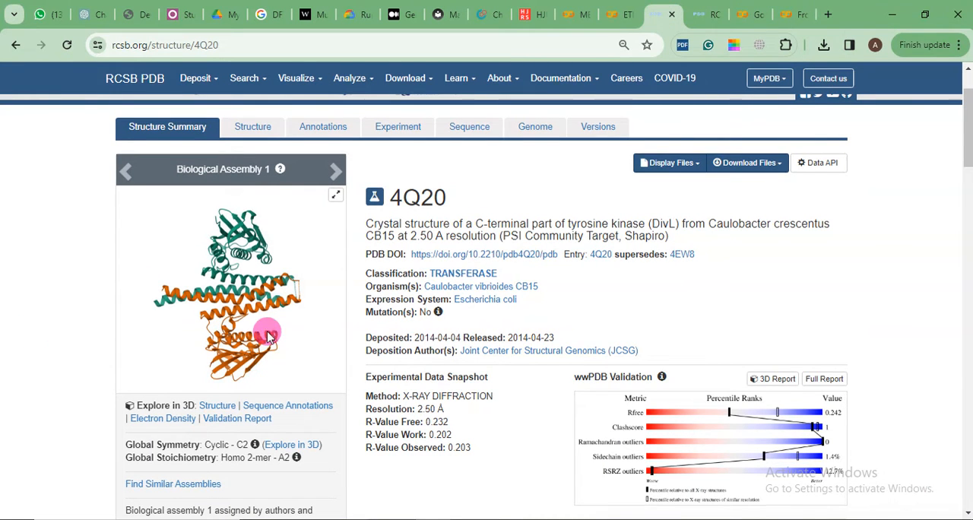
scroll(down, 3)
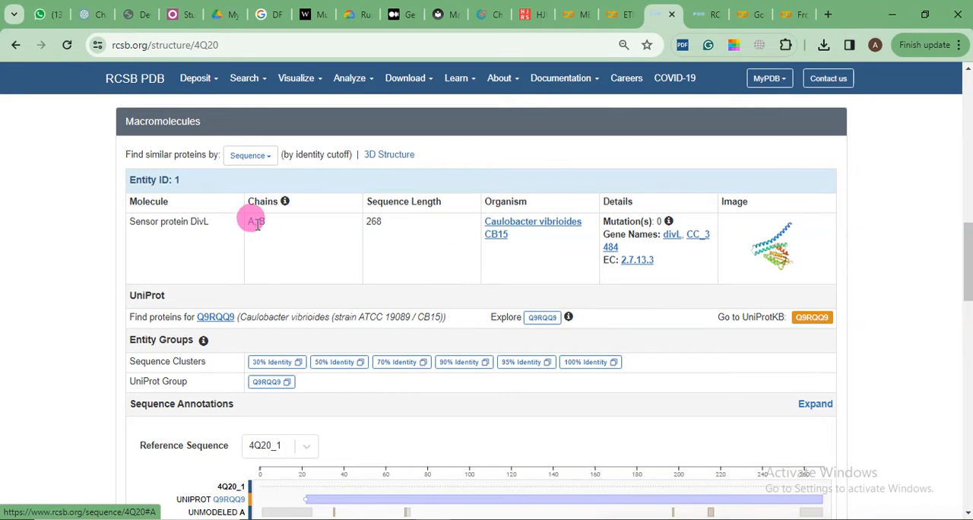
mouse_move(617, 146)
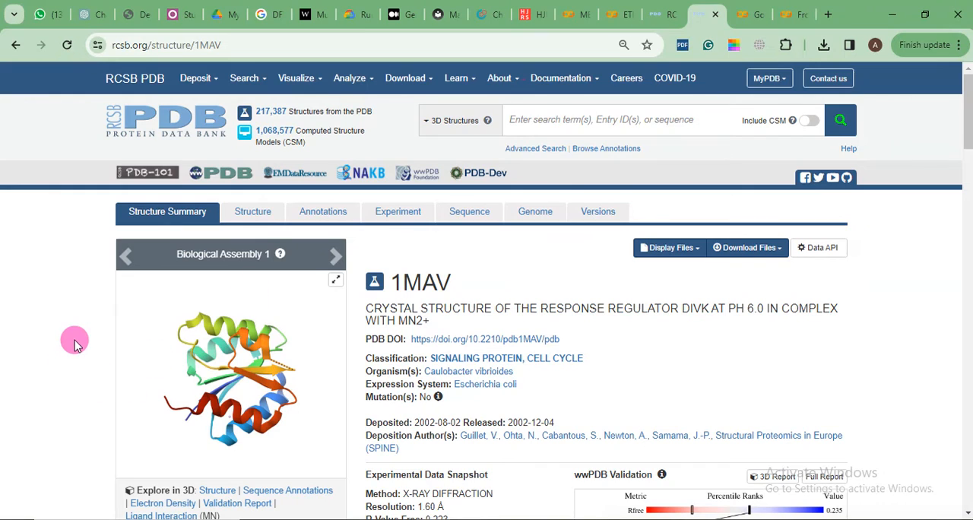
scroll(down, 3)
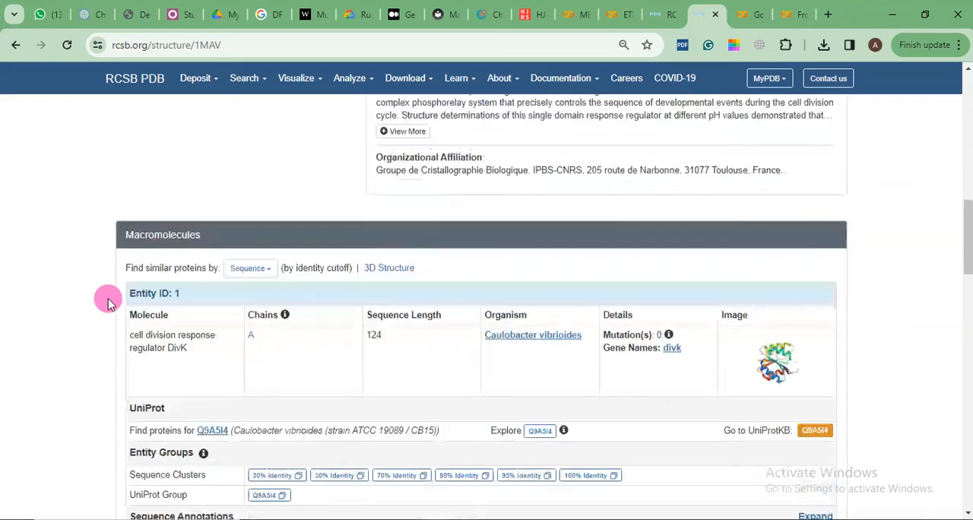
scroll(down, 3)
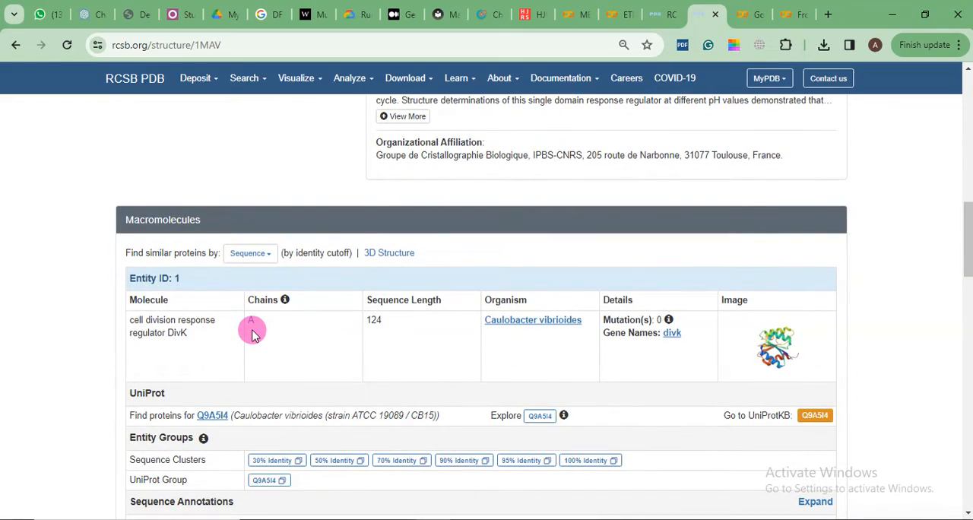
scroll(up, 3)
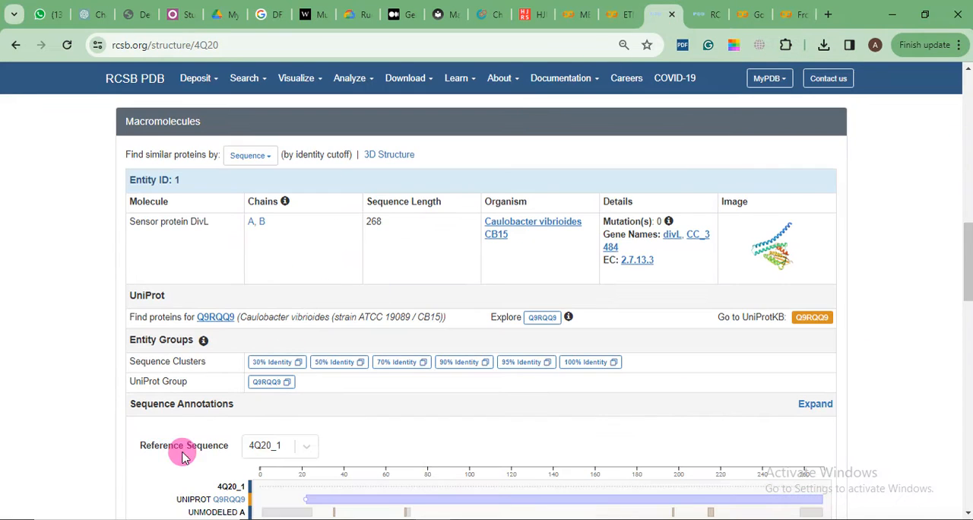
scroll(down, 3)
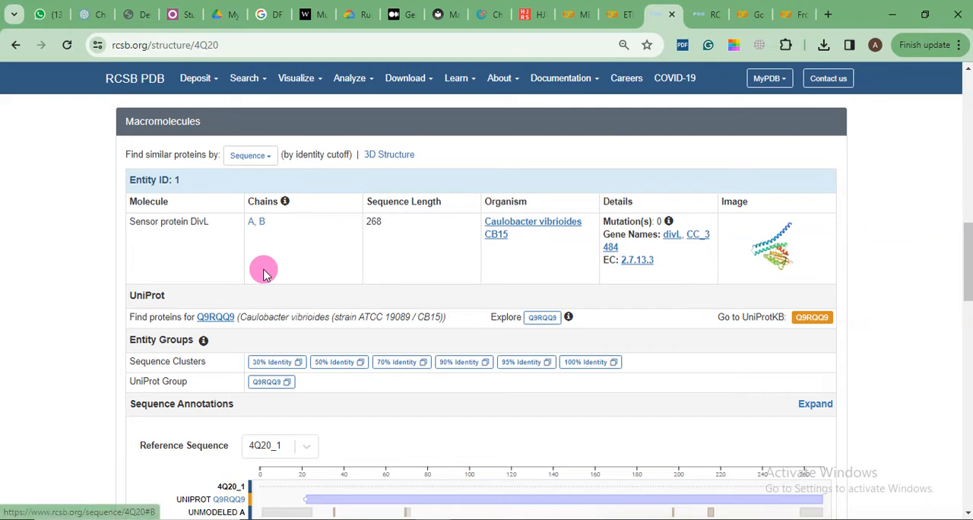
mouse_move(275, 225)
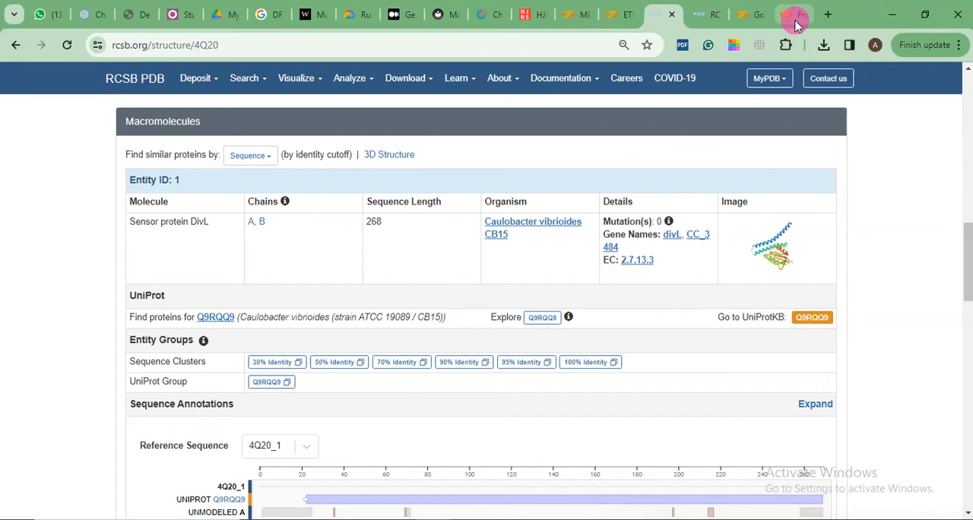
mouse_move(266, 226)
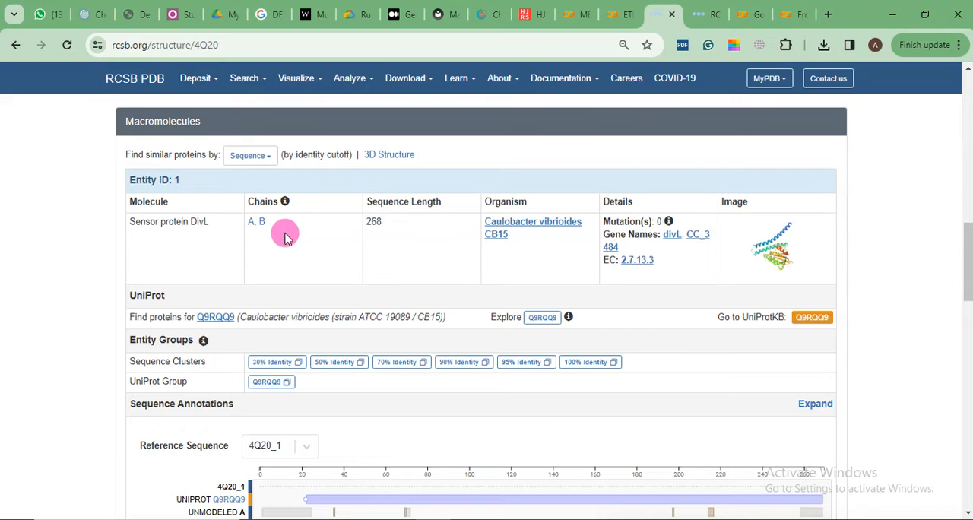
scroll(up, 3)
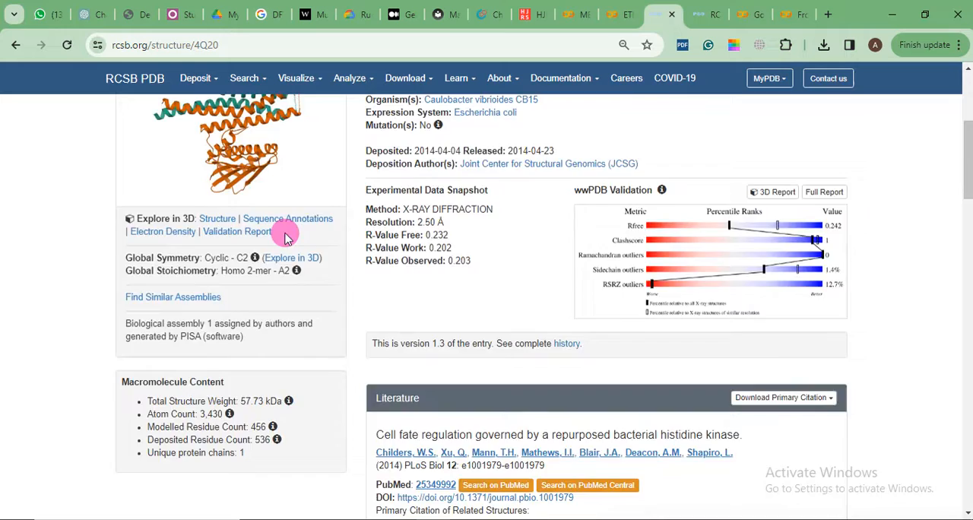
click(793, 14)
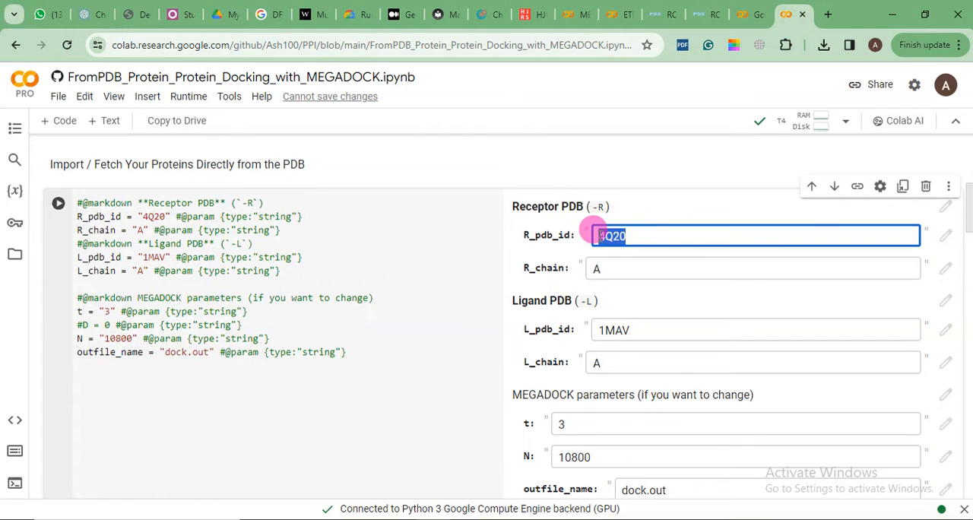
Set R_chain to B for receptor 4Q20 and check the ligand id stays 1MAV.
click(752, 267)
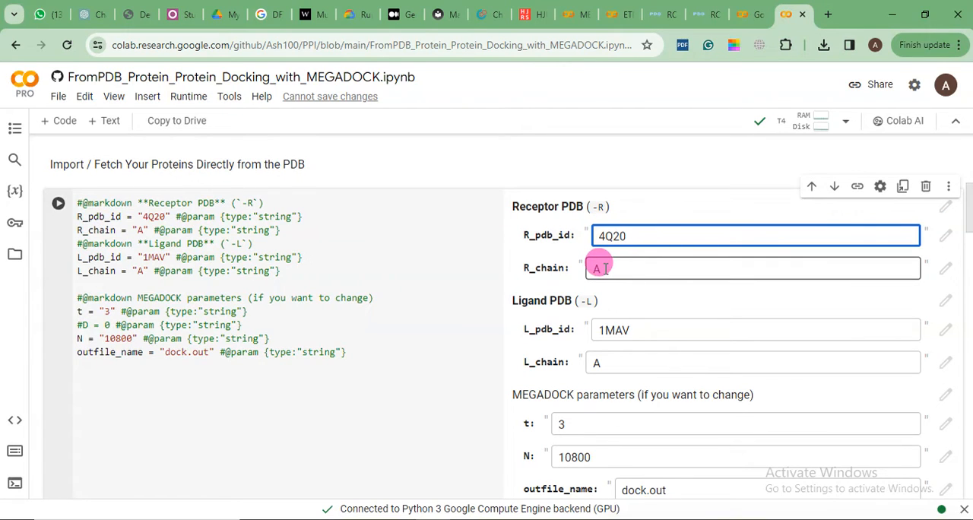
click(753, 268)
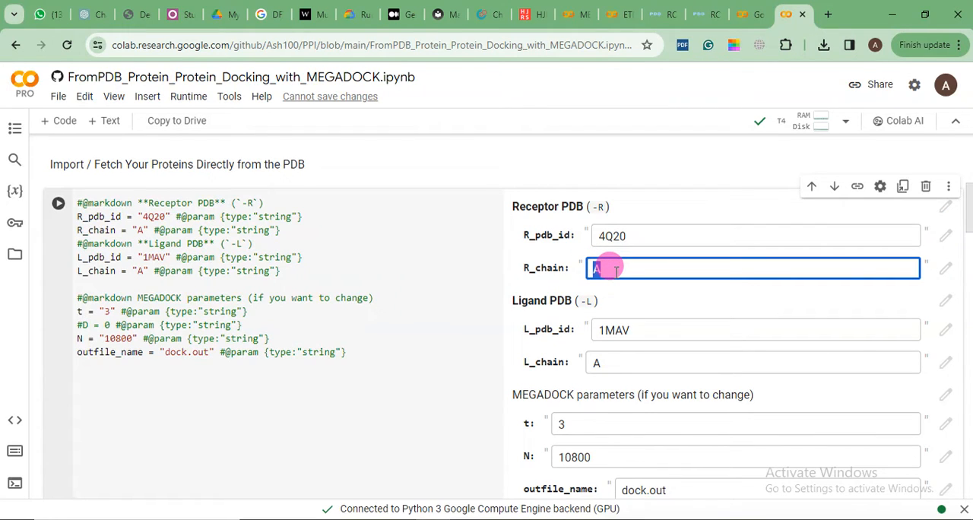
text(B)
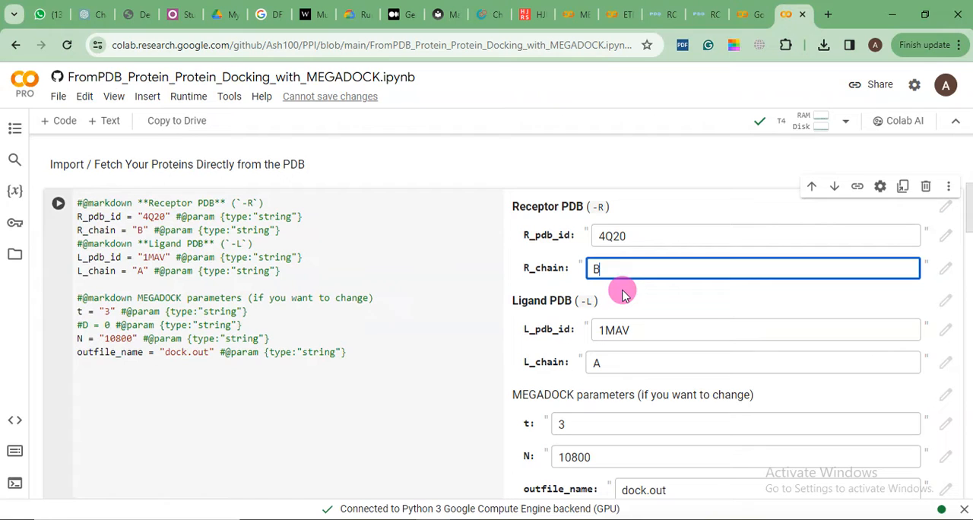
scroll(down, 3)
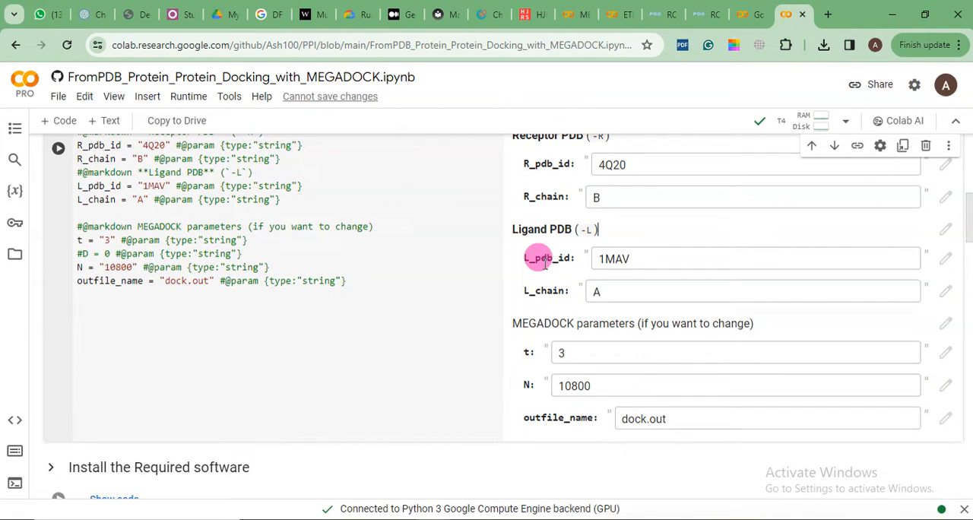
mouse_move(524, 227)
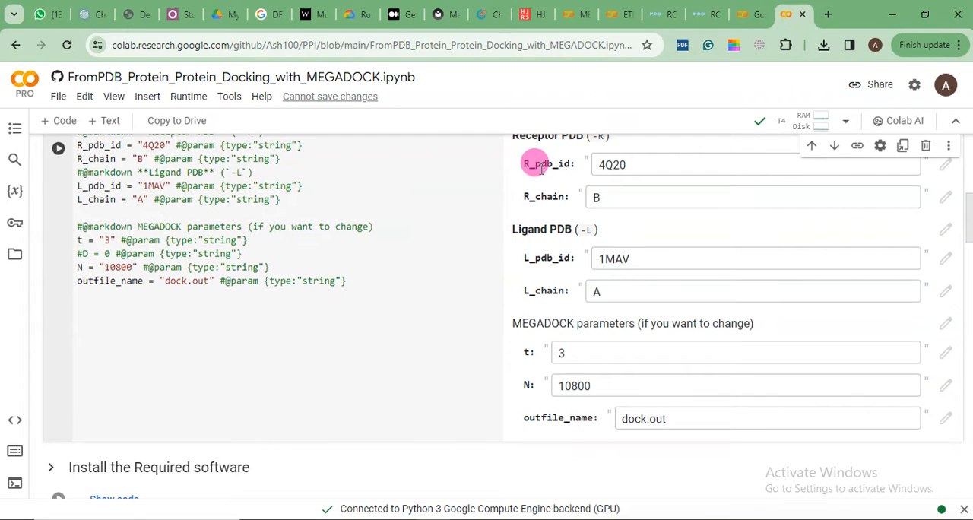
mouse_move(546, 258)
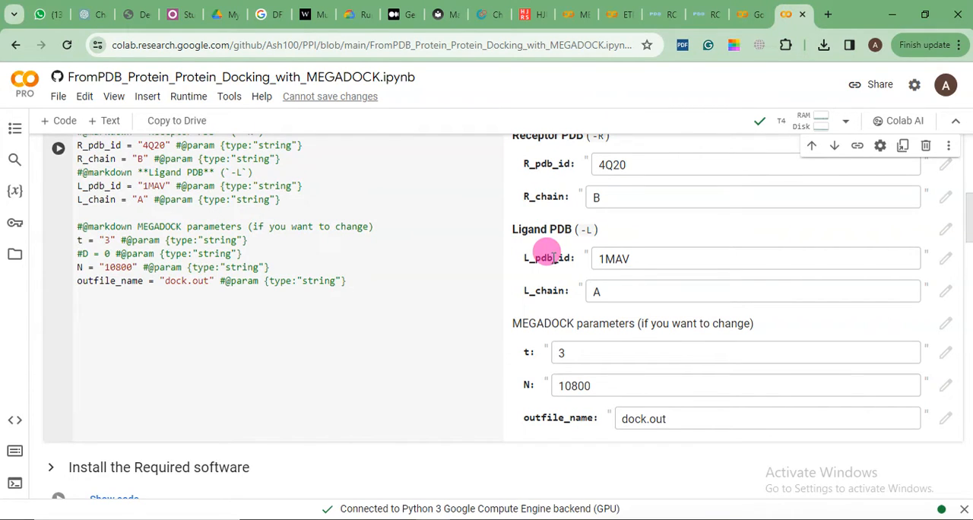
click(753, 258)
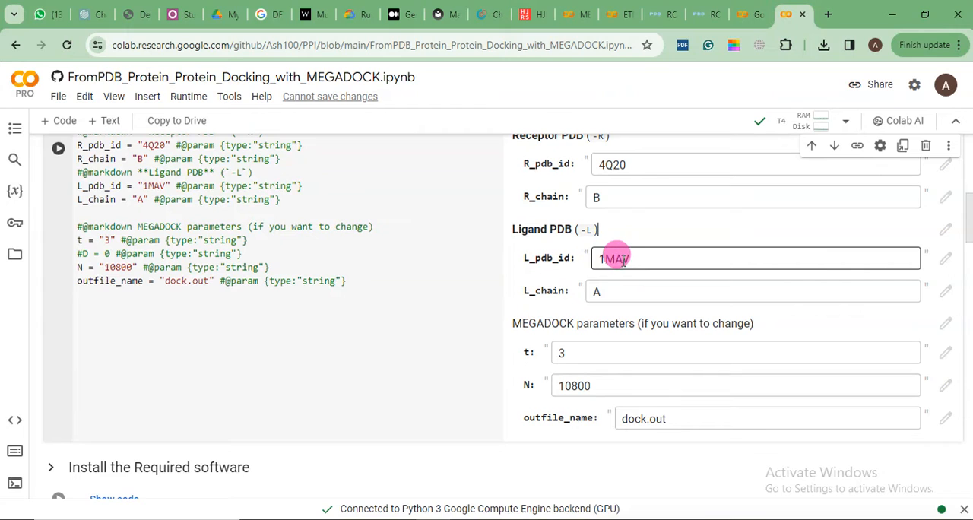
mouse_move(591, 160)
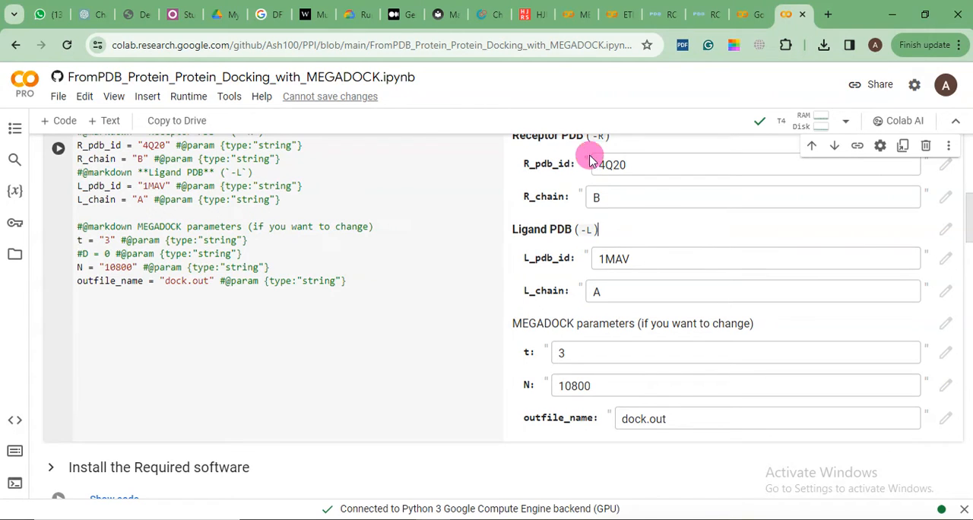
mouse_move(605, 224)
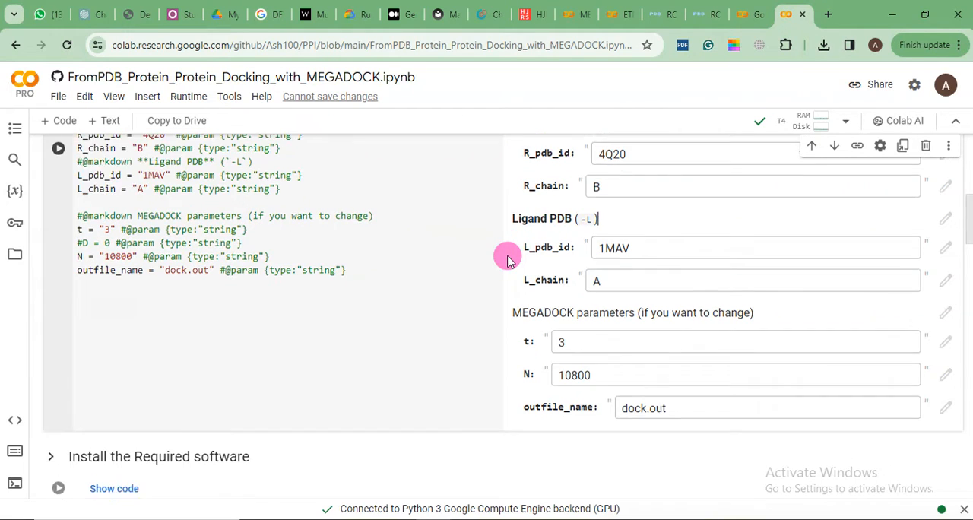
Run the PDB import cell and confirm 'Run anyway' on the authorship warning.
scroll(down, 3)
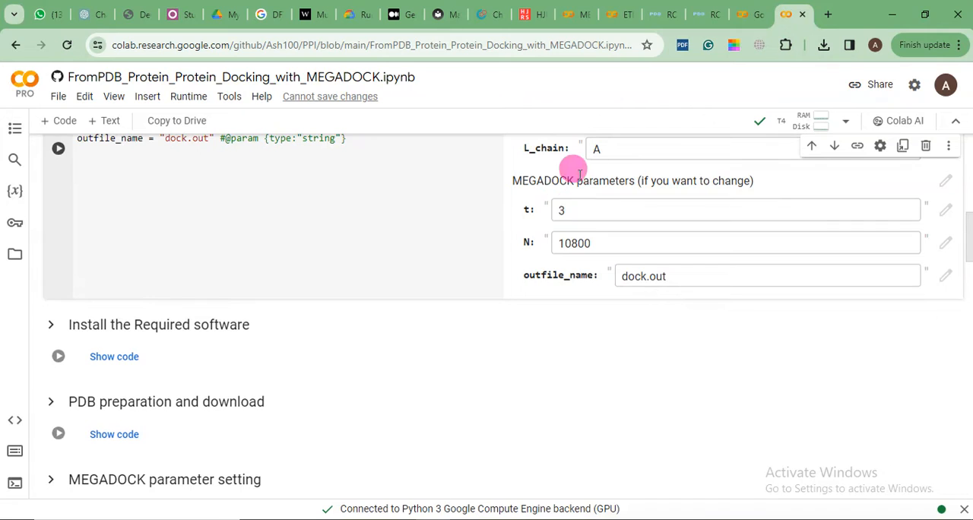
mouse_move(547, 231)
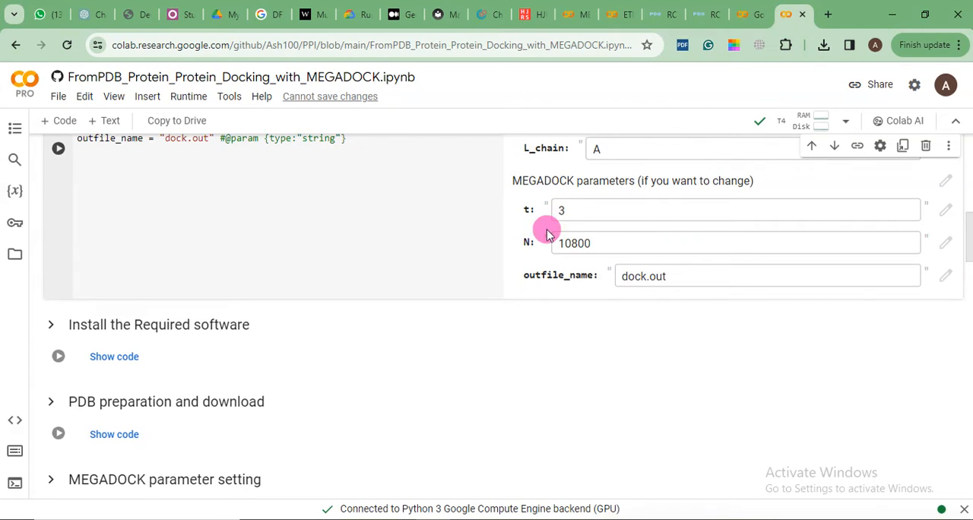
mouse_move(520, 211)
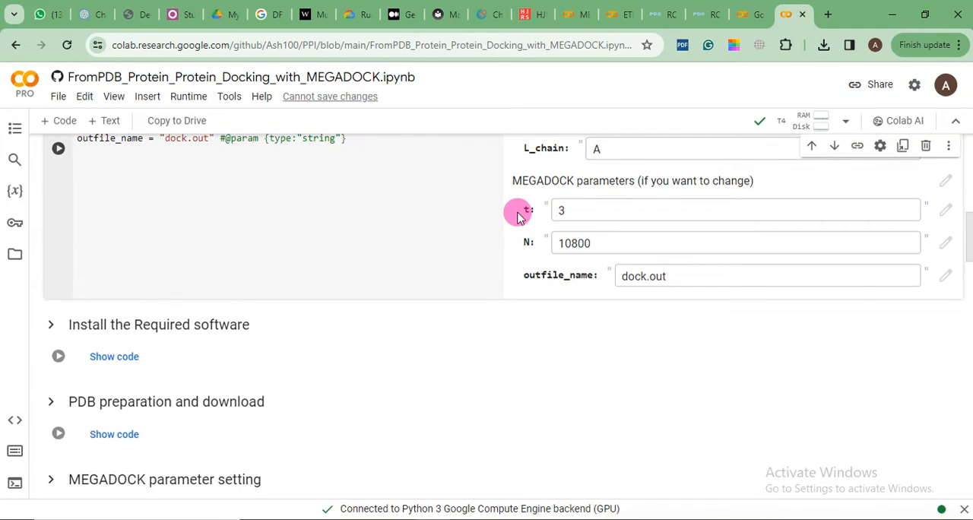
mouse_move(510, 221)
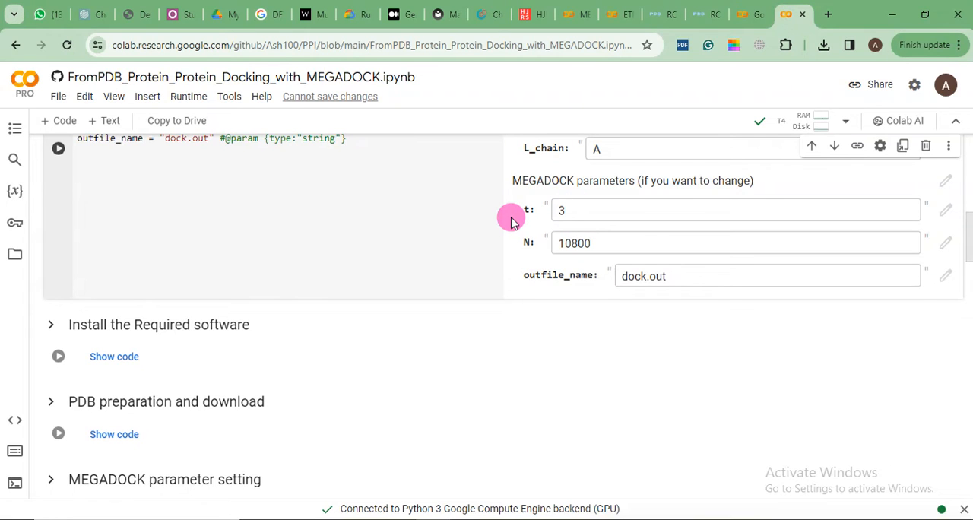
scroll(up, 3)
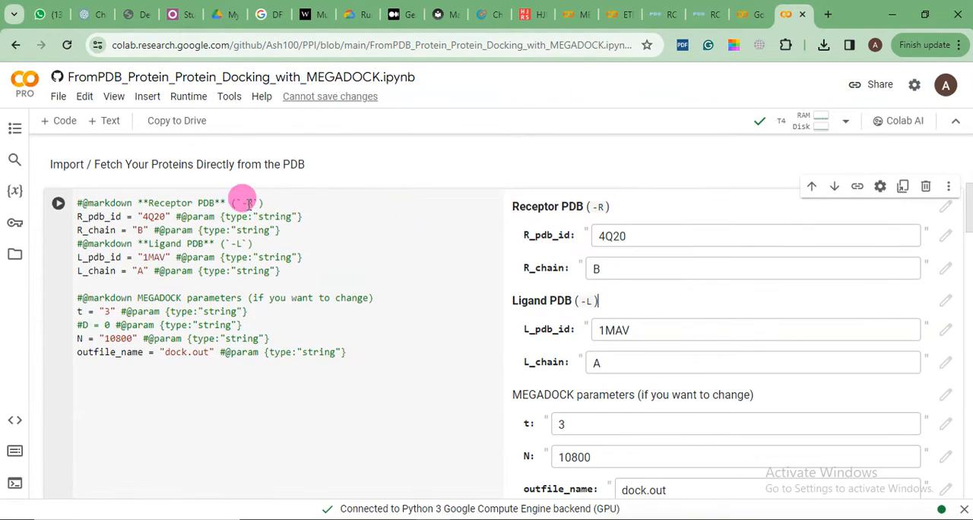
click(58, 204)
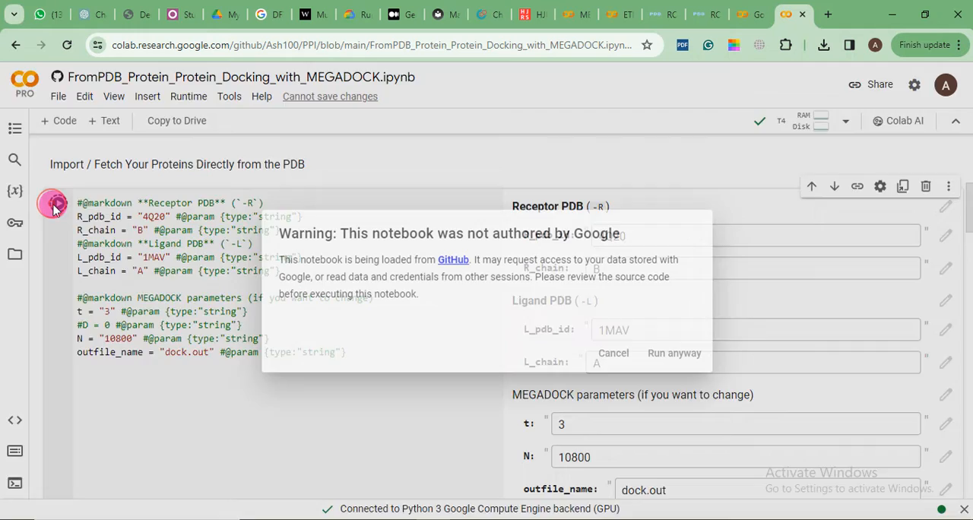
click(675, 352)
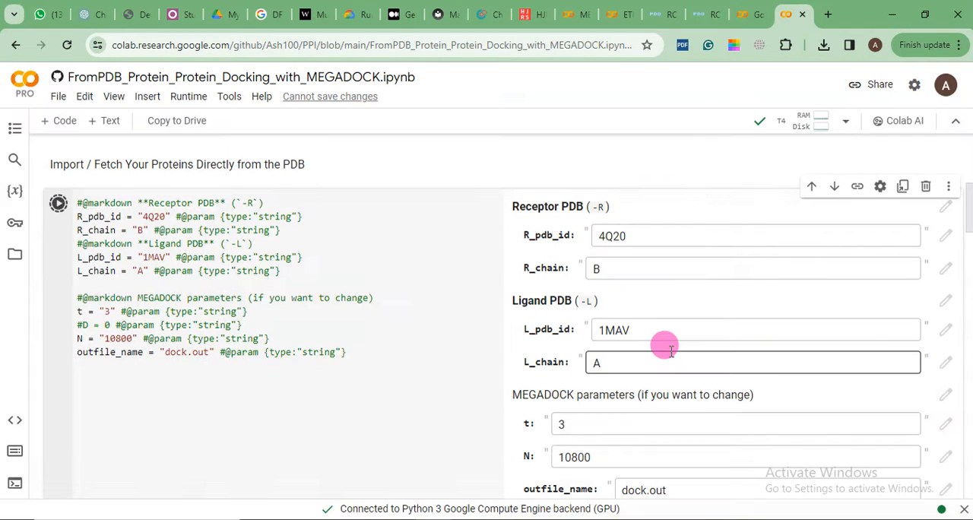
scroll(down, 3)
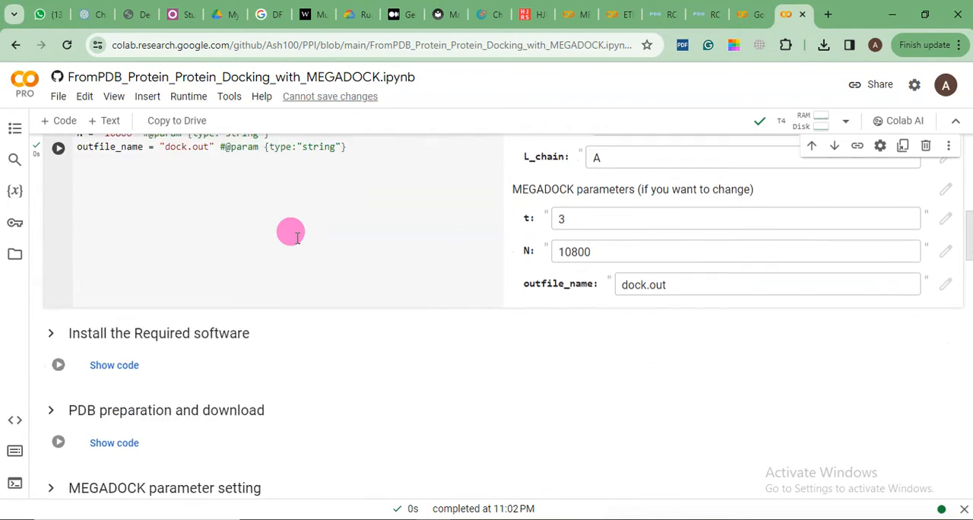
Expand the Install the Required software cell, inspect its code, and collapse it again.
scroll(down, 3)
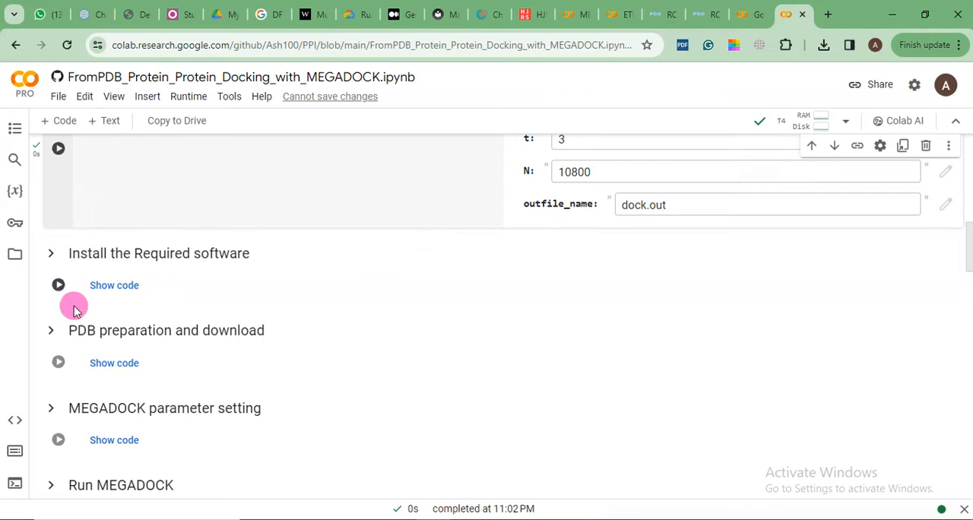
mouse_move(114, 286)
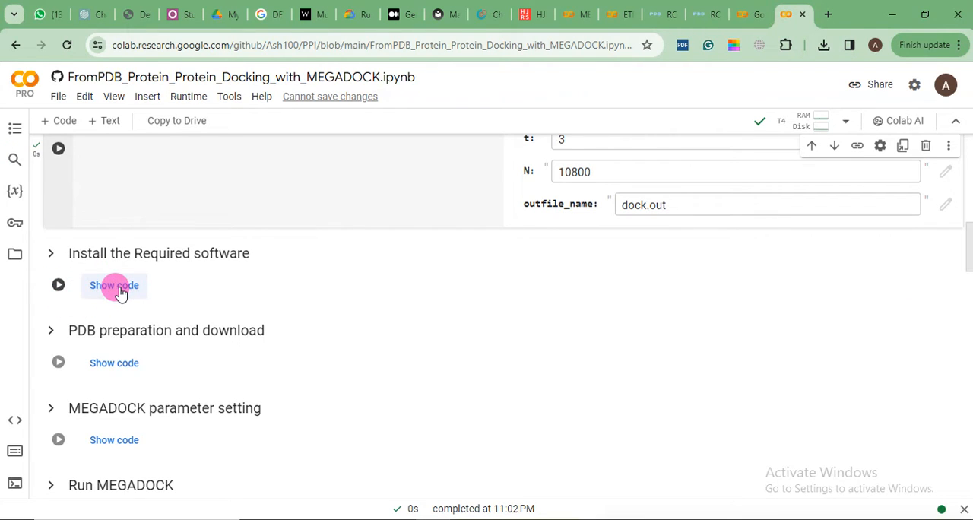
click(114, 286)
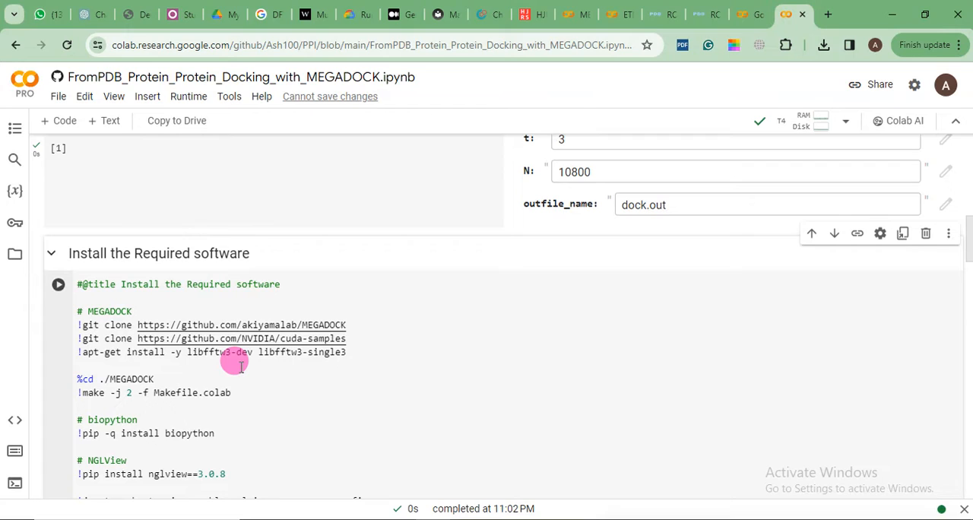
scroll(down, 3)
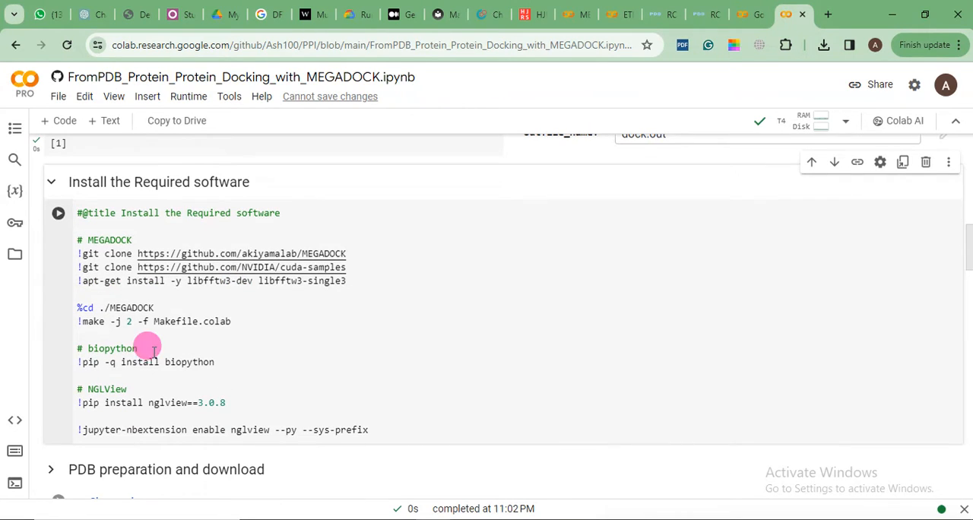
mouse_move(159, 372)
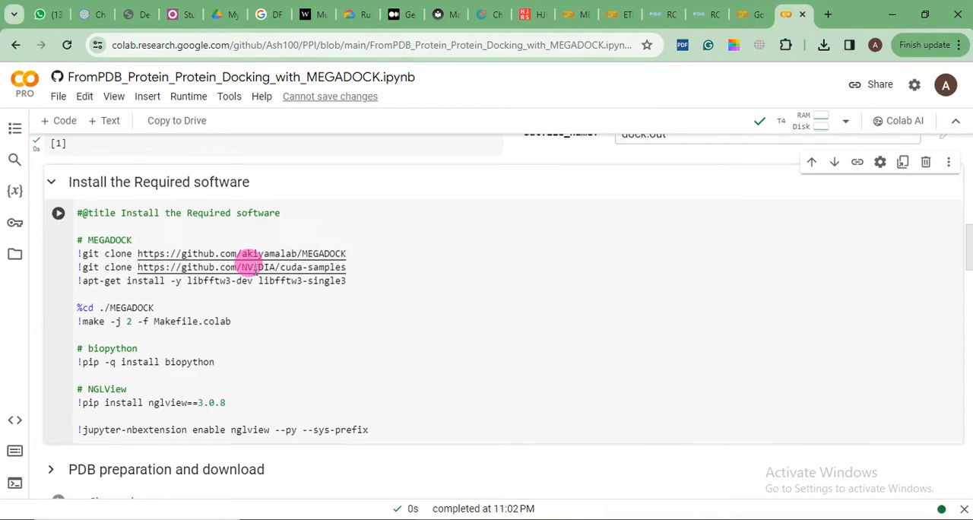
mouse_move(259, 274)
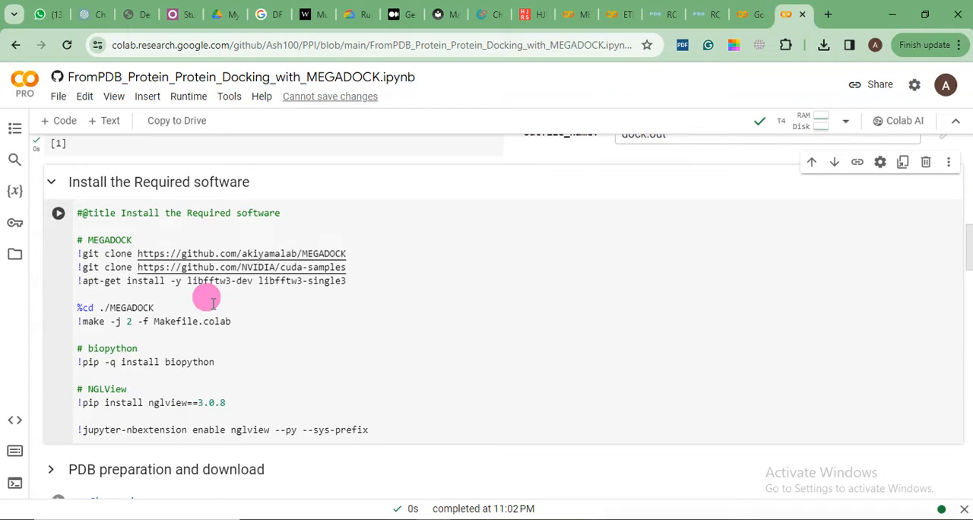
mouse_move(316, 253)
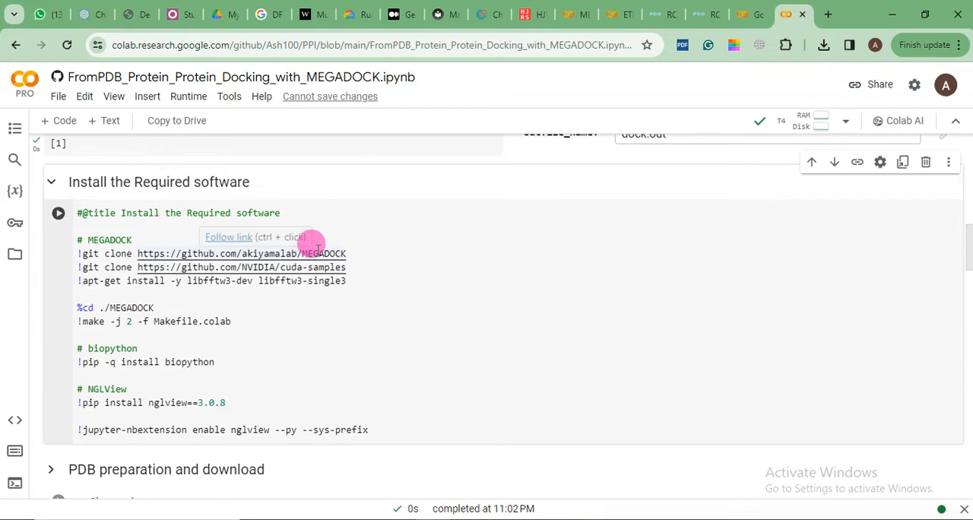
mouse_move(310, 252)
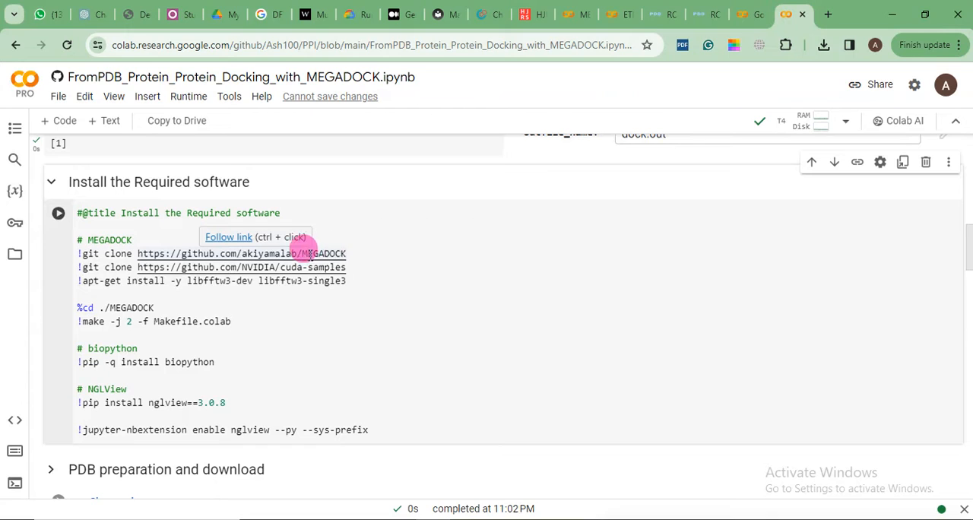
click(52, 183)
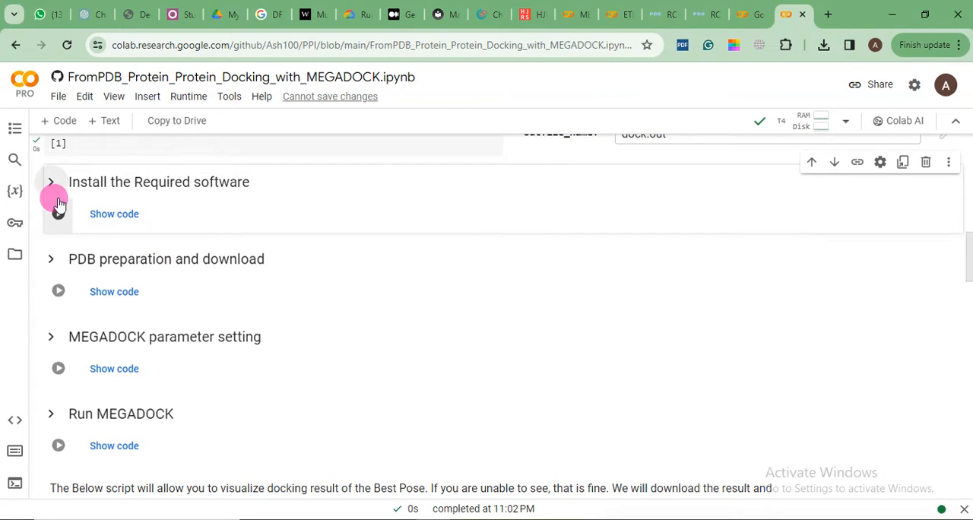
Run the software-install cell to set up MEGADOCK, Biopython and NGLView.
click(58, 213)
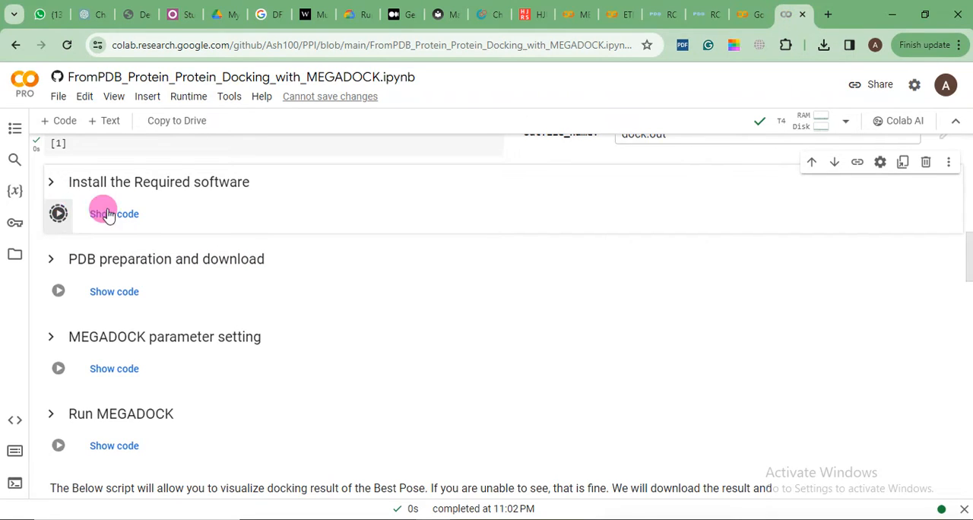
click(58, 213)
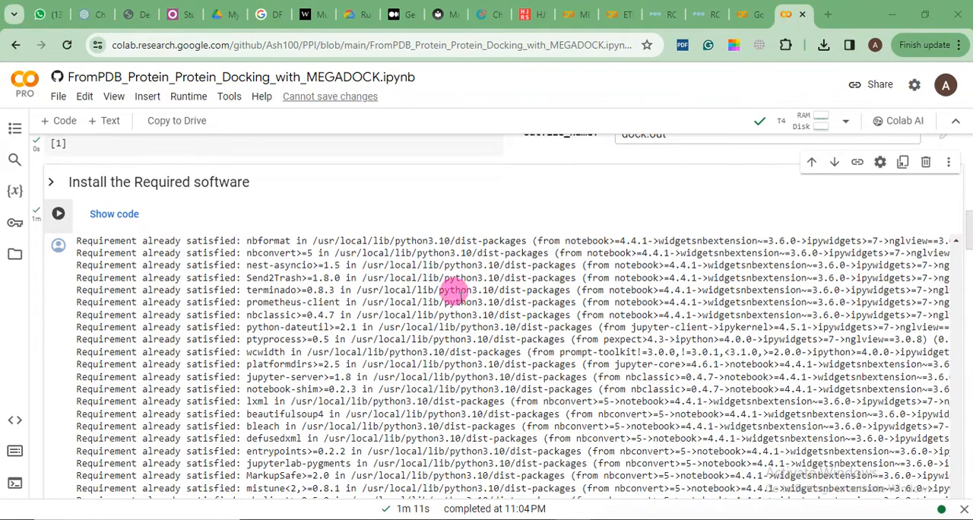
mouse_move(399, 507)
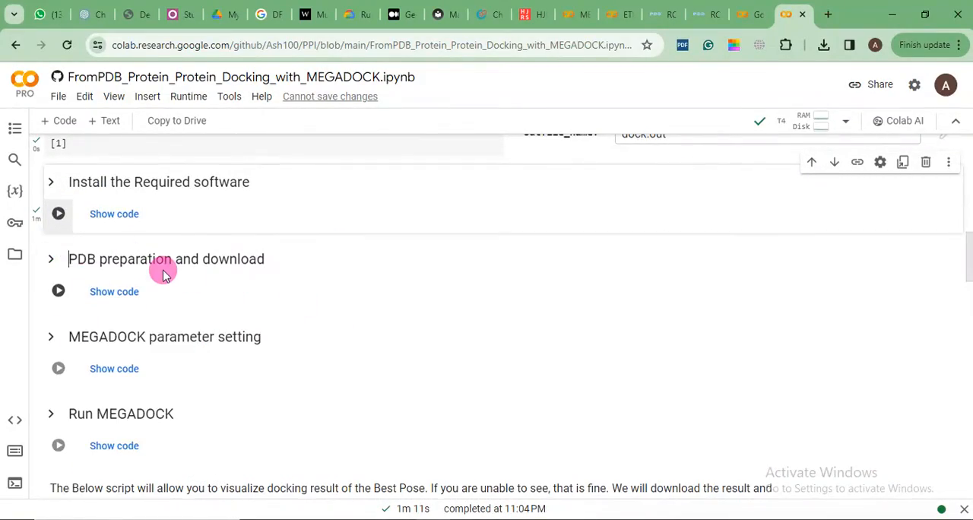
mouse_move(114, 292)
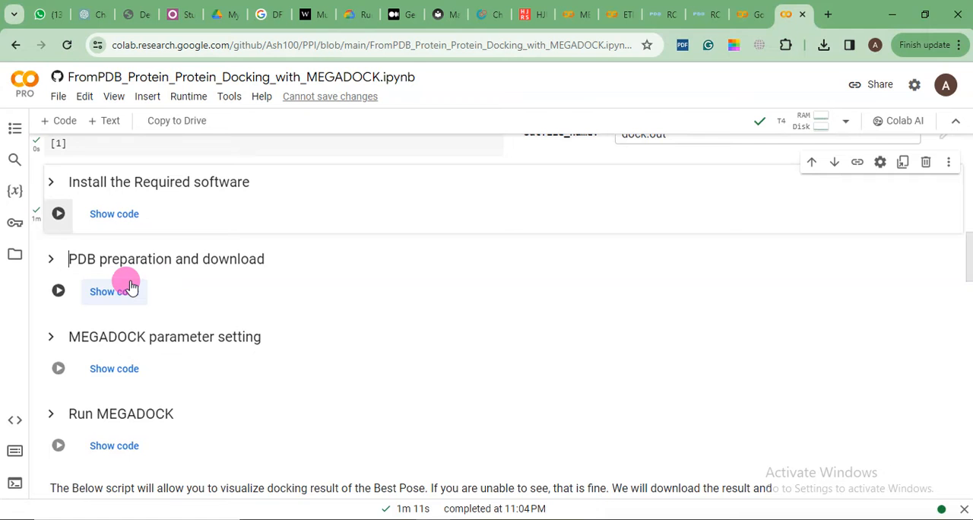
mouse_move(340, 318)
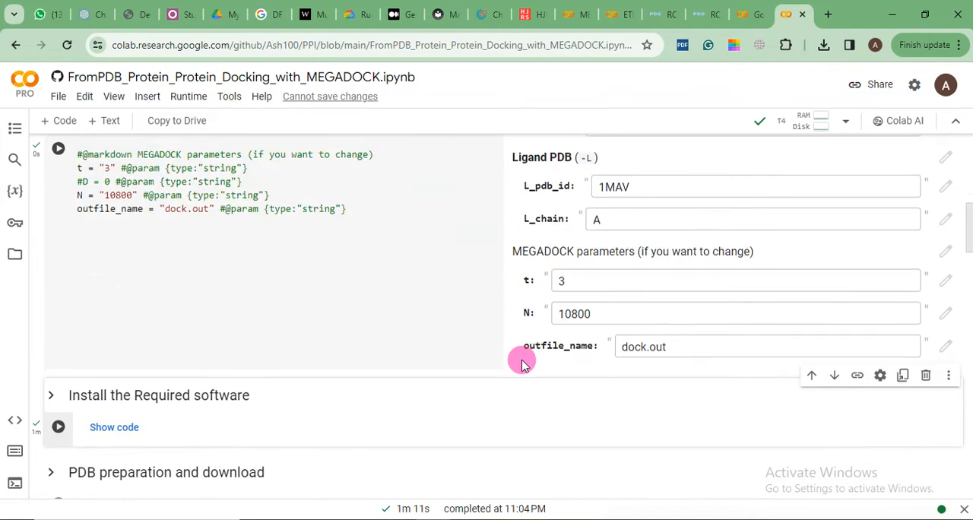
scroll(down, 3)
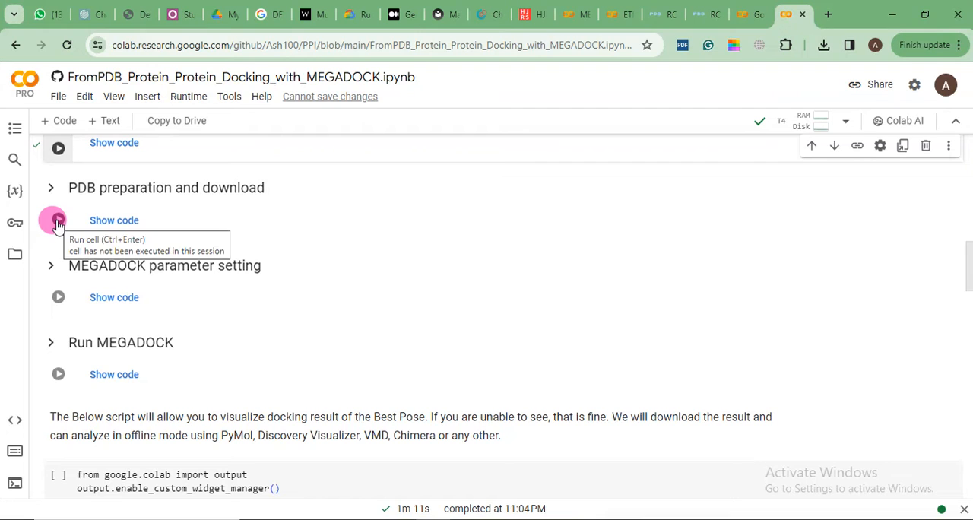
Run the PDB preparation/download cell, check the session files, then run the MEGADOCK parameter cell.
click(58, 221)
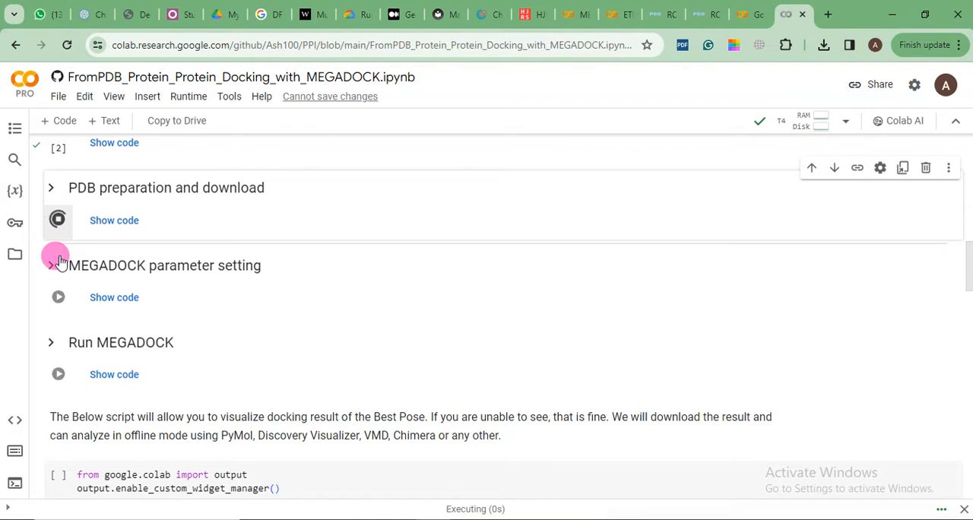
click(15, 253)
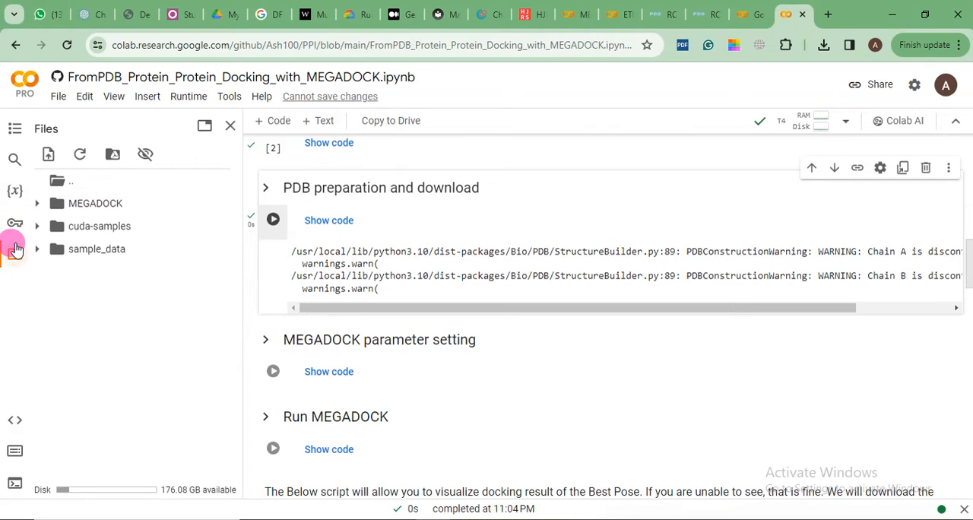
click(231, 125)
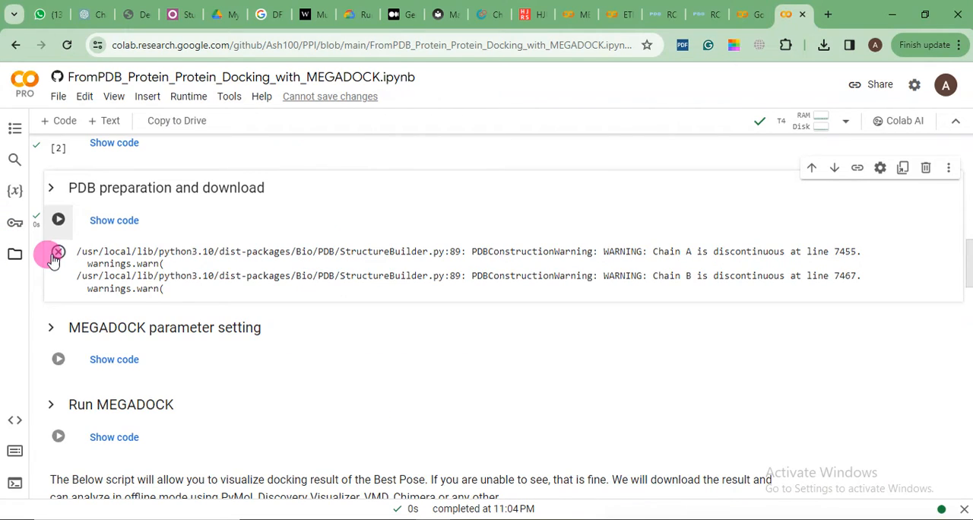
click(58, 252)
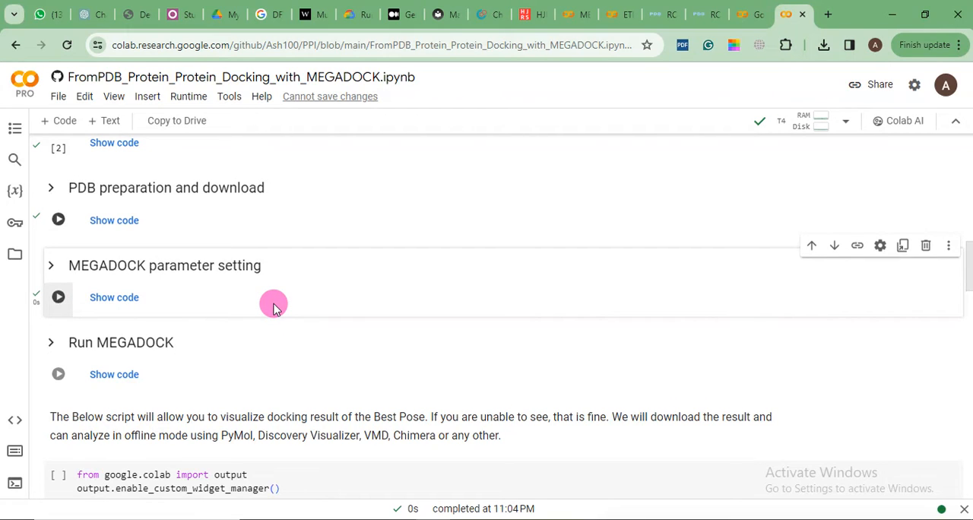
Scroll through the Run MEGADOCK log as 4Q20_B docks with 1MAV_A on the T4 GPU.
scroll(down, 3)
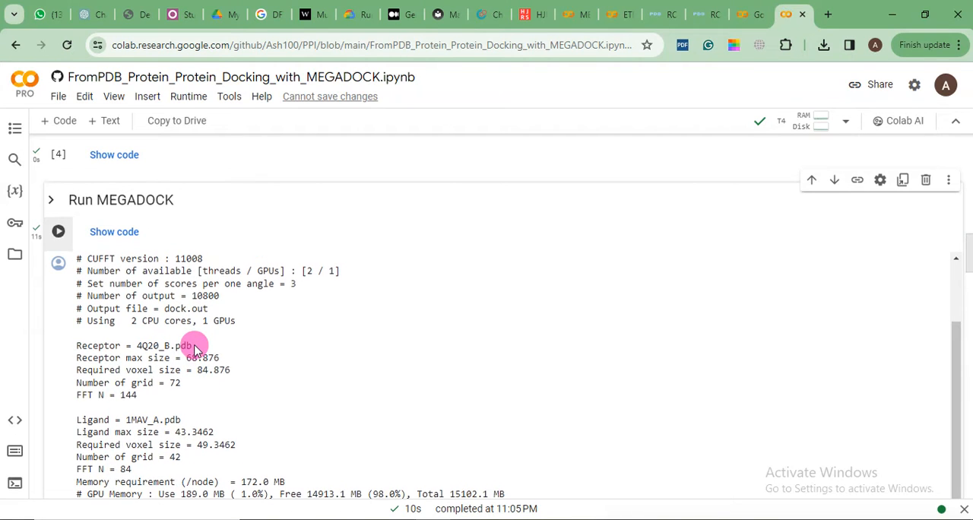
scroll(up, 3)
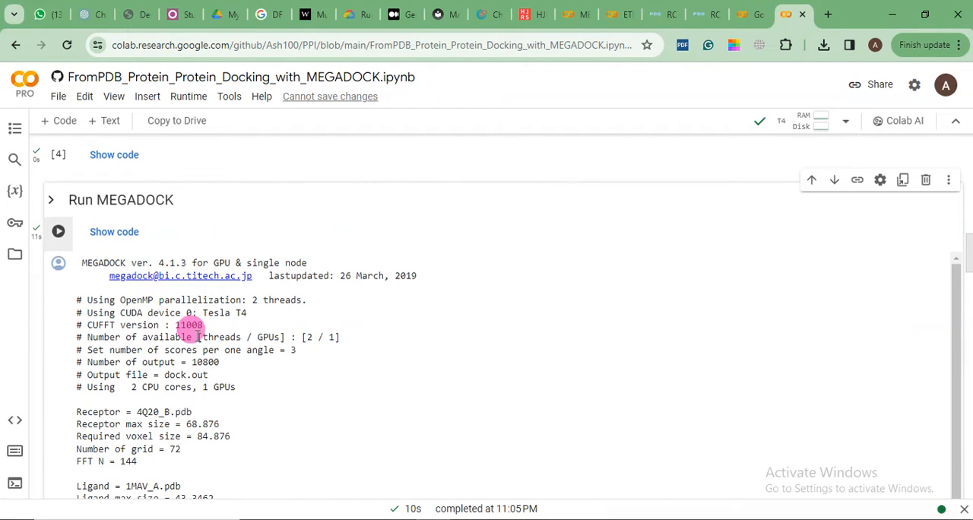
scroll(down, 3)
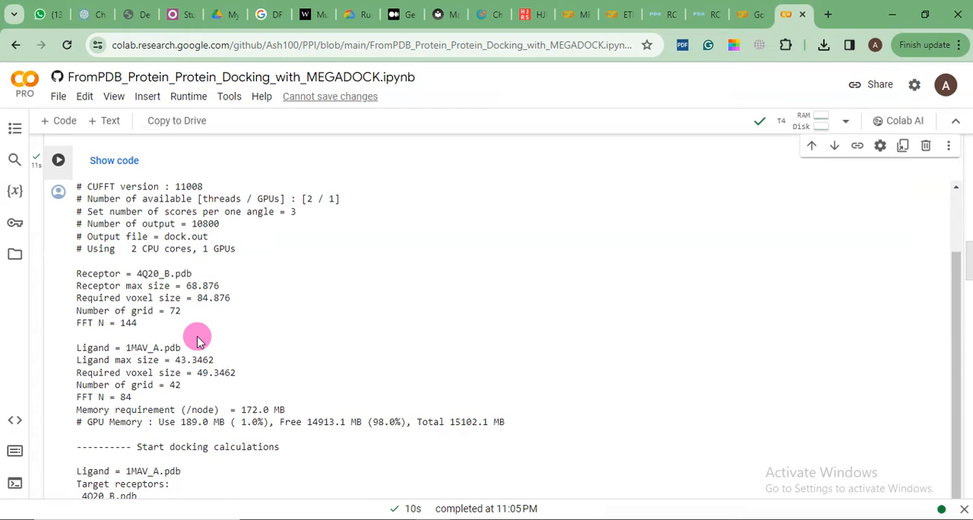
scroll(up, 3)
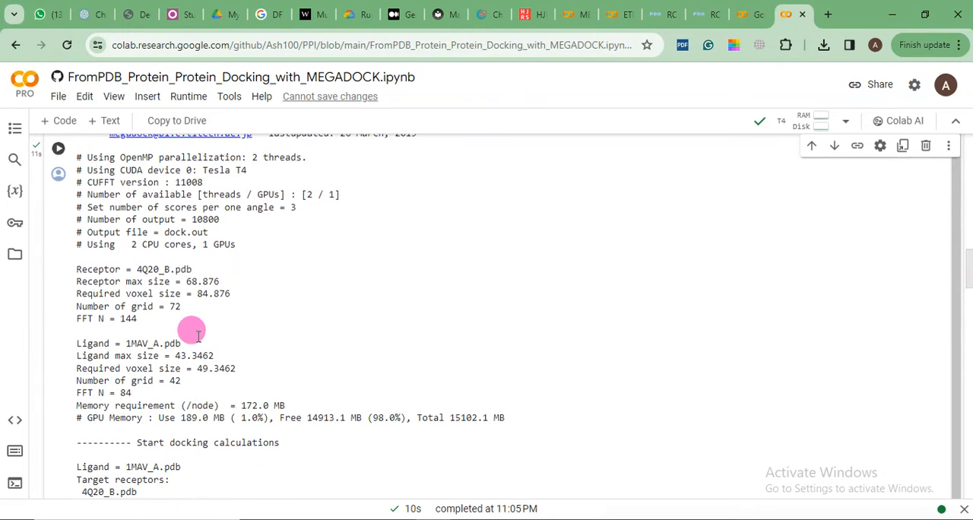
mouse_move(55, 175)
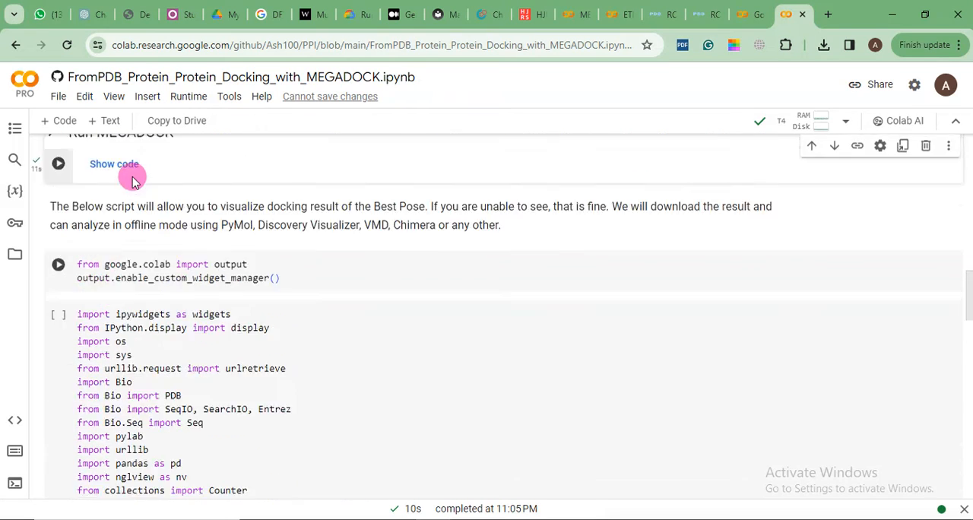
scroll(up, 3)
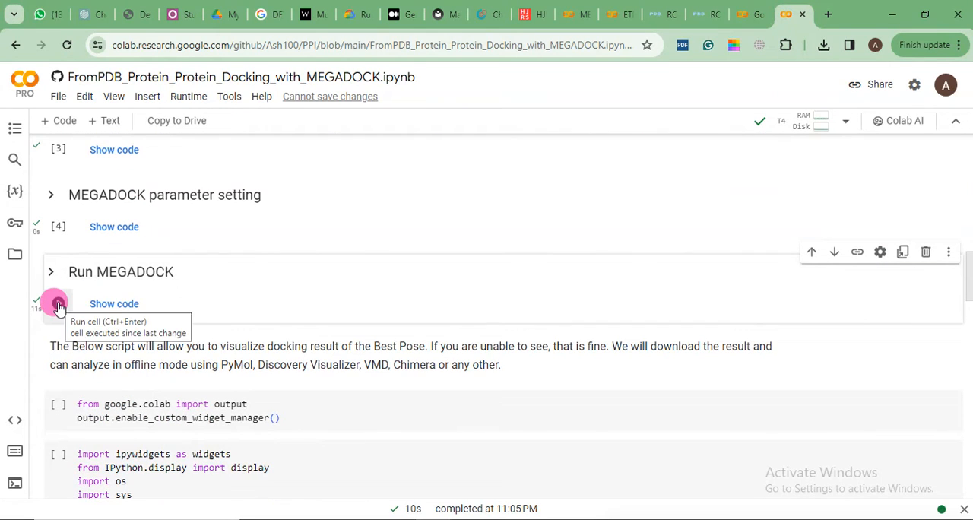
mouse_move(94, 297)
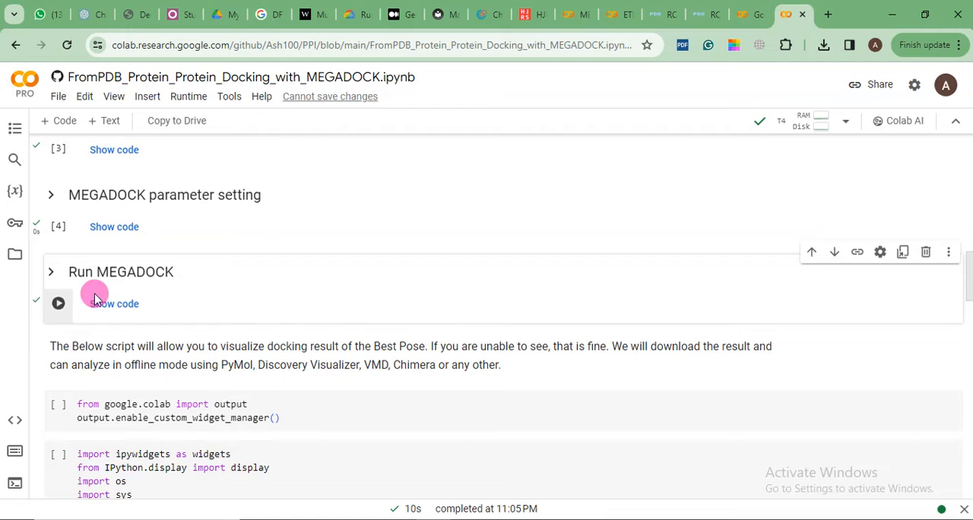
mouse_move(47, 342)
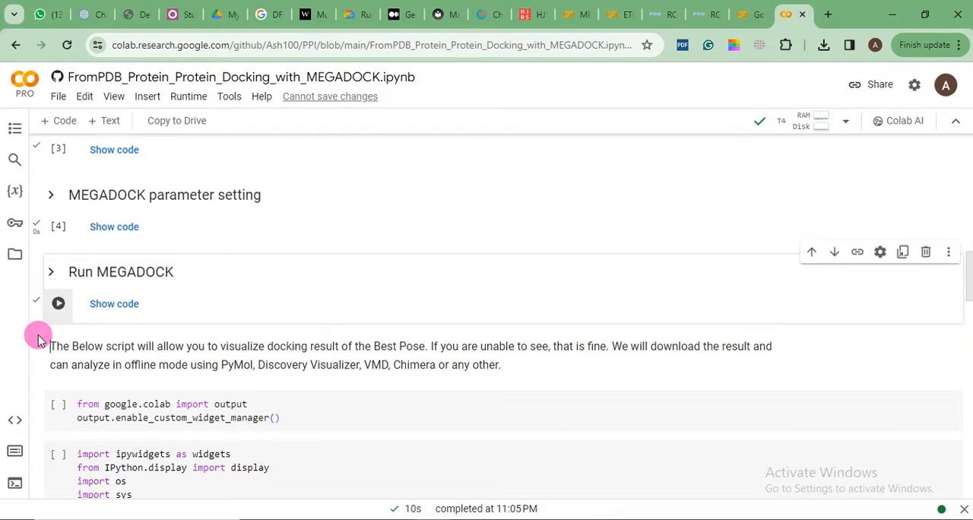
Run the custom widget manager cell and the visualization imports cell before the NGLView viewers.
scroll(down, 3)
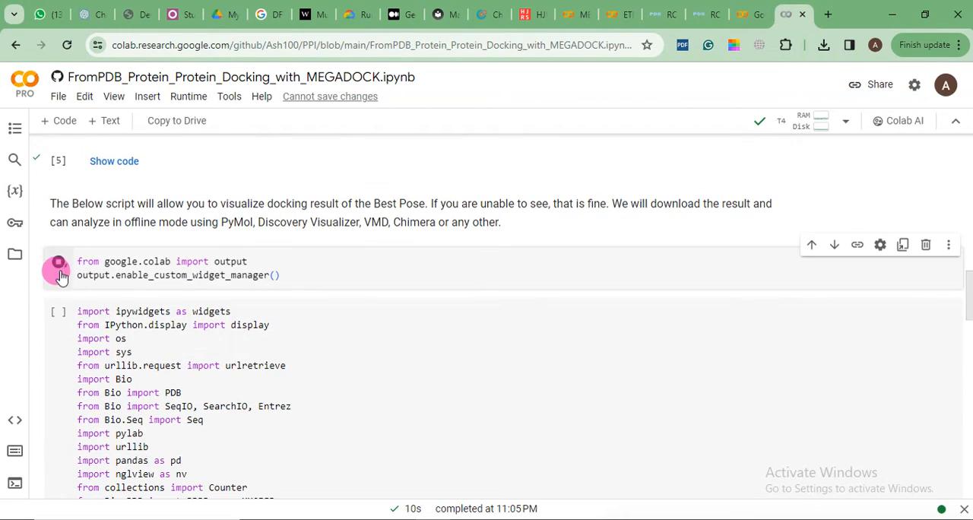
click(58, 261)
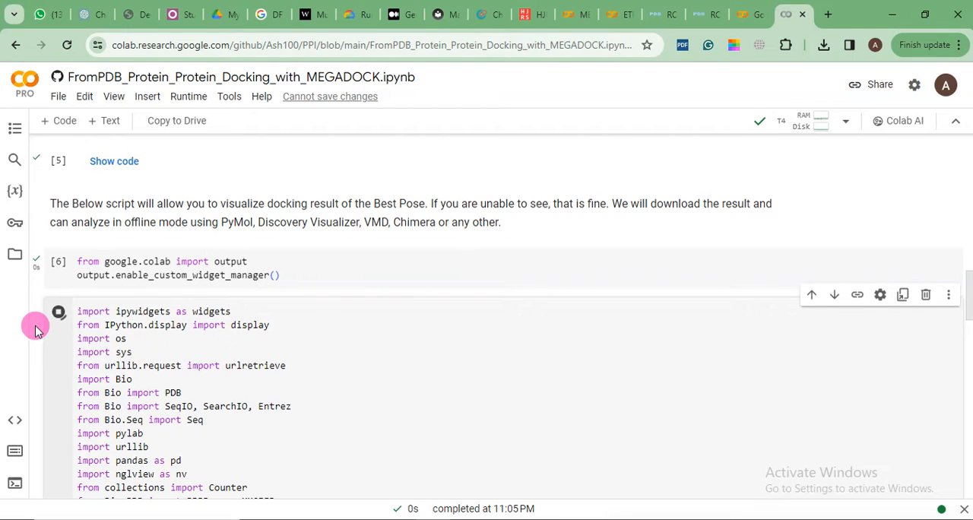
scroll(down, 3)
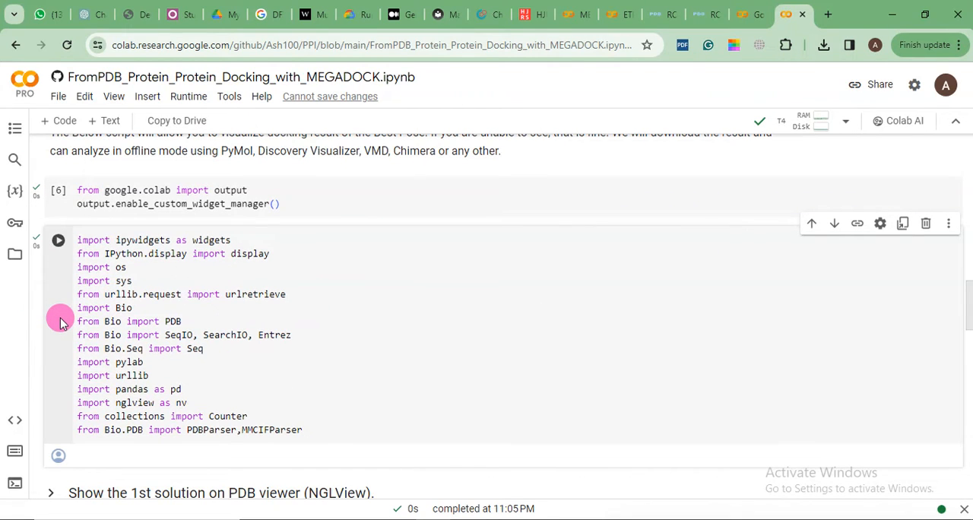
scroll(down, 3)
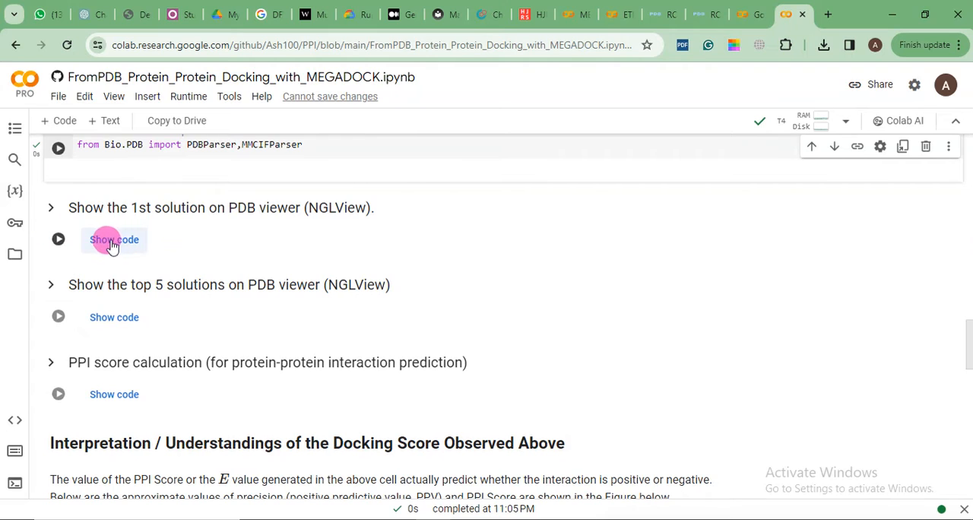
mouse_move(149, 234)
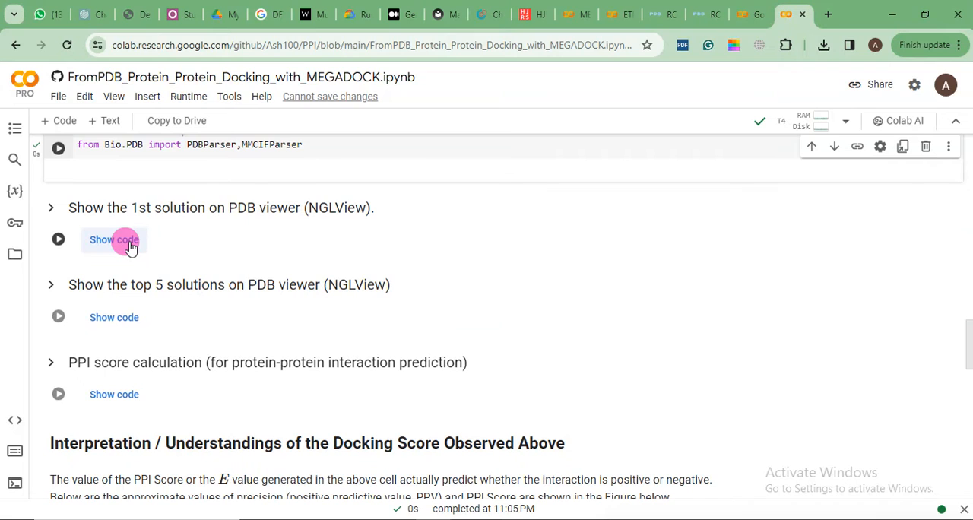
Show the first docking solution in NGLView and rotate the red receptor/blue ligand complex to view the interface.
click(114, 240)
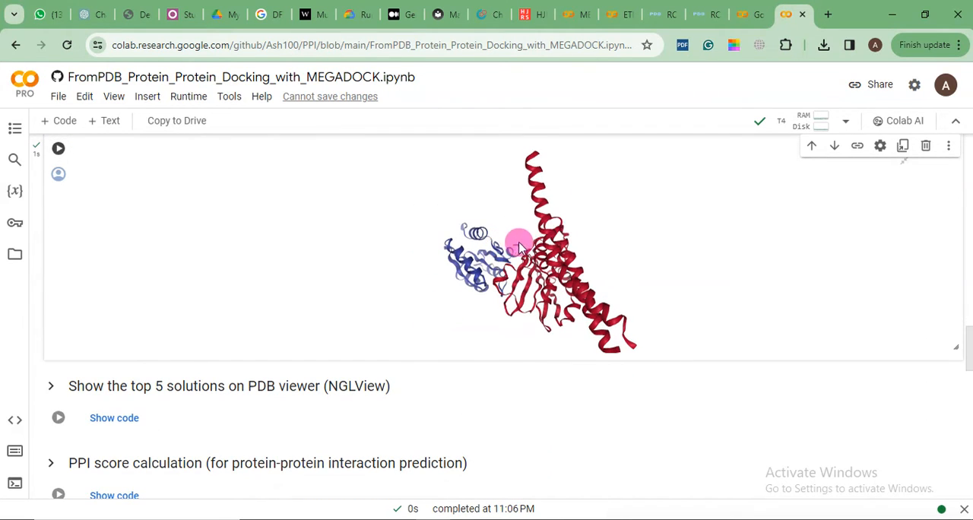
drag(517, 243, 424, 231)
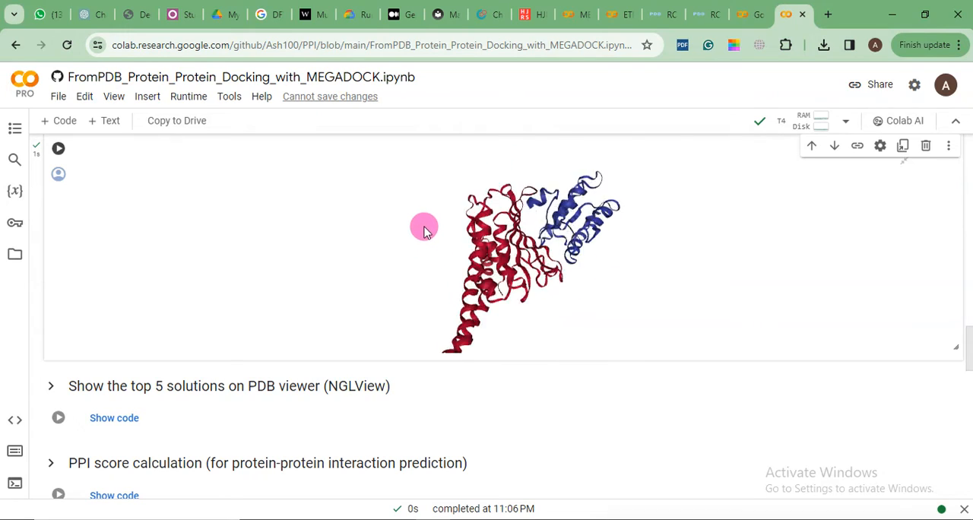
drag(423, 231, 392, 201)
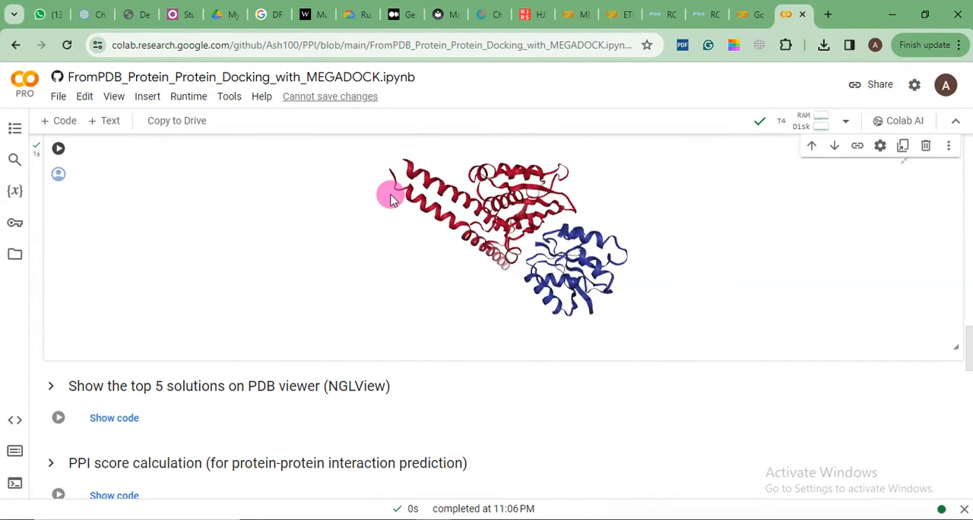
drag(392, 195, 426, 152)
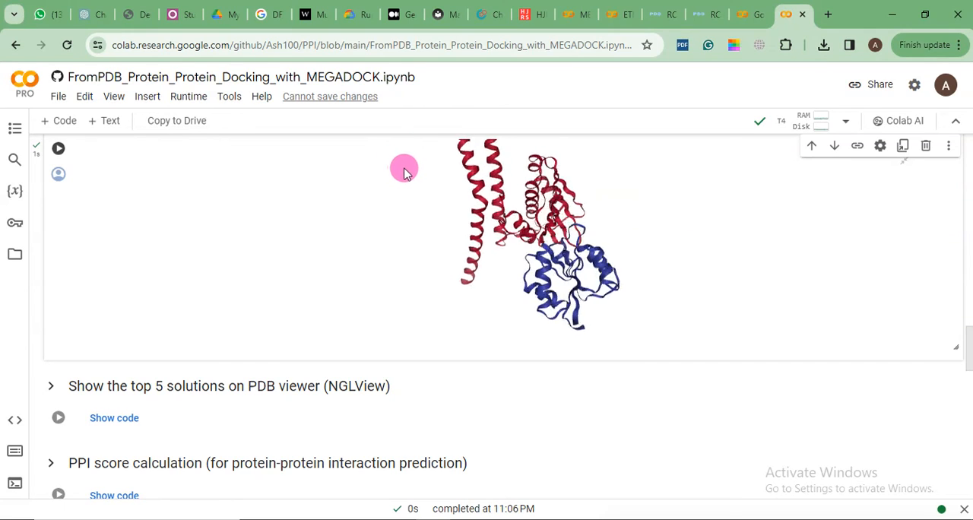
drag(404, 168, 362, 197)
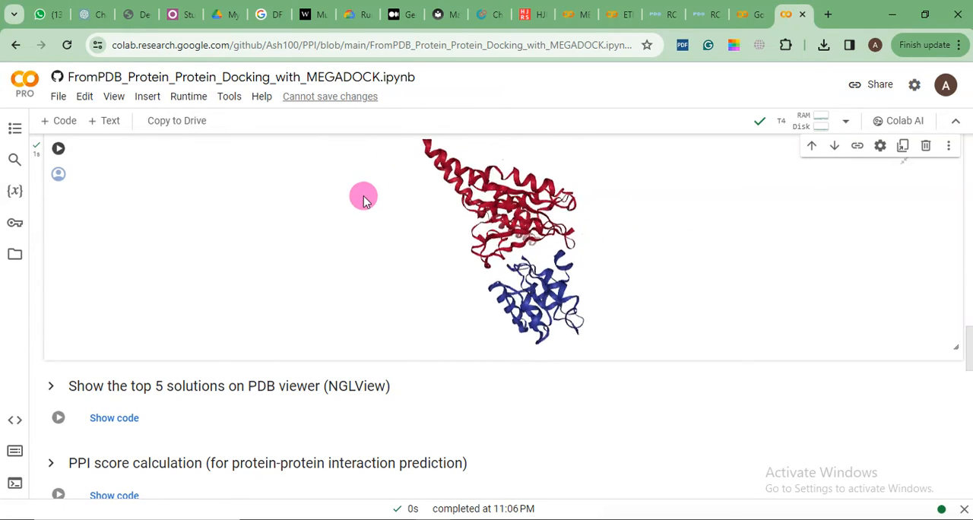
drag(363, 196, 310, 243)
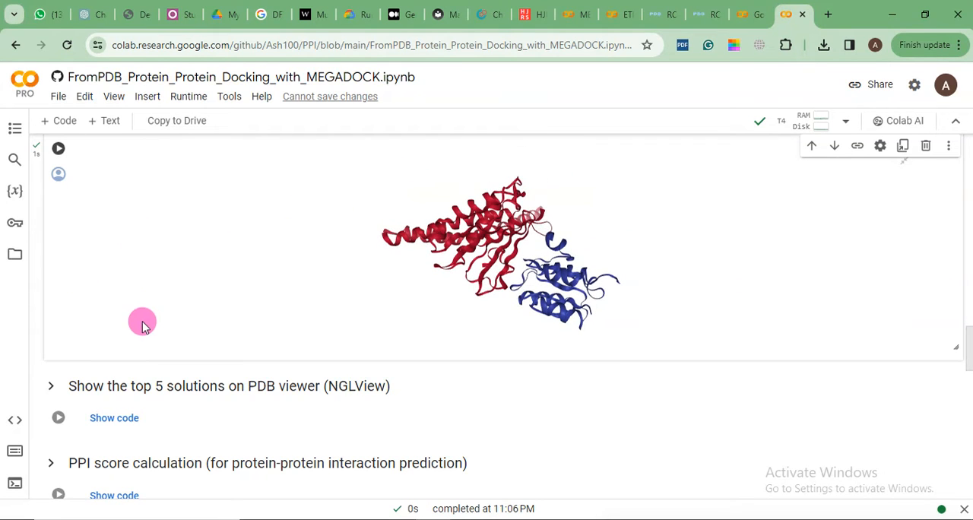
mouse_move(58, 173)
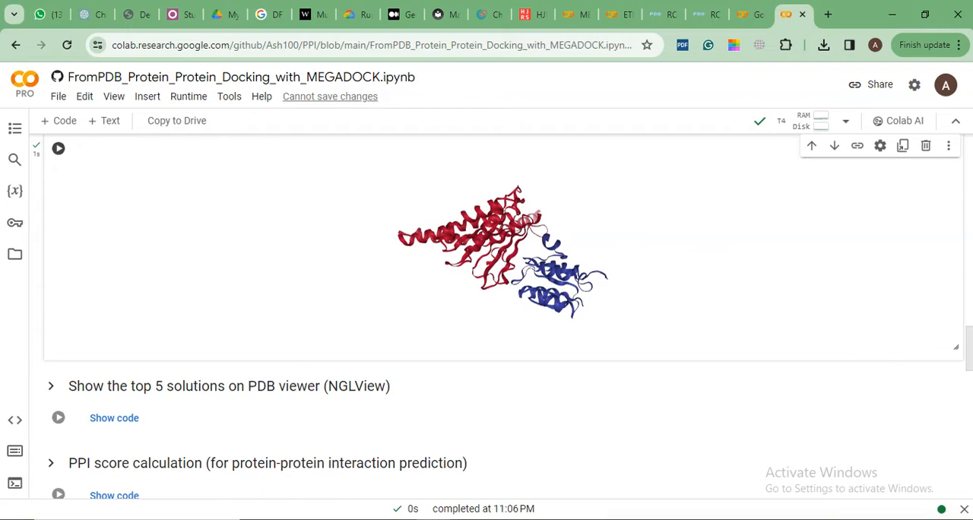
Run the top-5 solutions NGLView cell and rotate the overlaid red and blue poses.
scroll(down, 3)
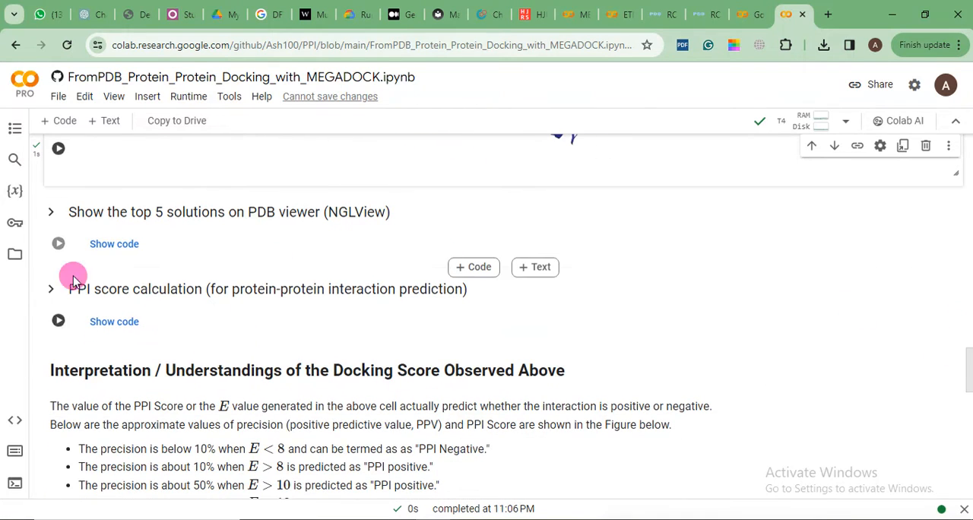
mouse_move(57, 243)
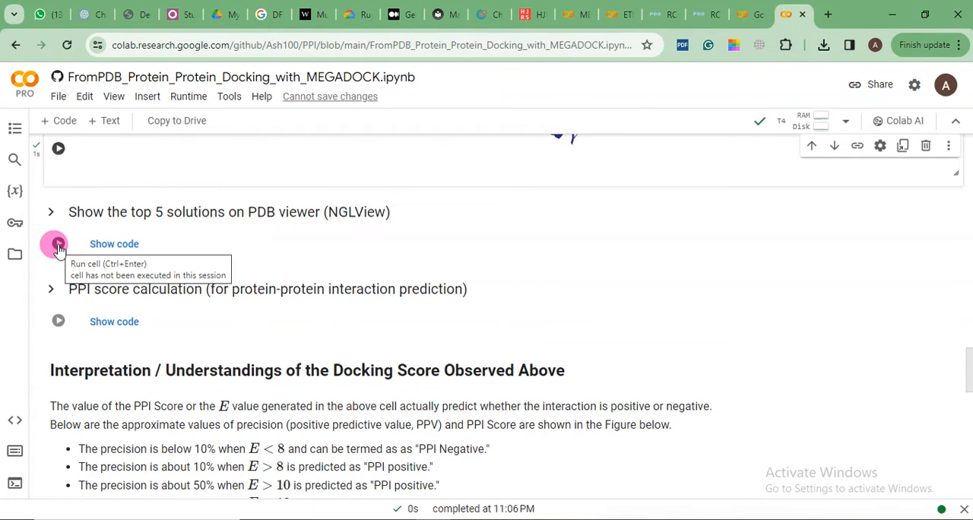
click(58, 243)
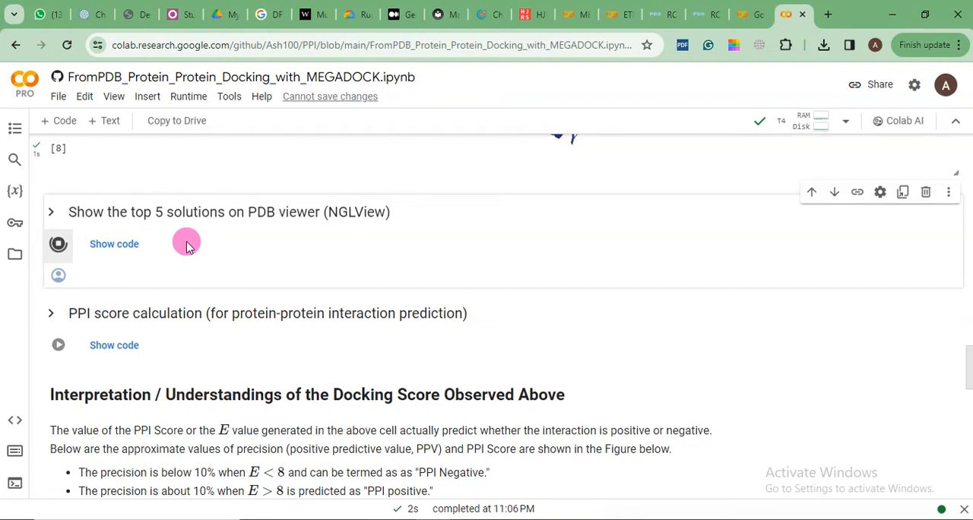
click(58, 243)
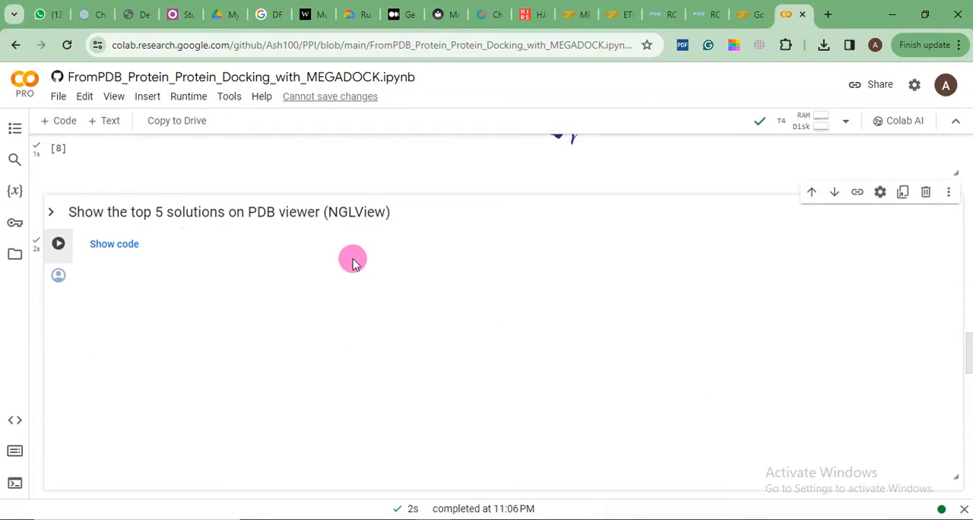
click(58, 243)
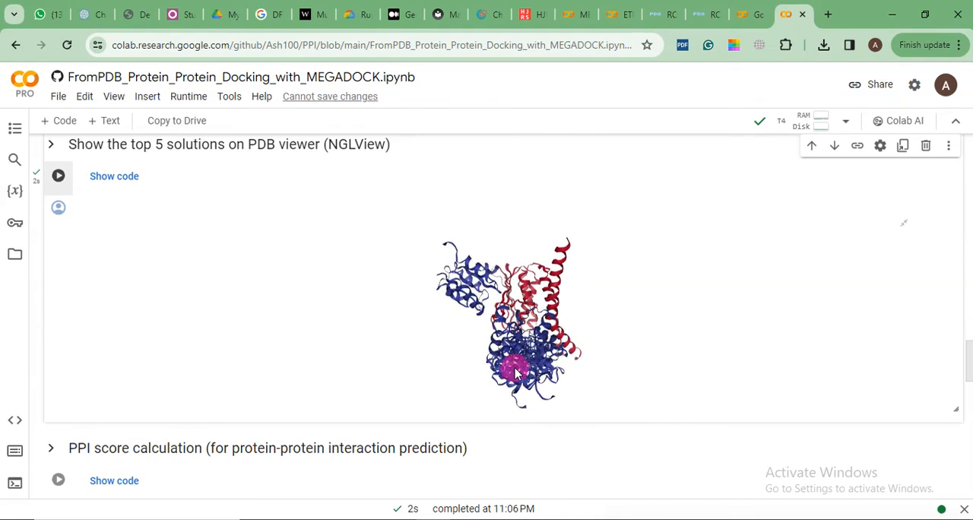
drag(515, 371, 529, 348)
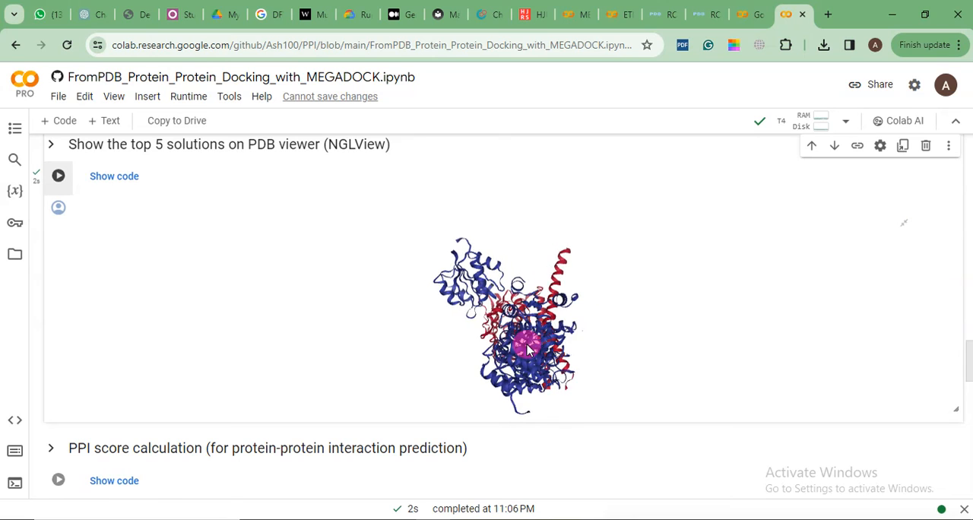
mouse_move(525, 347)
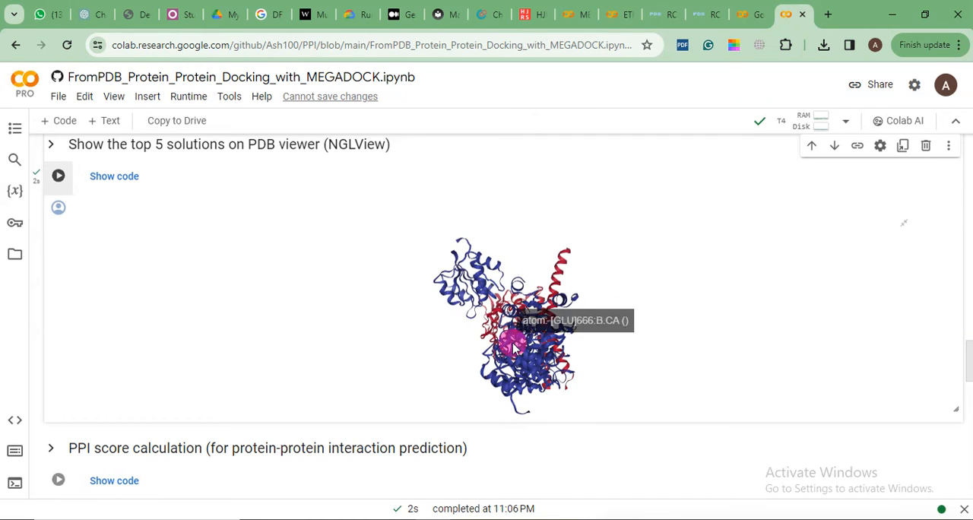
mouse_move(181, 234)
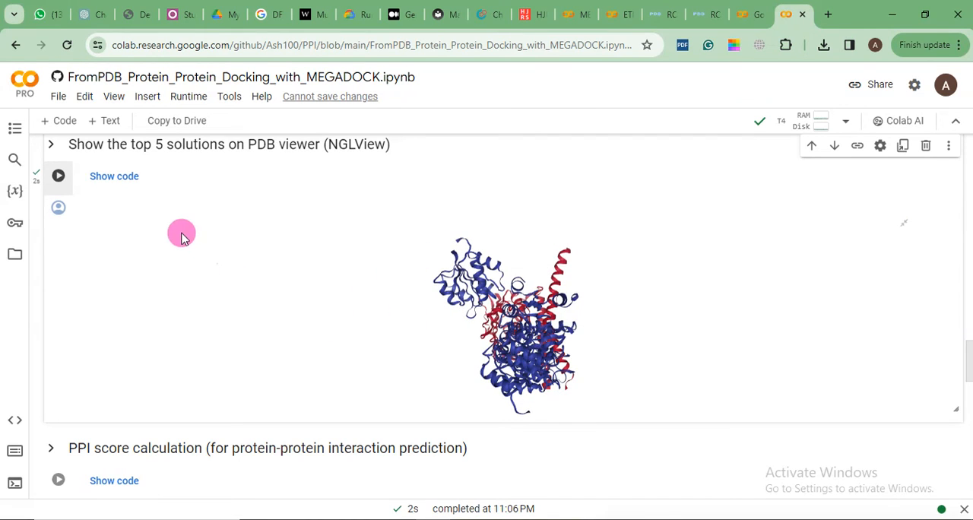
mouse_move(58, 207)
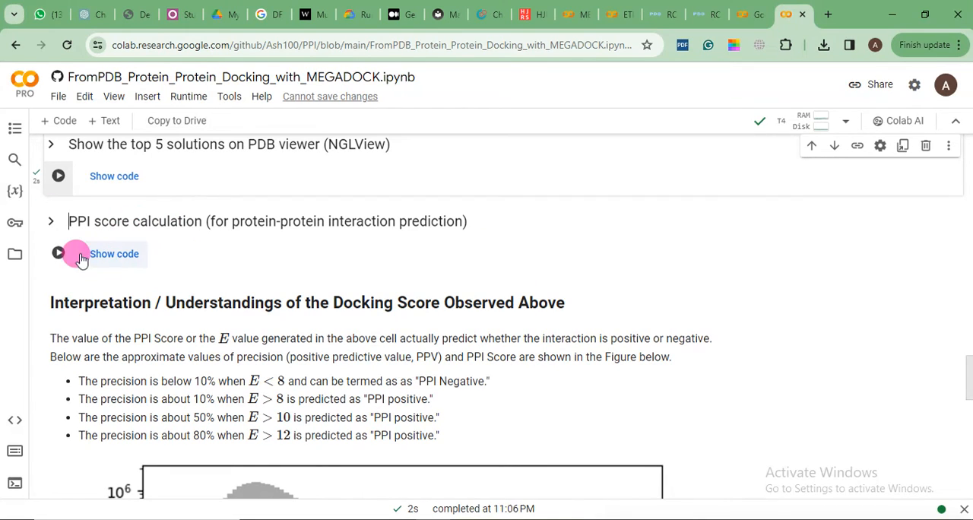
Run the PPI score calculation cell, which reports E = 6.9373 over 10800 decoys for dock.out.
click(58, 253)
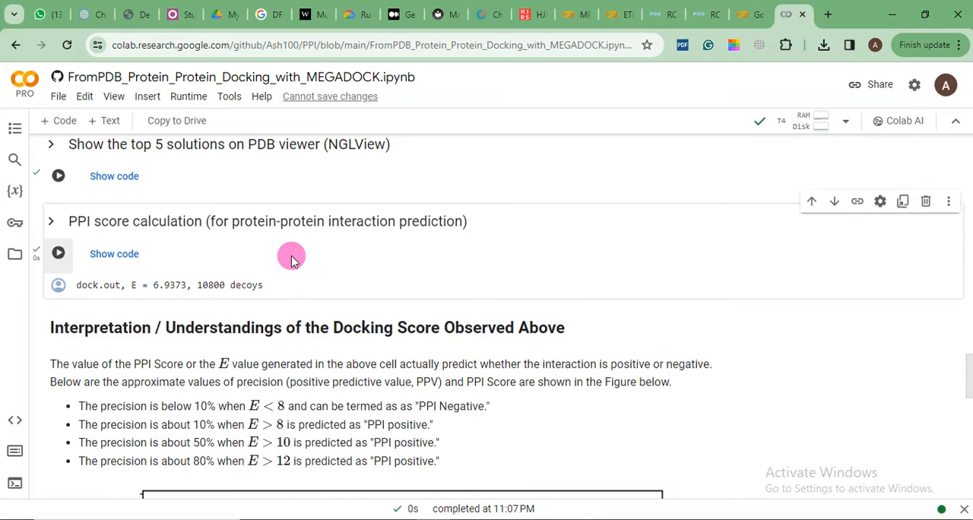
mouse_move(146, 279)
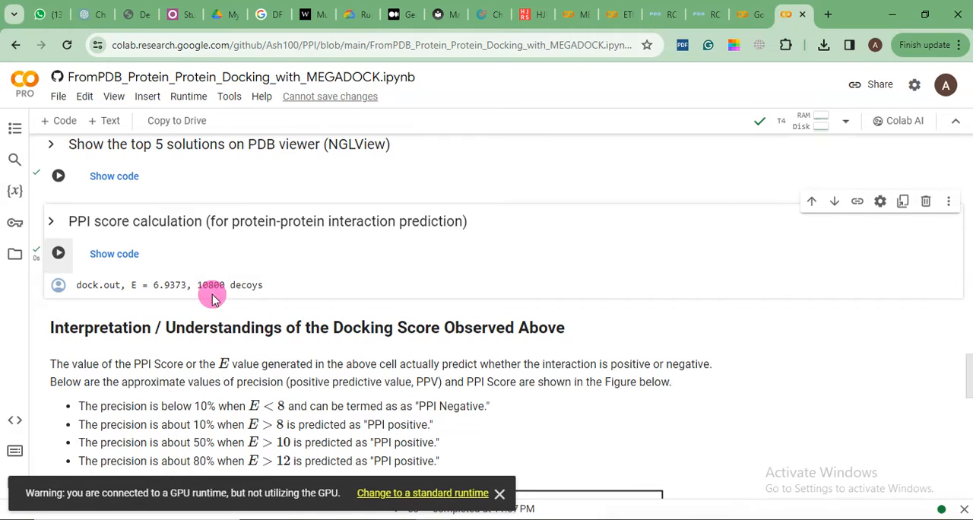
click(499, 492)
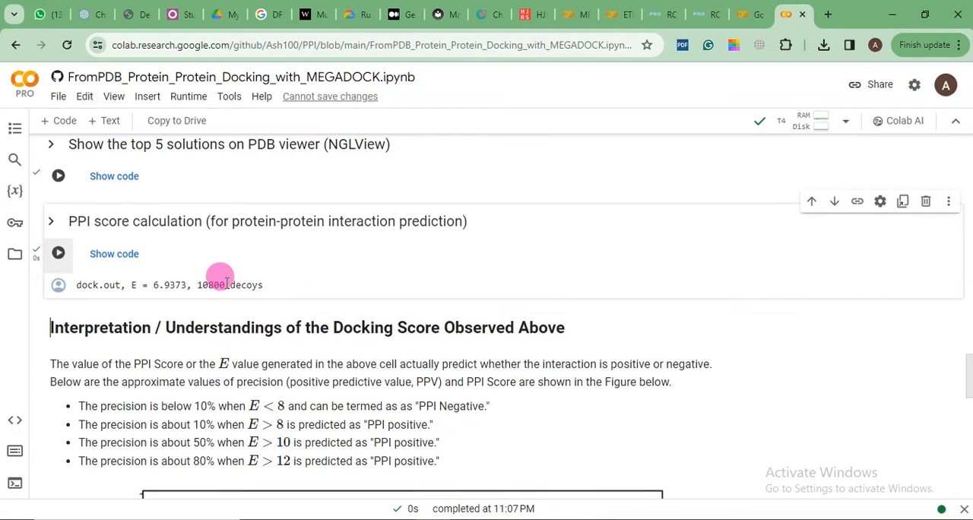
mouse_move(372, 289)
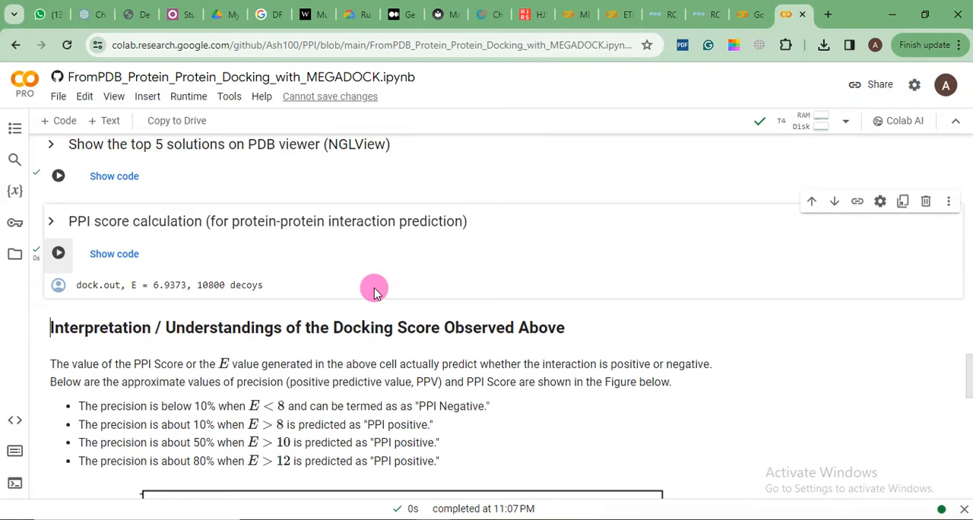
mouse_move(149, 280)
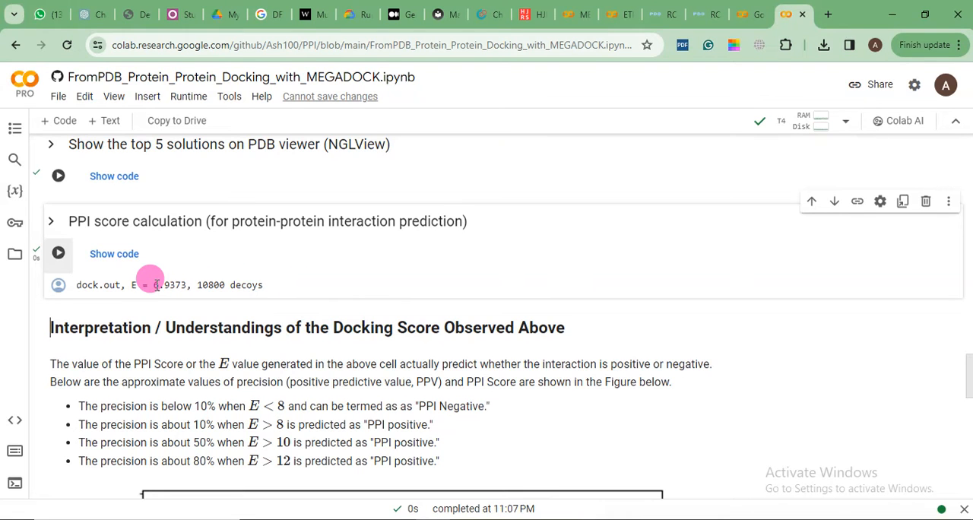
Set the MEGADOCK t parameter in the import form to 6 instead of 3.
scroll(up, 3)
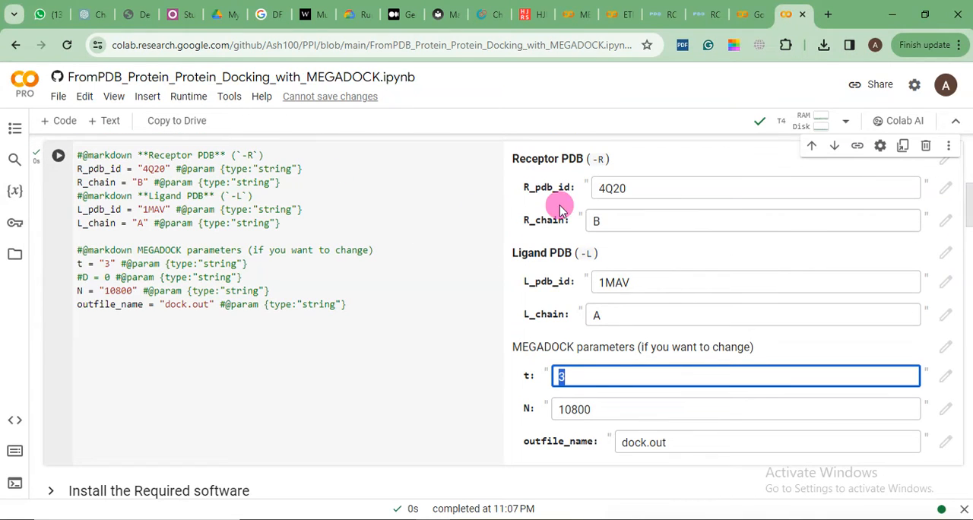
mouse_move(623, 371)
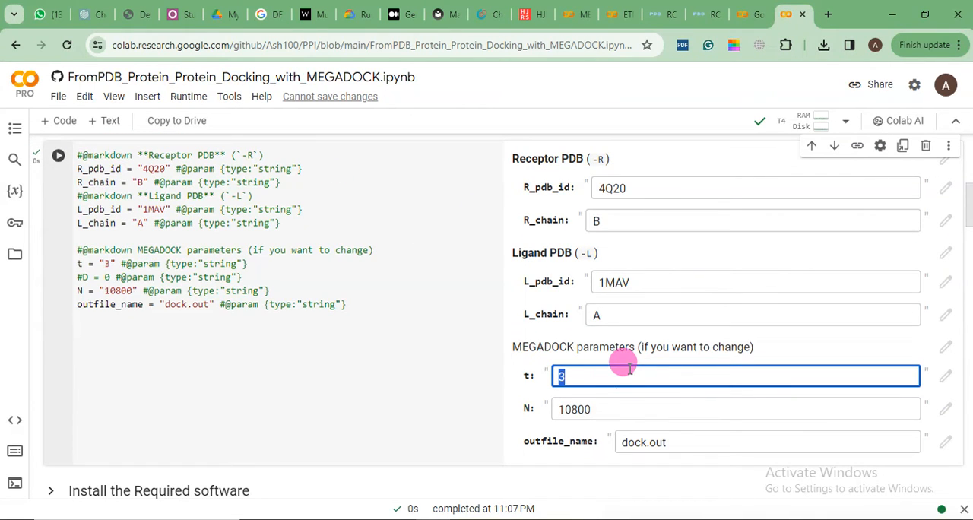
text(6)
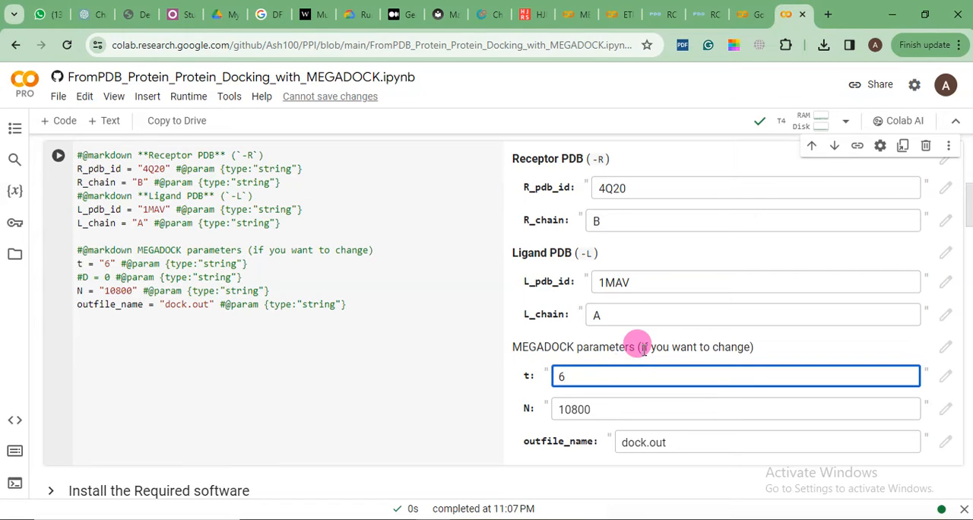
scroll(down, 3)
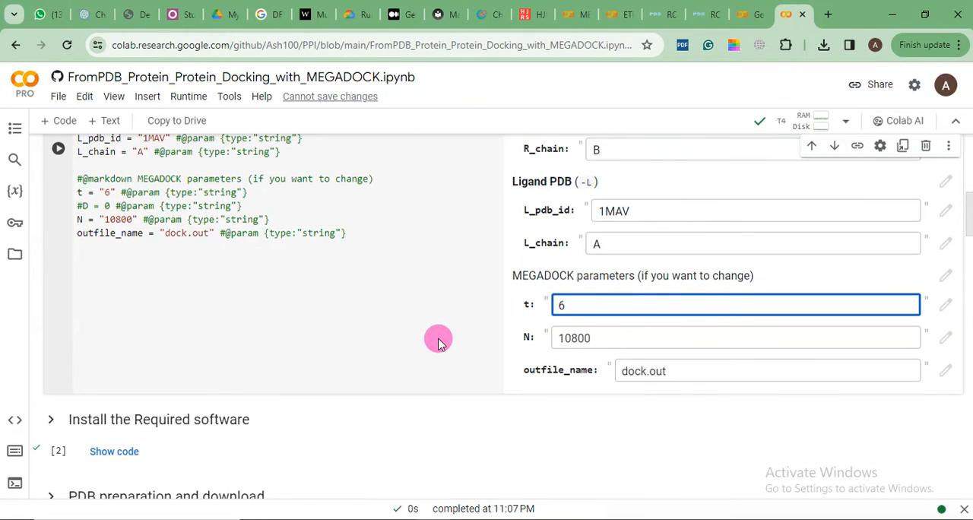
scroll(up, 3)
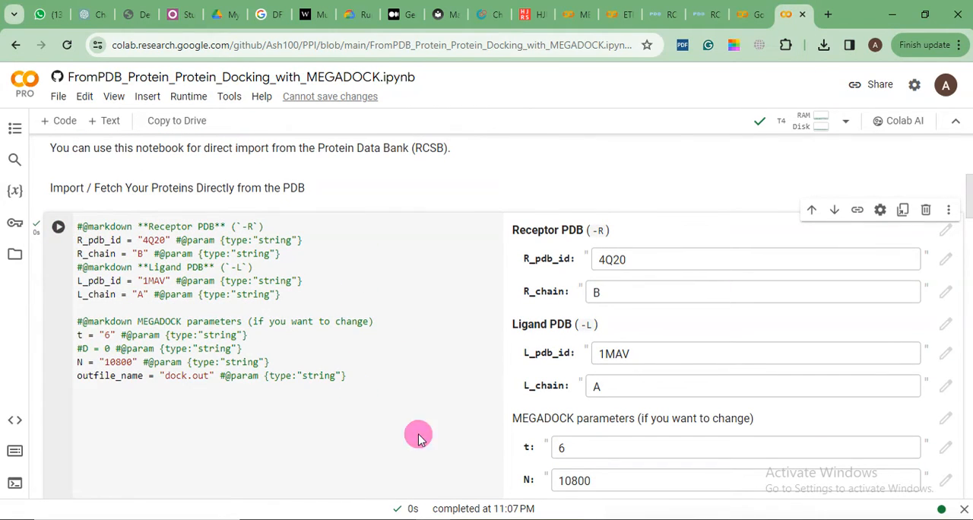
Scroll down through the re-run MEGADOCK output with 6 scores per angle to the solution viewers.
scroll(down, 3)
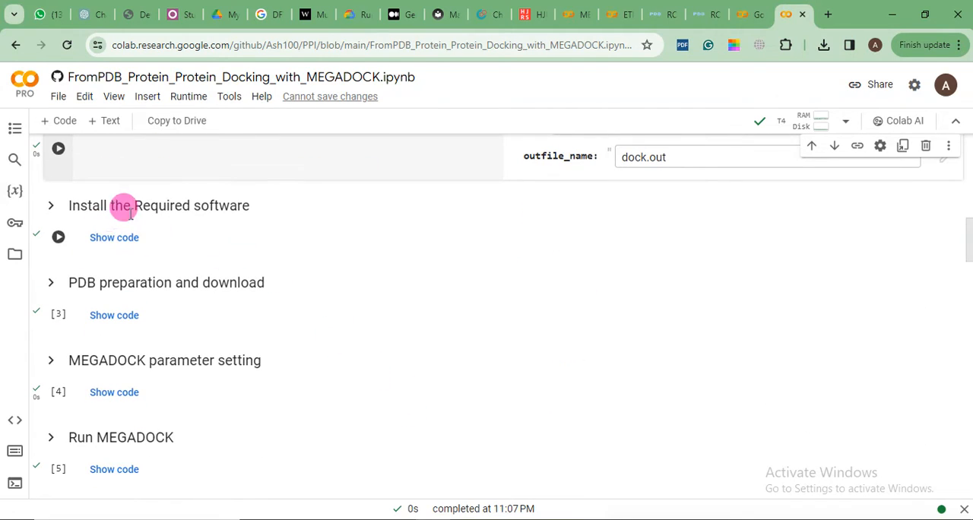
mouse_move(249, 245)
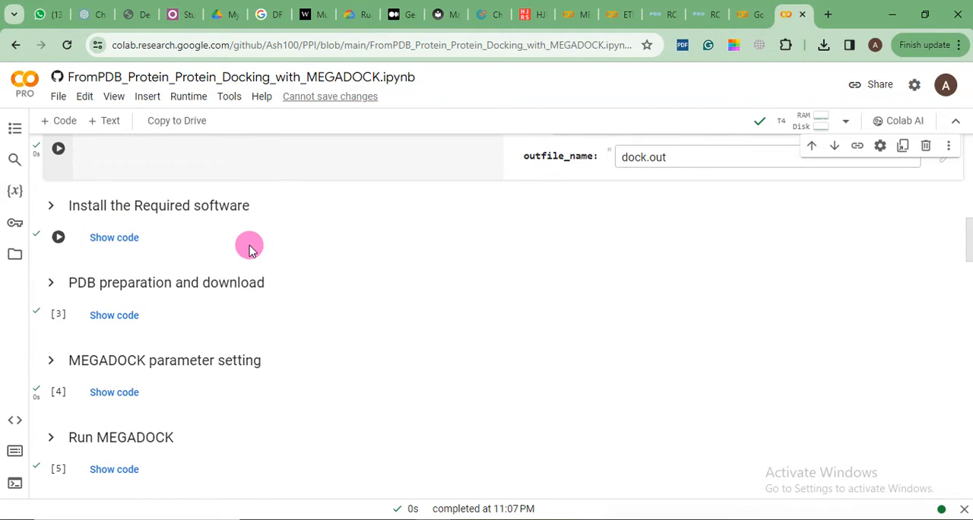
scroll(down, 3)
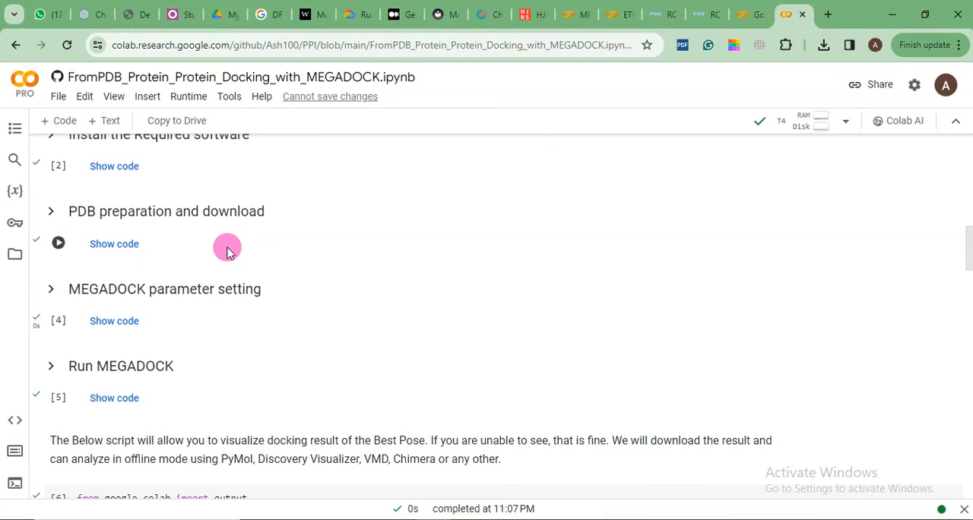
mouse_move(114, 243)
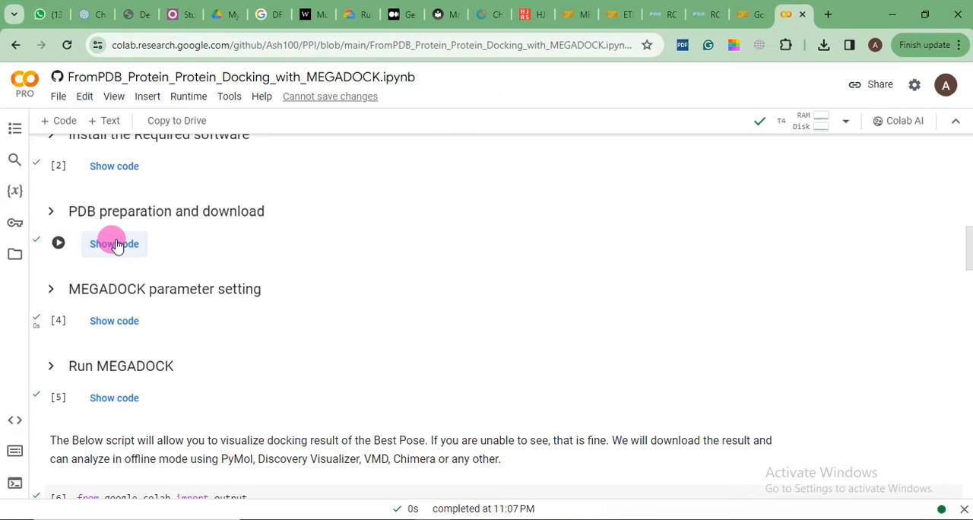
scroll(down, 3)
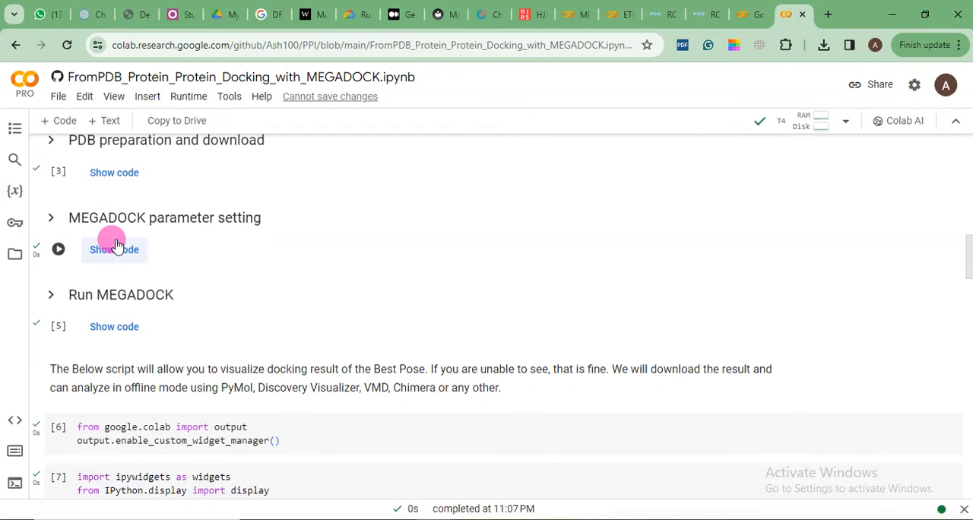
mouse_move(58, 249)
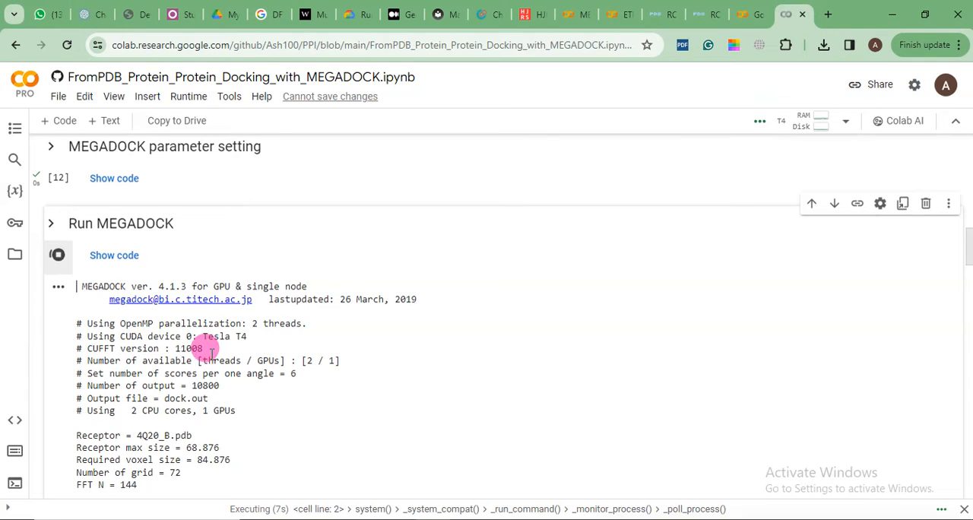
scroll(down, 3)
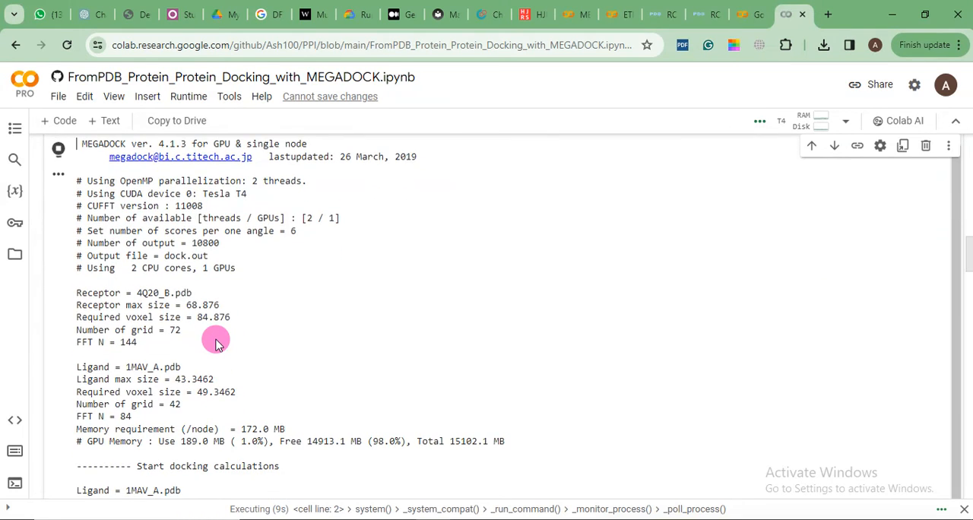
scroll(down, 3)
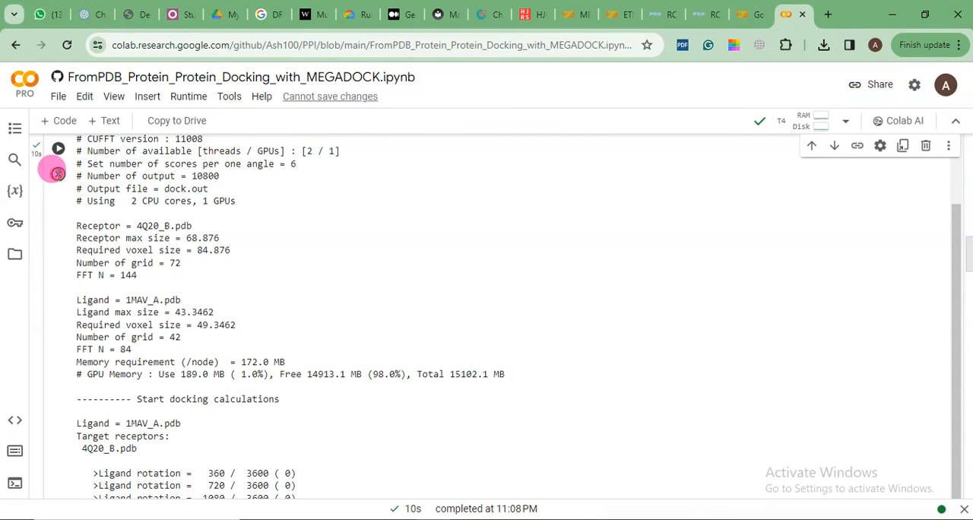
scroll(down, 3)
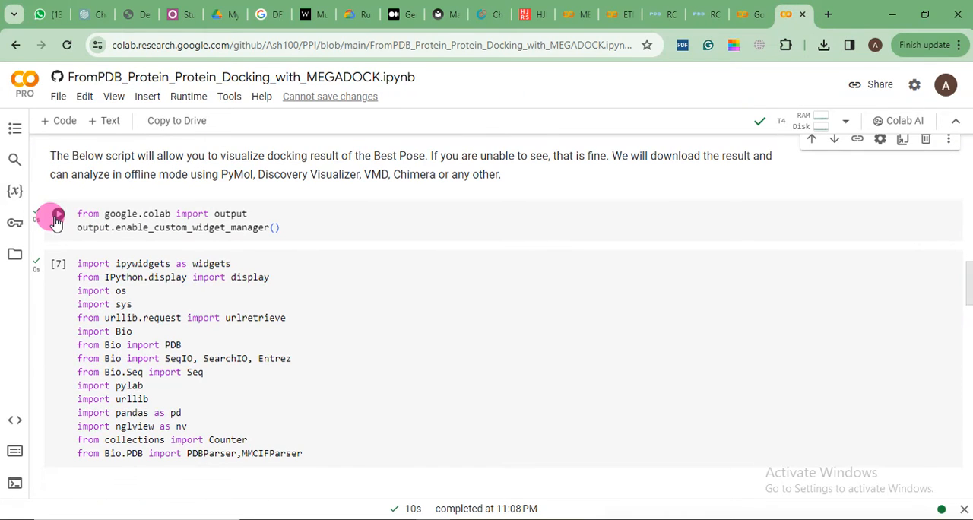
scroll(down, 3)
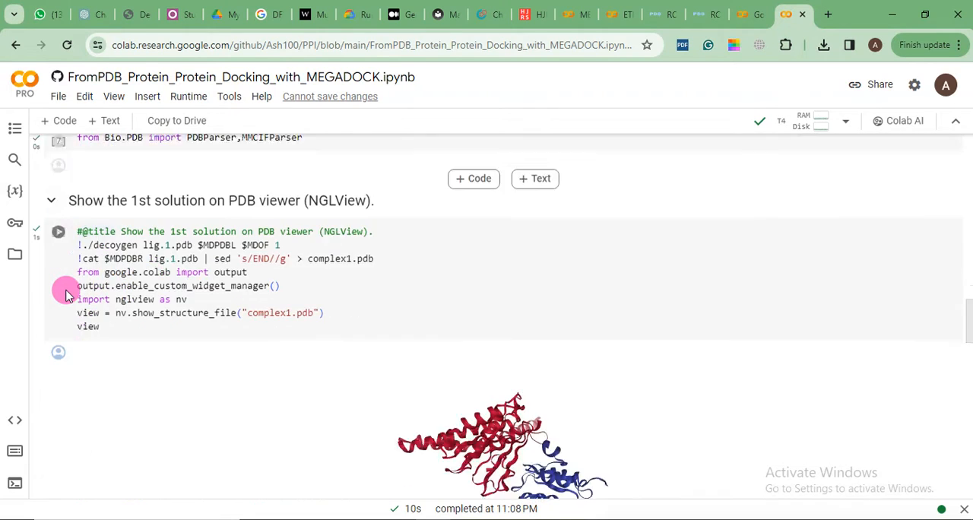
scroll(down, 3)
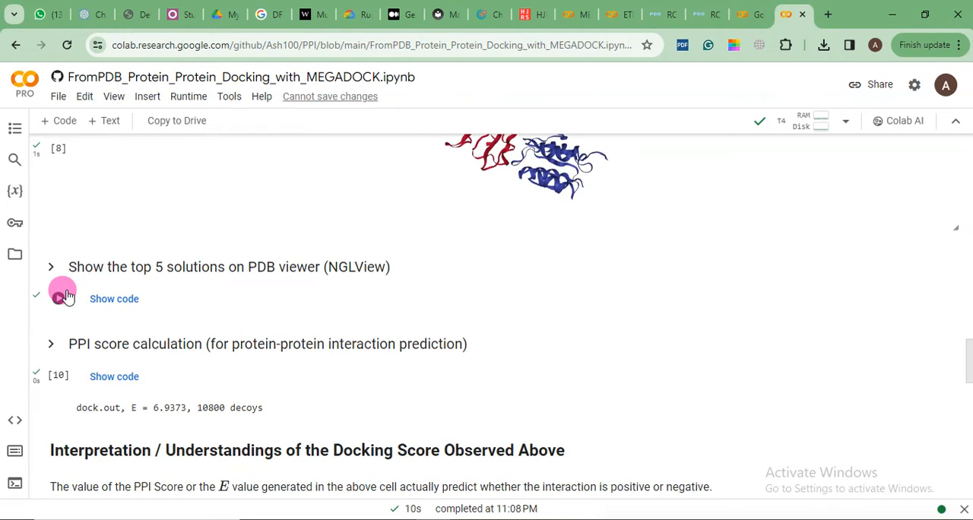
mouse_move(73, 316)
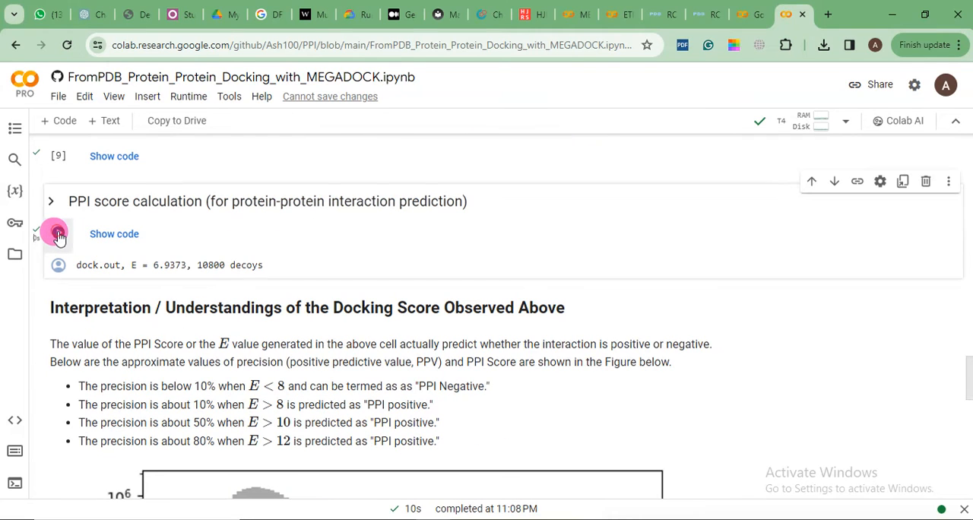
Re-run the PPI score calculation, now reporting E = 8.1602 over 10800 decoys.
click(57, 234)
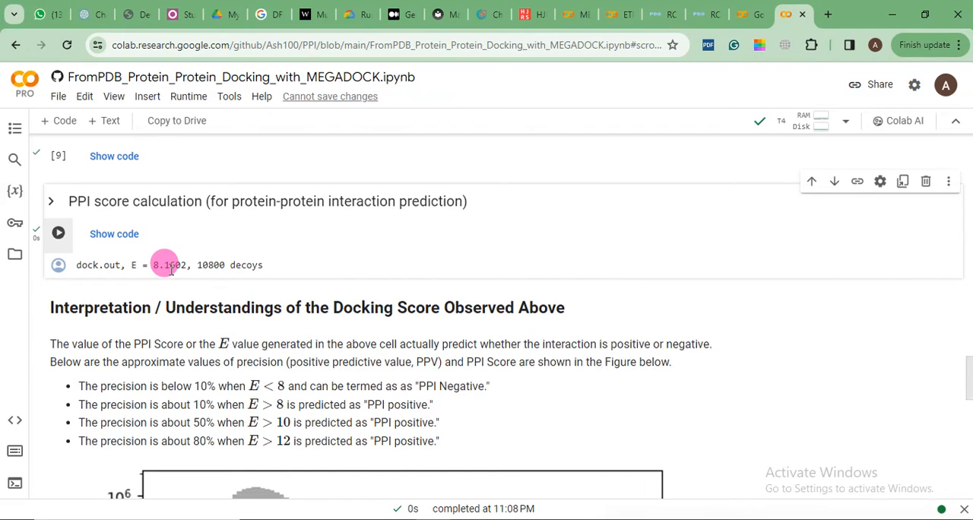
mouse_move(214, 287)
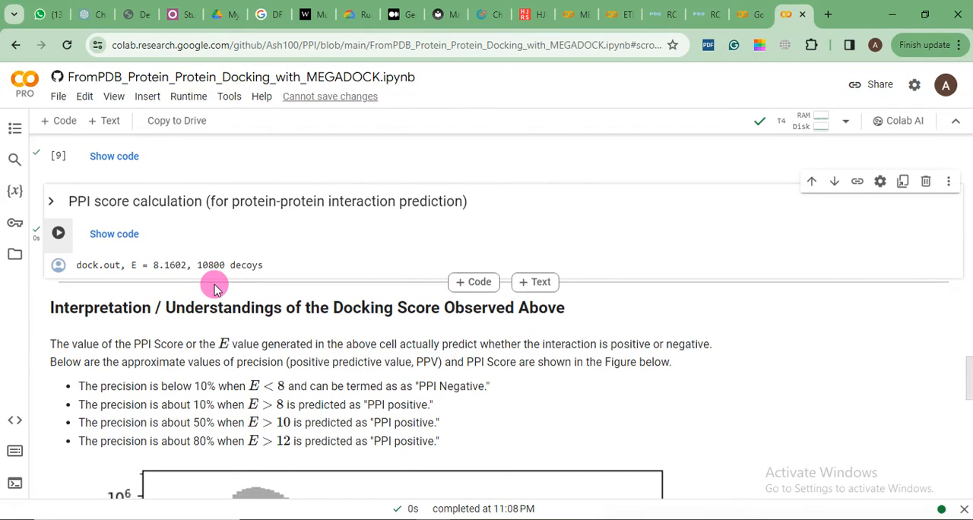
scroll(down, 3)
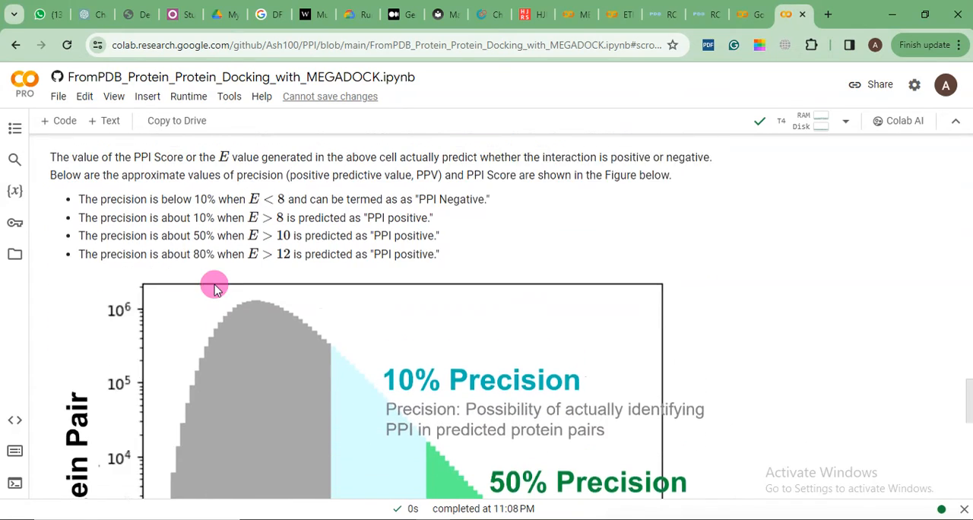
scroll(up, 3)
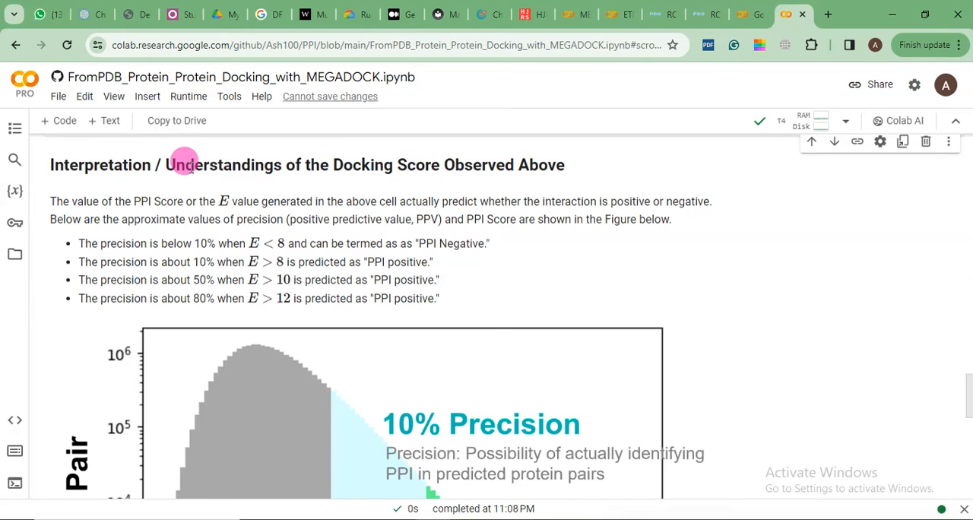
mouse_move(188, 198)
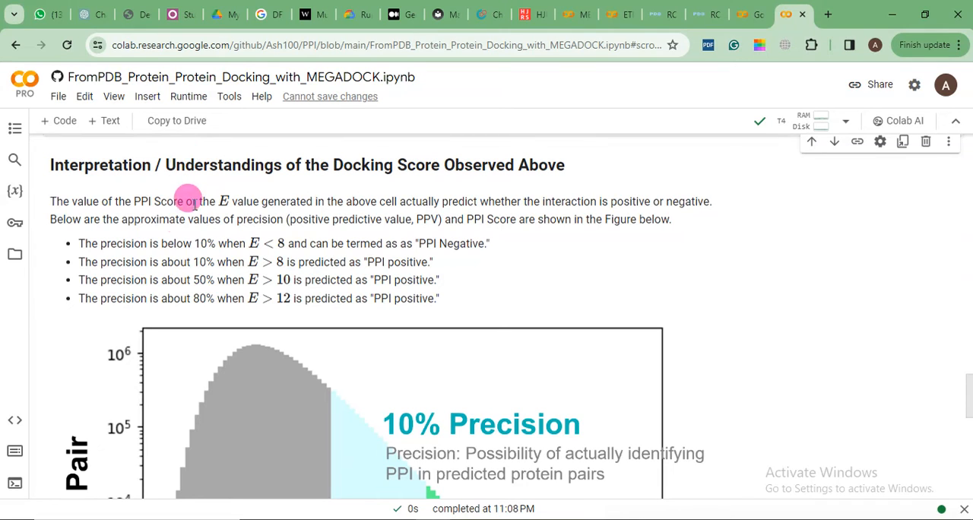
mouse_move(128, 239)
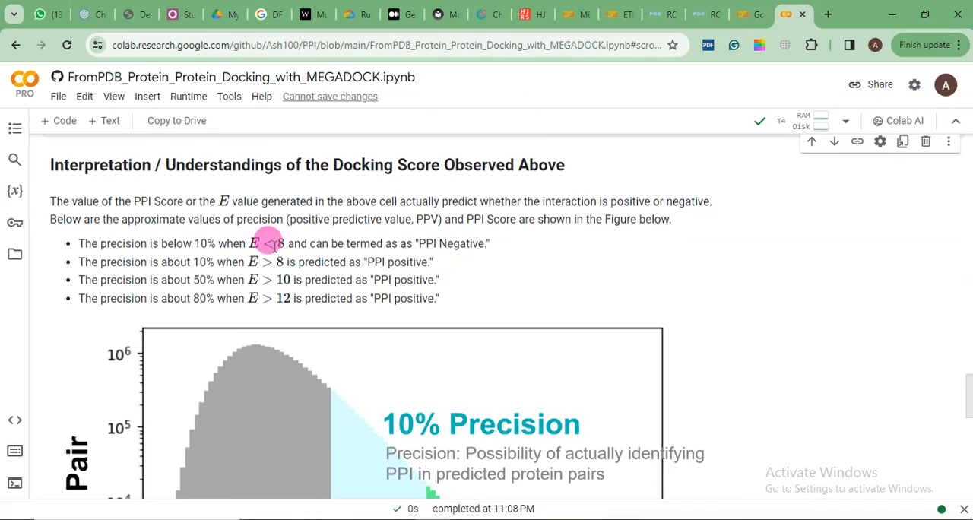
mouse_move(413, 228)
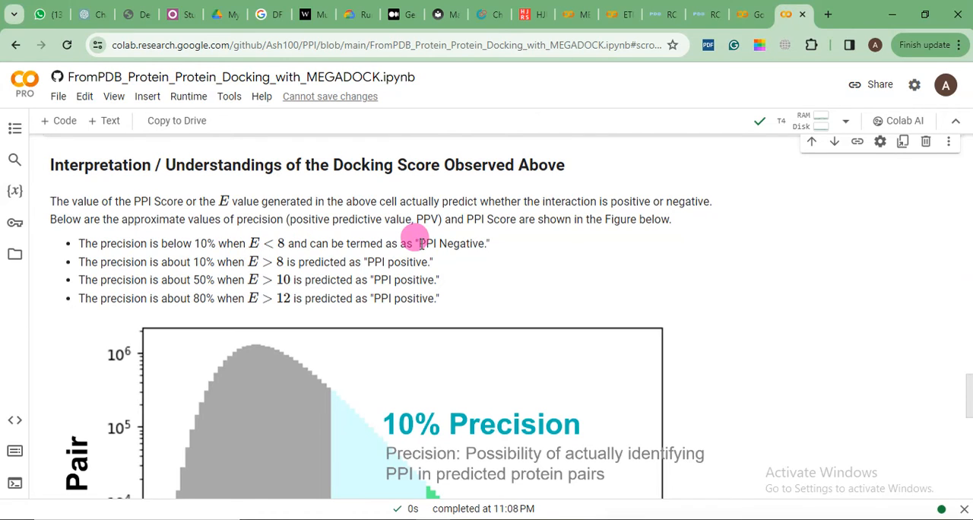
mouse_move(444, 240)
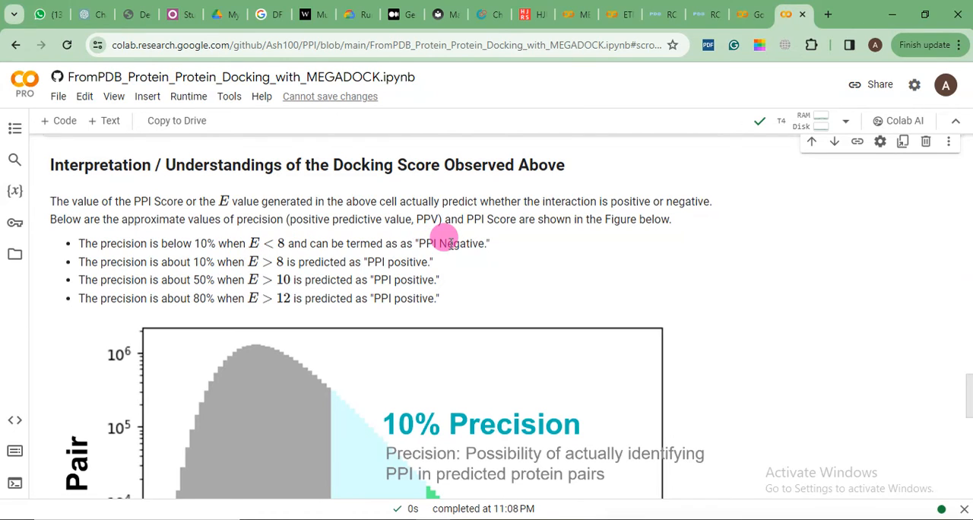
mouse_move(200, 251)
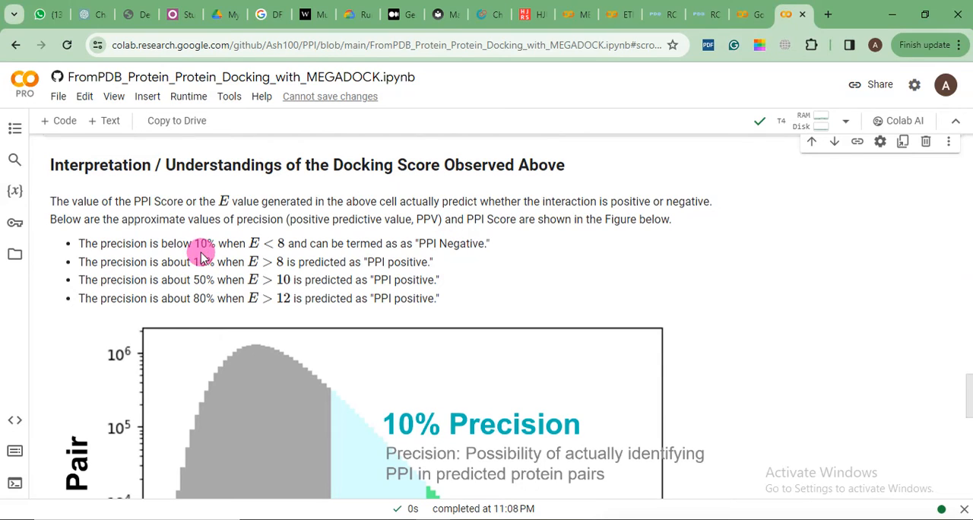
mouse_move(190, 235)
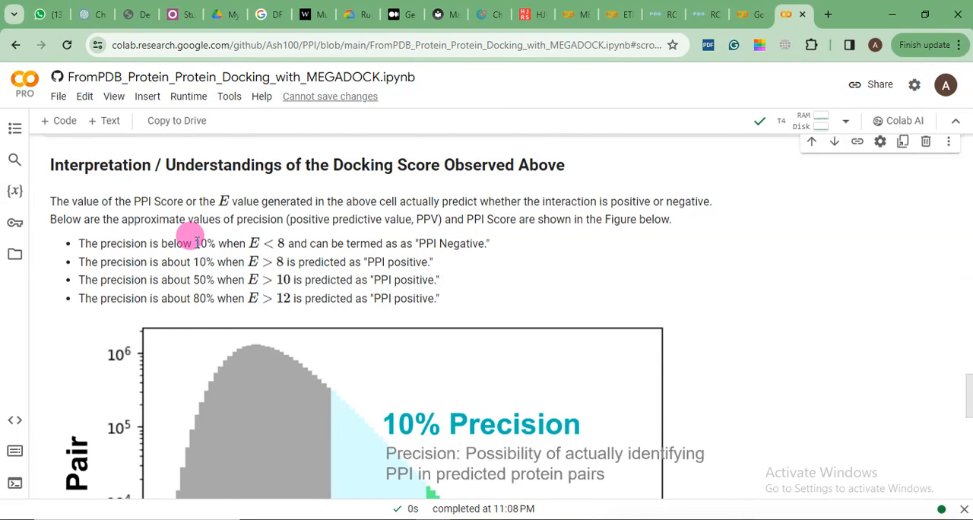
mouse_move(195, 261)
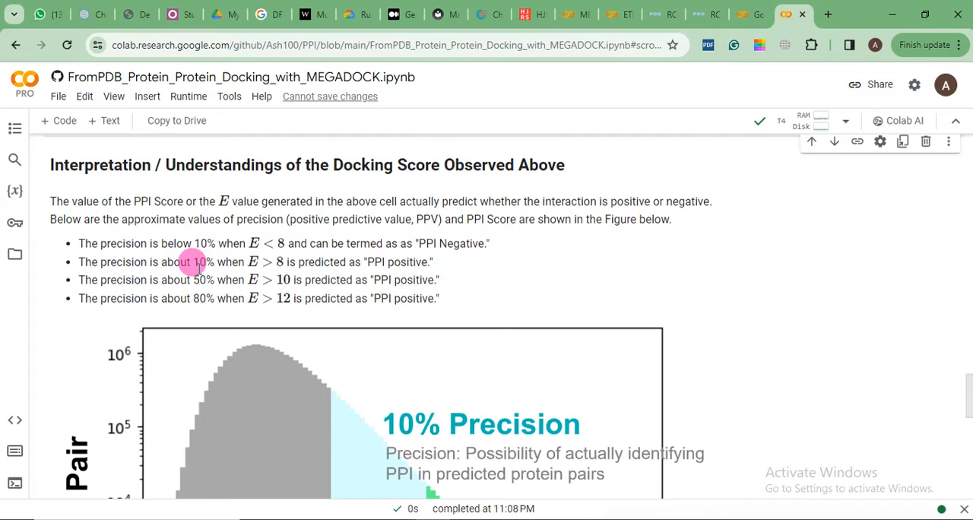
mouse_move(274, 261)
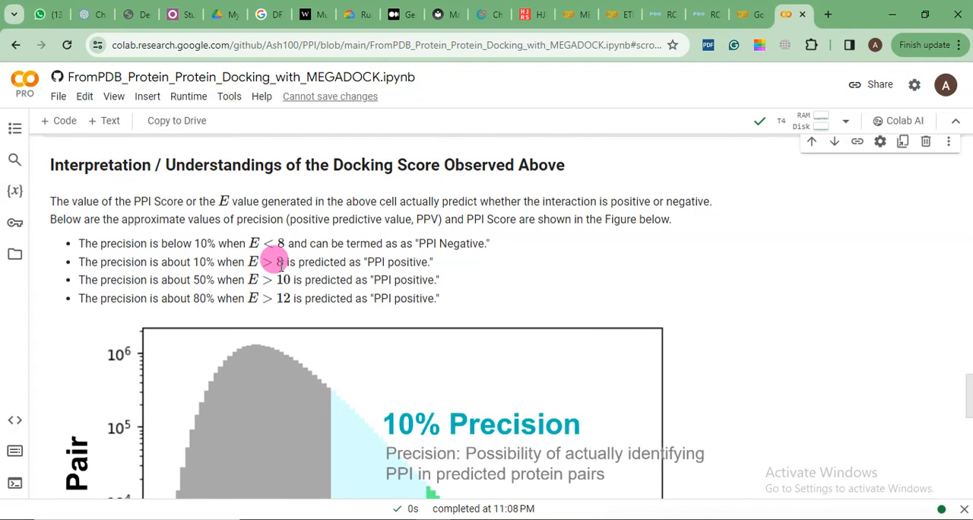
mouse_move(356, 270)
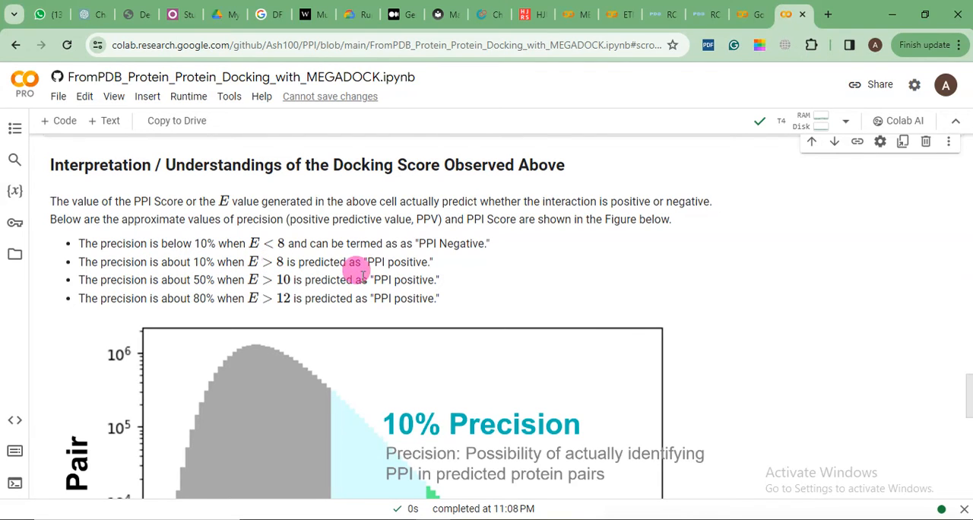
mouse_move(387, 273)
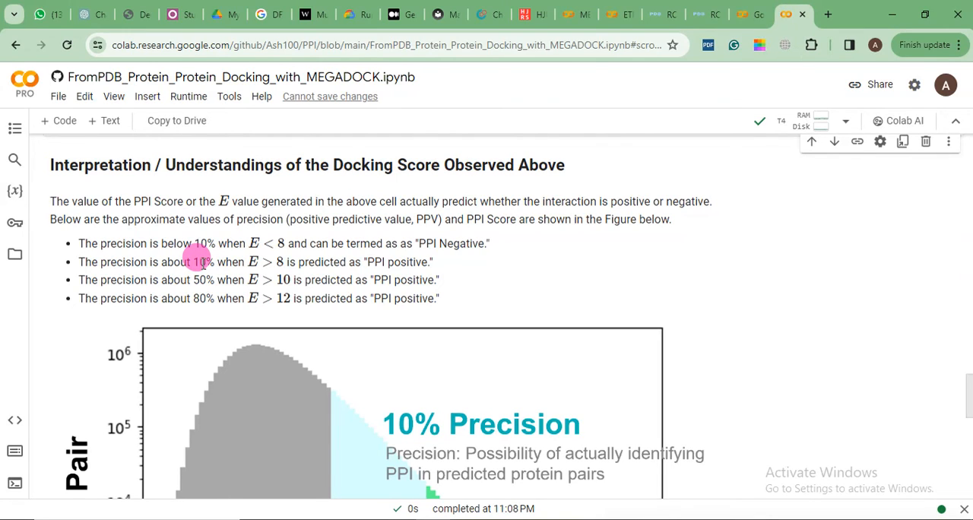
mouse_move(262, 280)
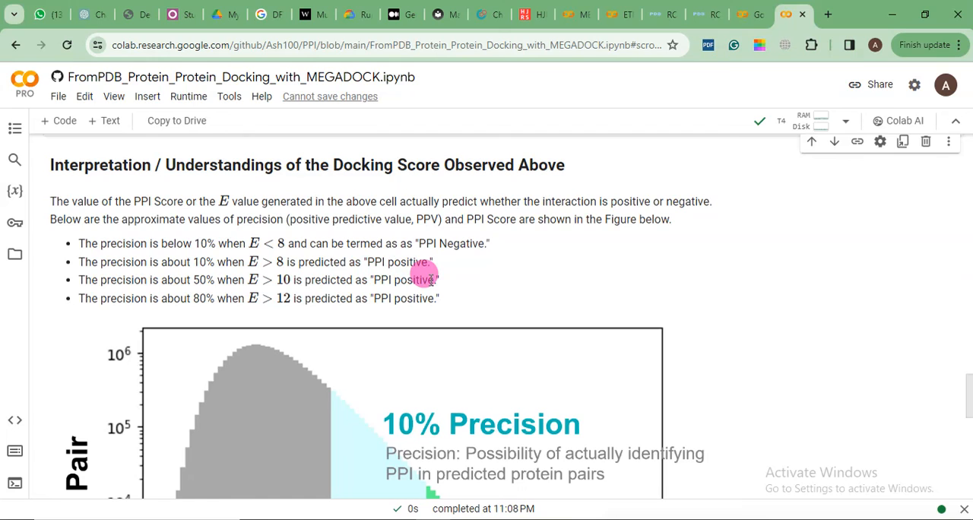
mouse_move(188, 274)
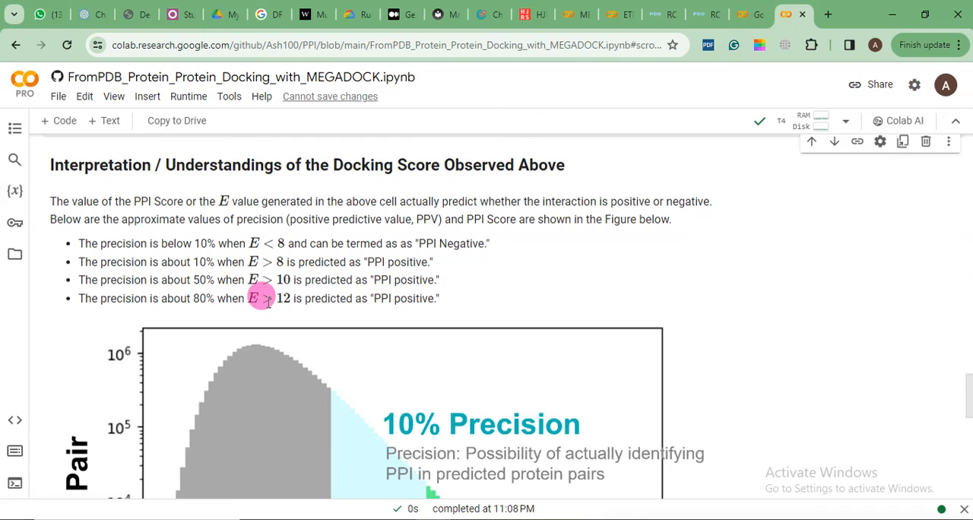
mouse_move(272, 295)
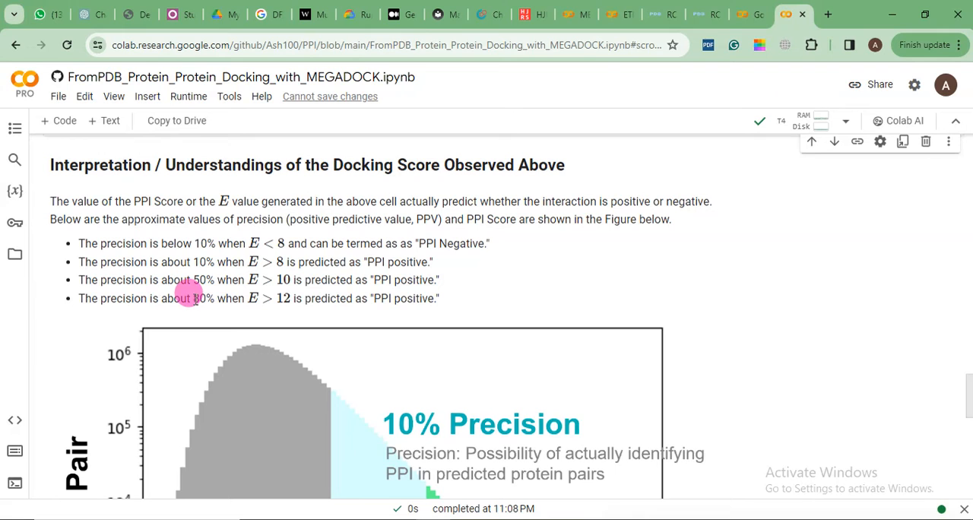
Scroll between the E = 8.1602 score output and the PPI score precision chart to compare them.
scroll(down, 3)
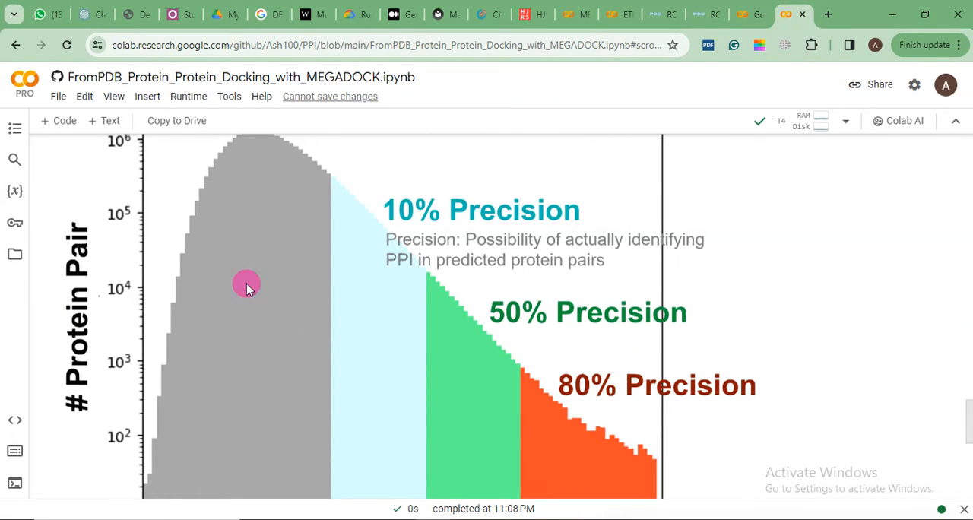
scroll(down, 3)
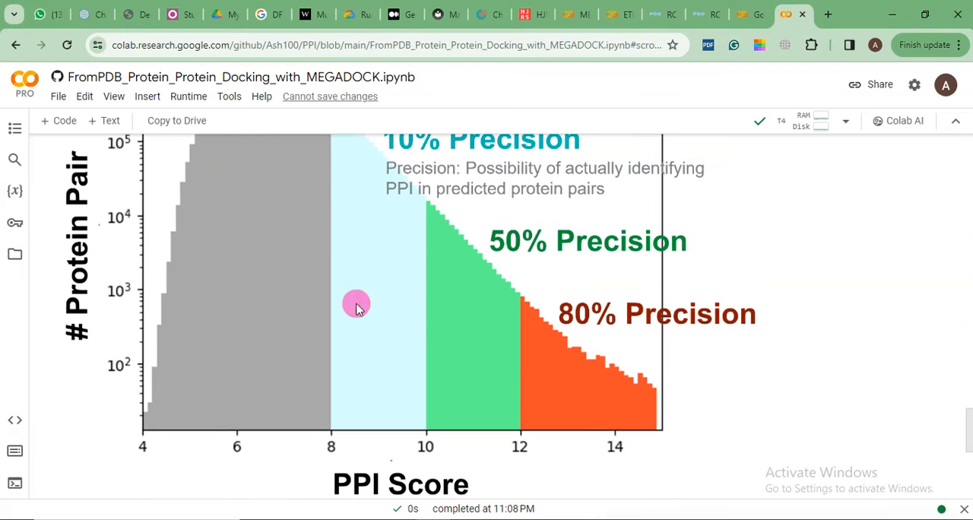
mouse_move(540, 424)
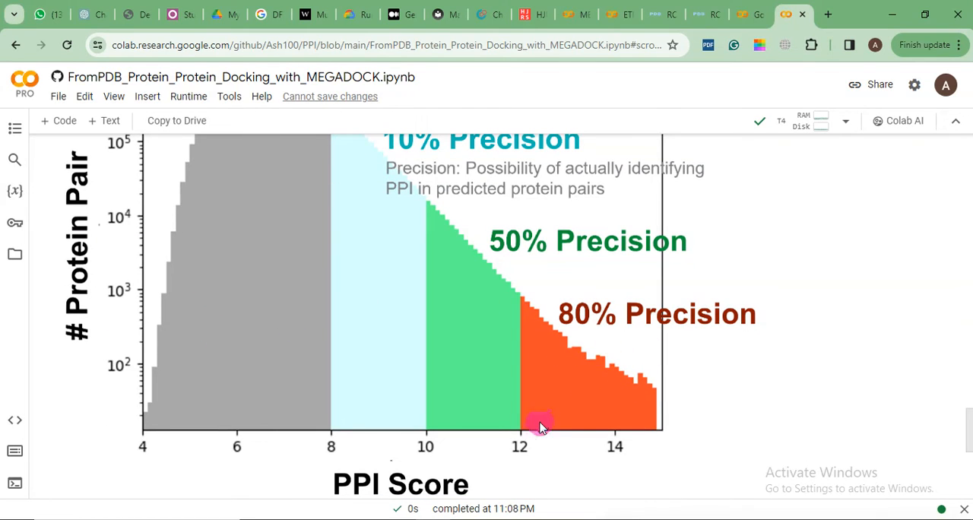
mouse_move(659, 438)
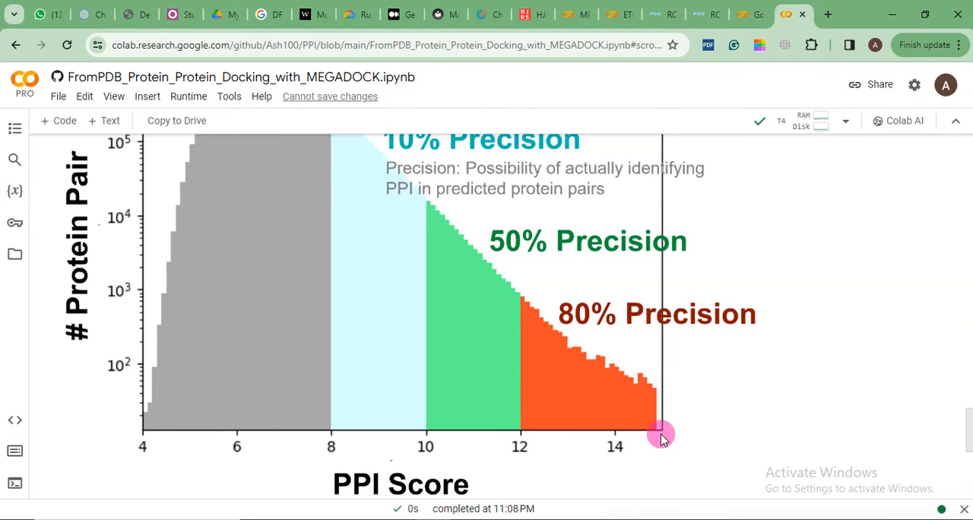
mouse_move(626, 325)
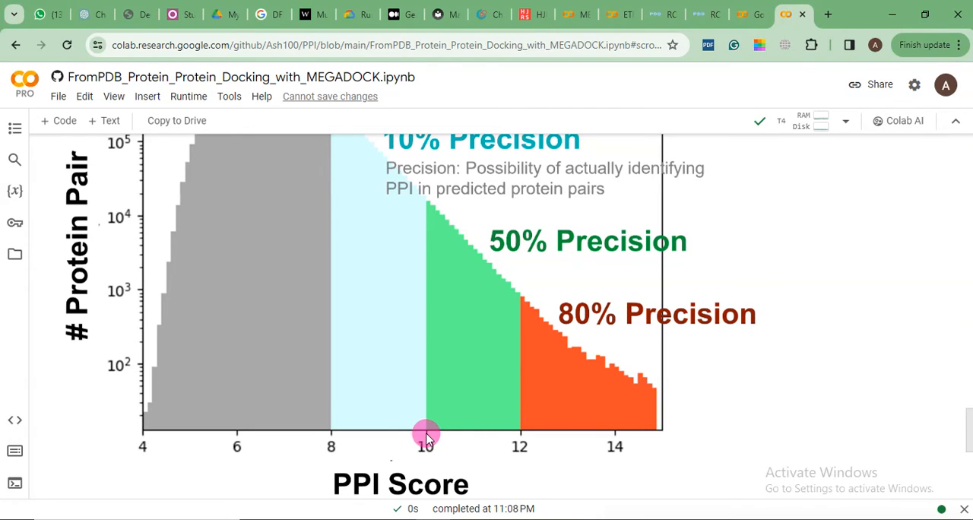
mouse_move(511, 444)
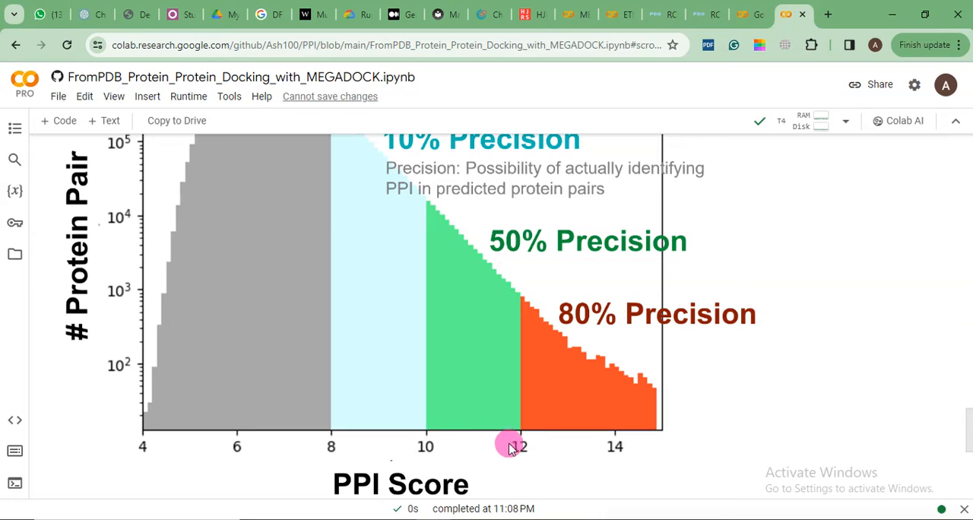
mouse_move(510, 312)
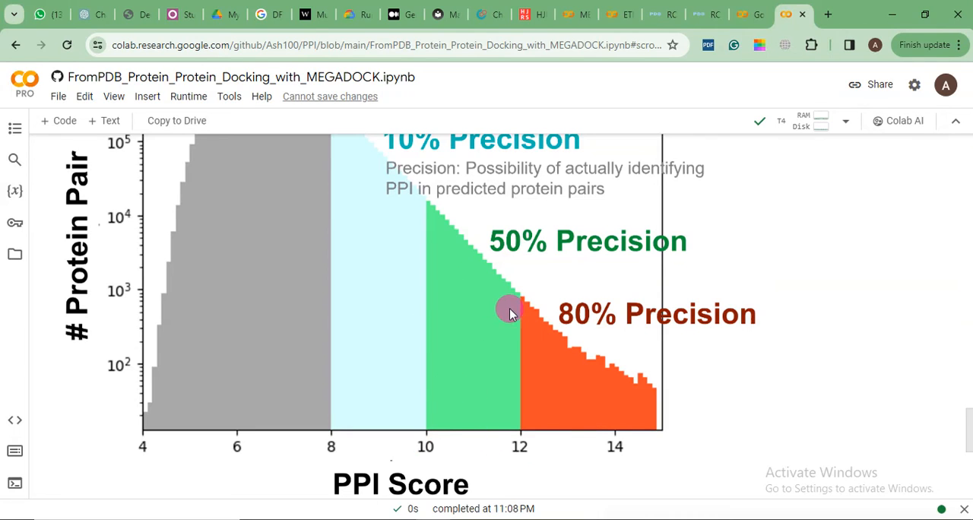
mouse_move(591, 252)
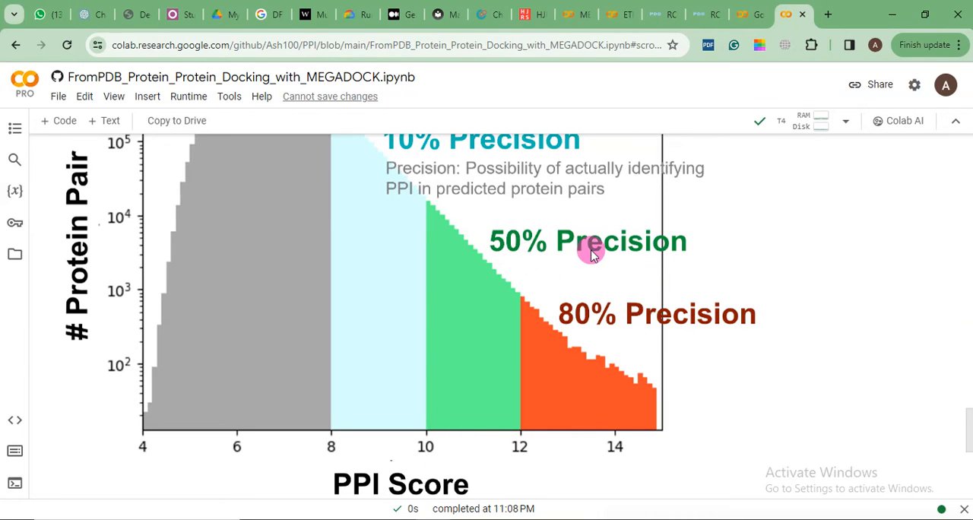
mouse_move(389, 383)
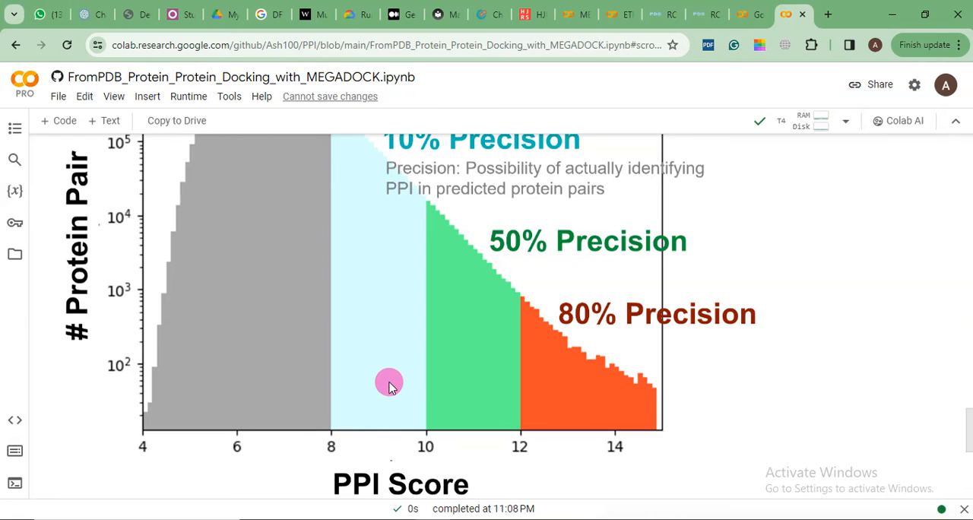
scroll(up, 3)
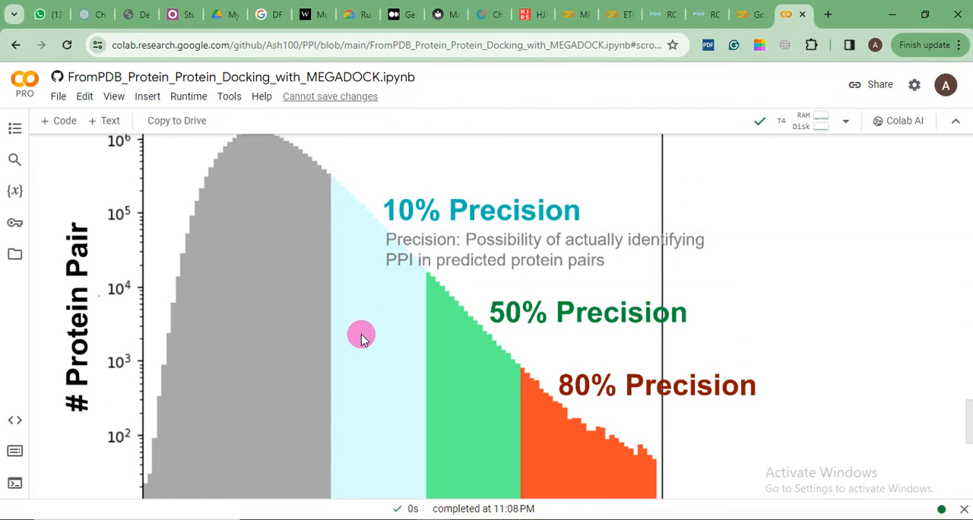
scroll(down, 3)
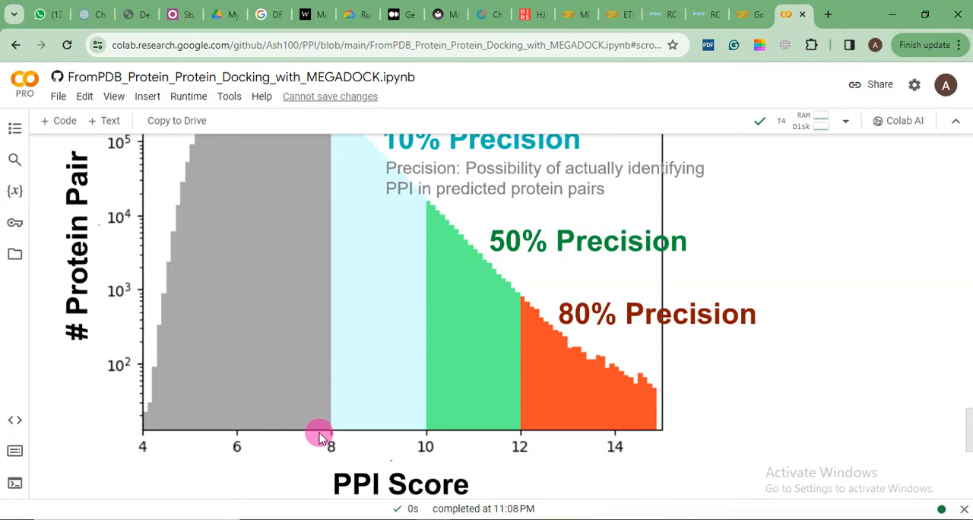
scroll(up, 3)
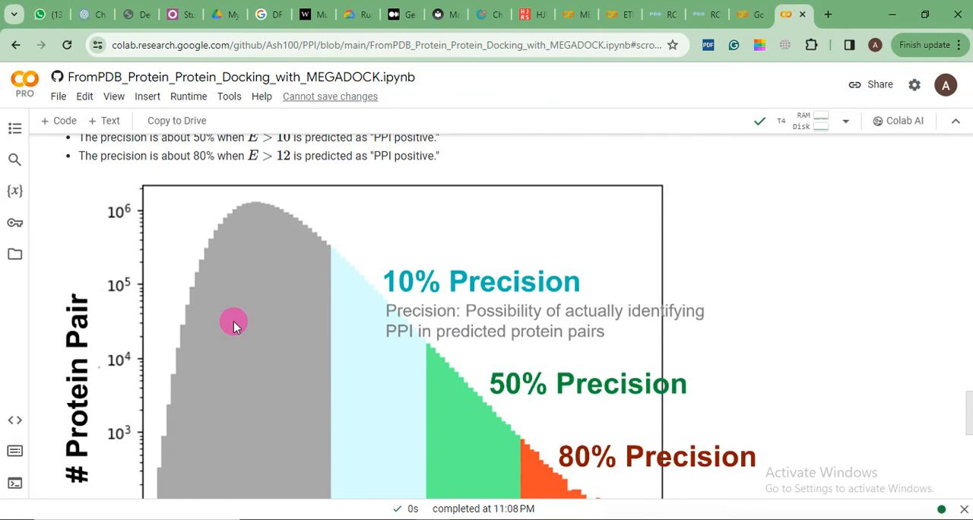
scroll(down, 3)
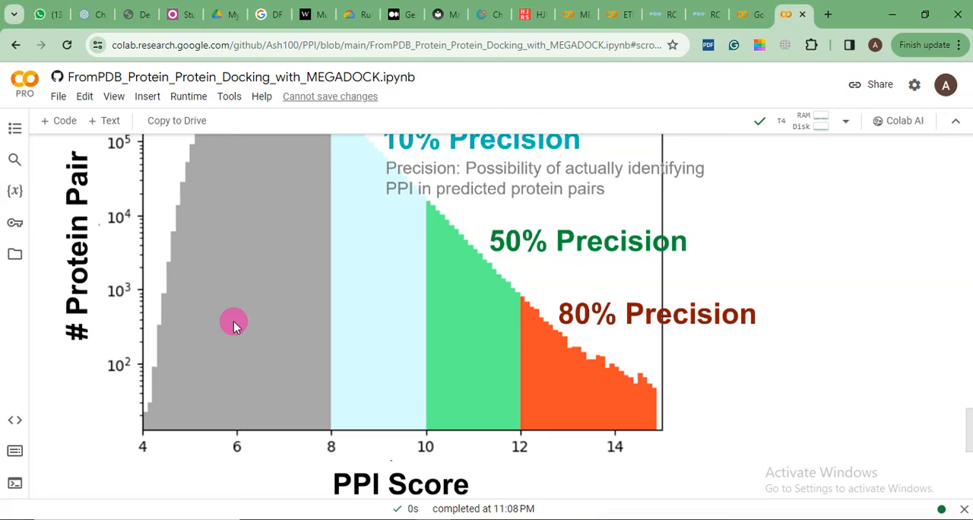
mouse_move(231, 310)
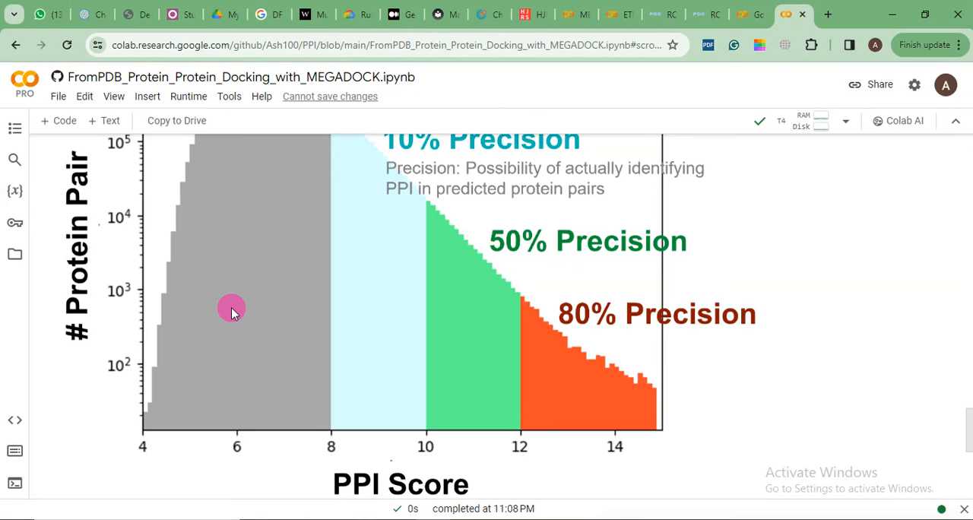
mouse_move(75, 334)
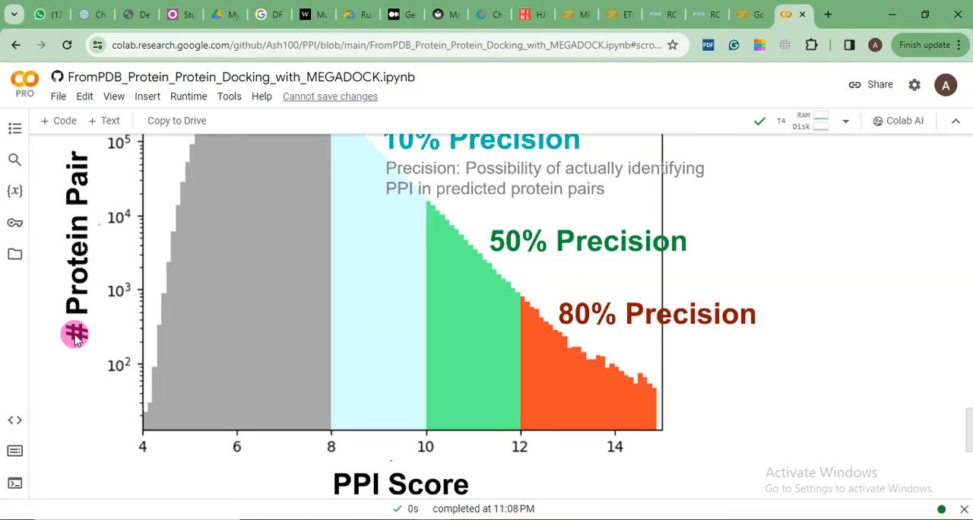
mouse_move(67, 357)
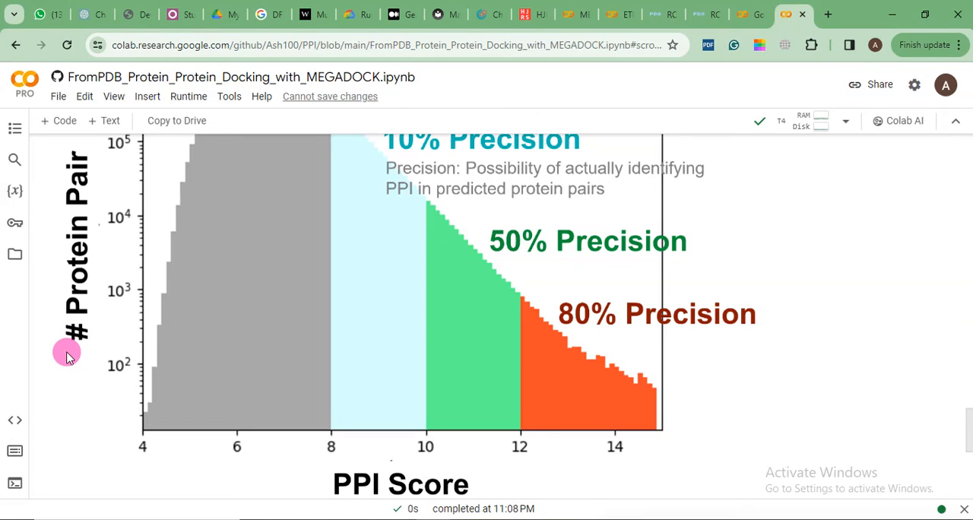
mouse_move(73, 379)
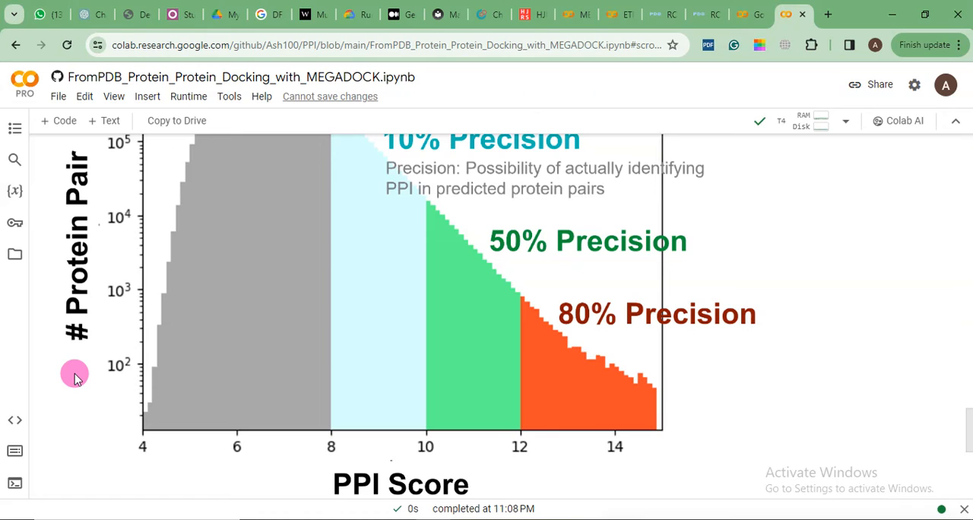
mouse_move(79, 378)
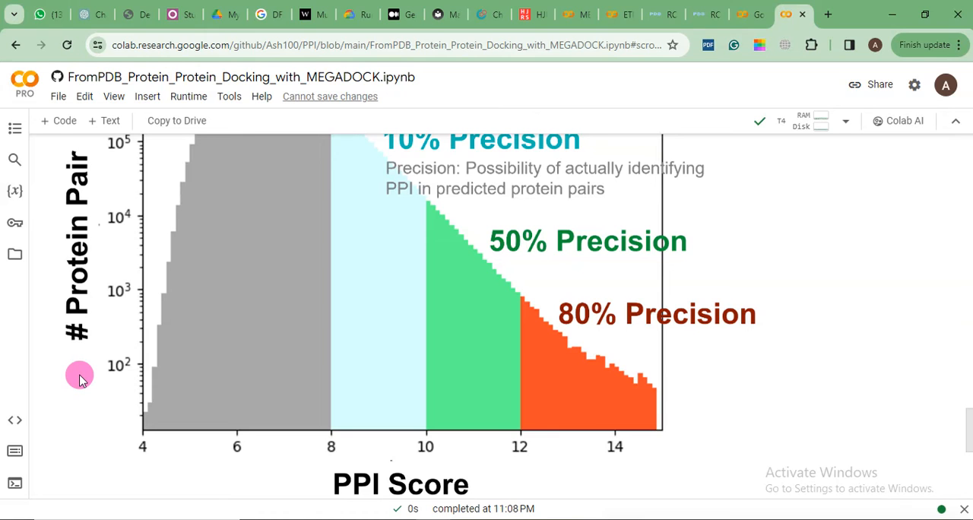
Return to the score output and show the session file list with the MEGADOCK PDB files.
scroll(down, 3)
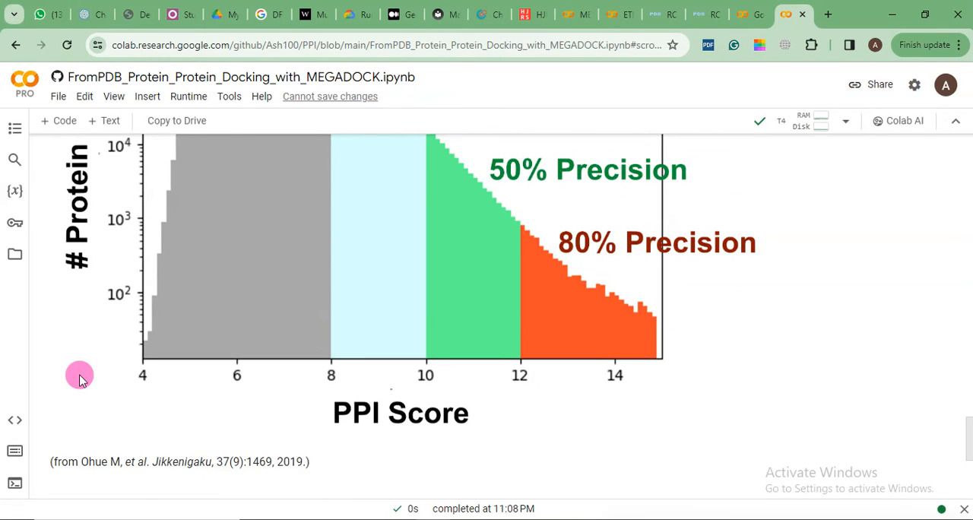
scroll(up, 3)
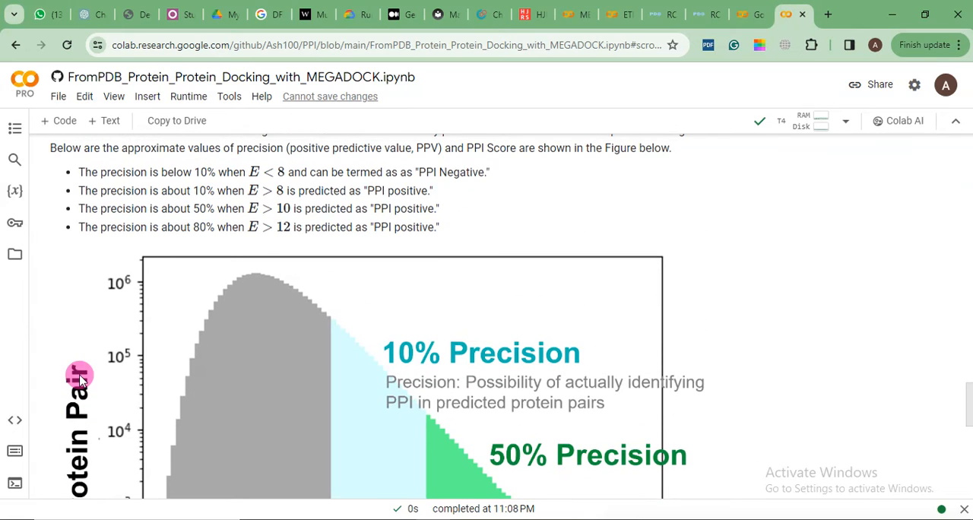
mouse_move(15, 255)
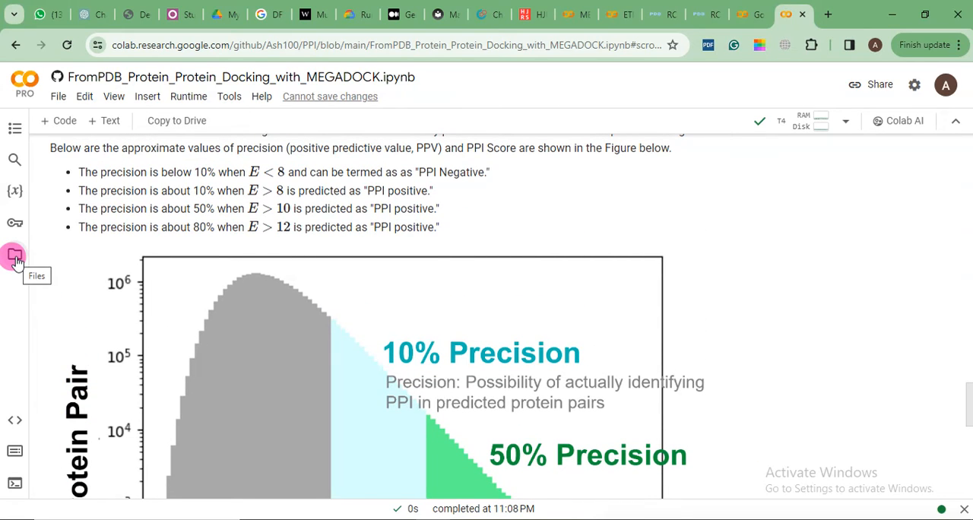
scroll(up, 3)
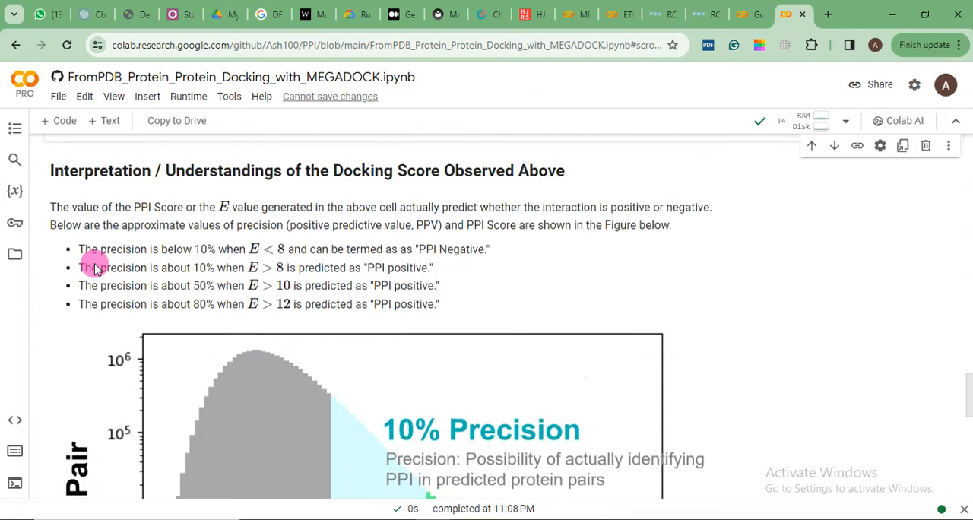
scroll(up, 3)
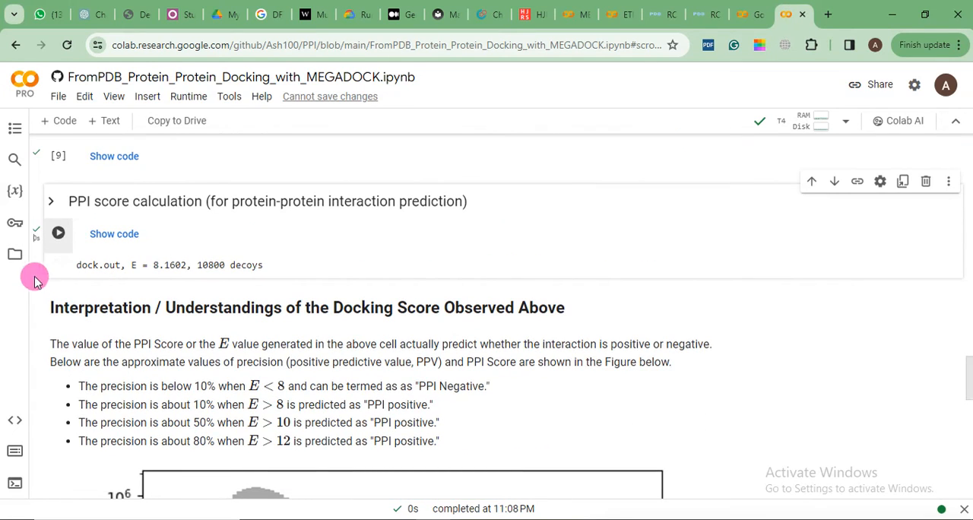
click(16, 253)
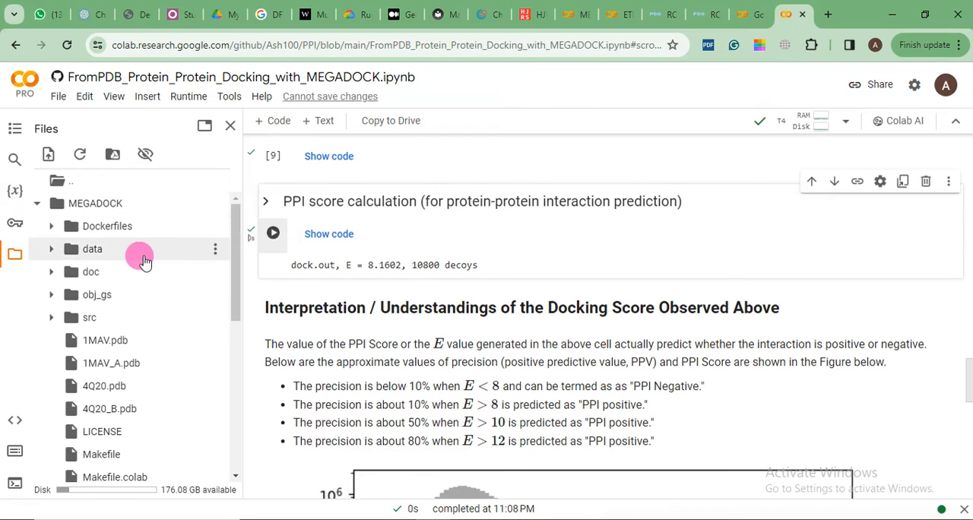
Locate complex1.pdb in the MEGADOCK Files panel and bring up its download options.
scroll(down, 3)
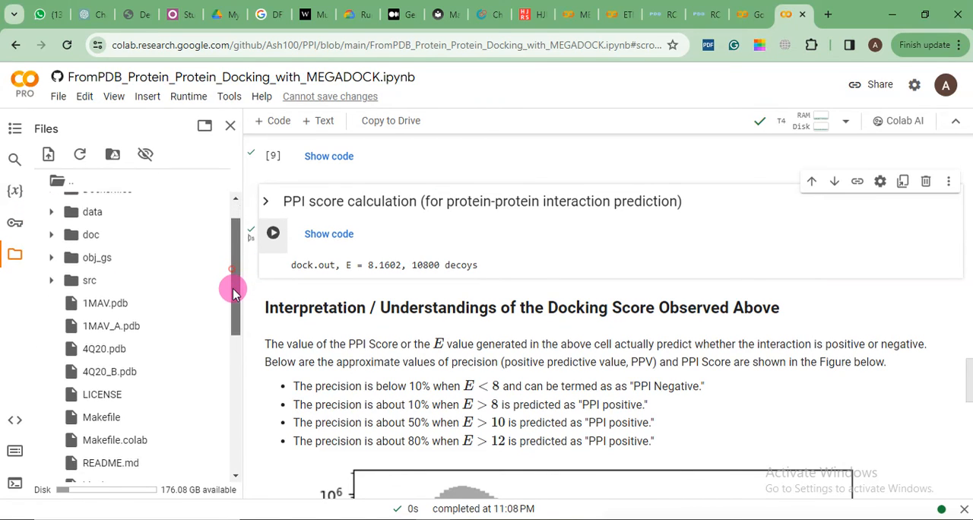
scroll(down, 3)
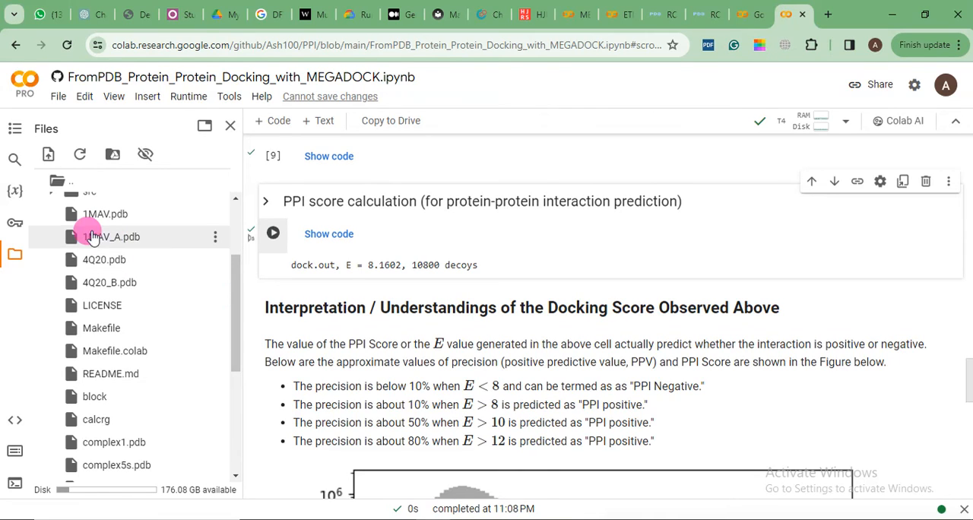
mouse_move(103, 258)
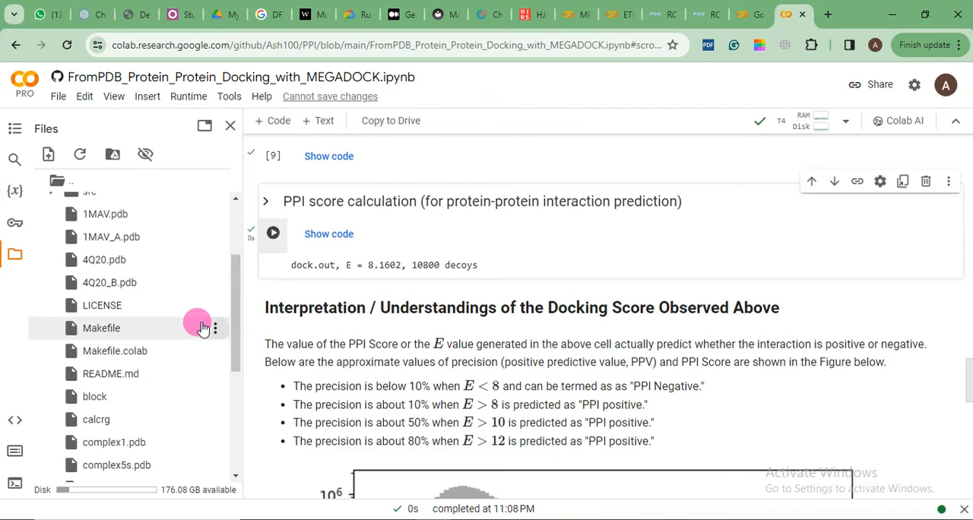
scroll(down, 3)
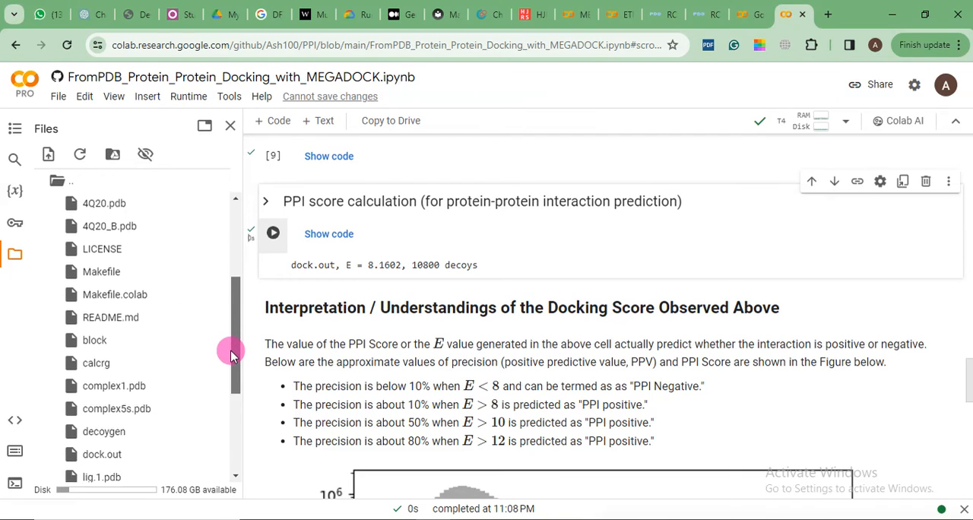
scroll(down, 3)
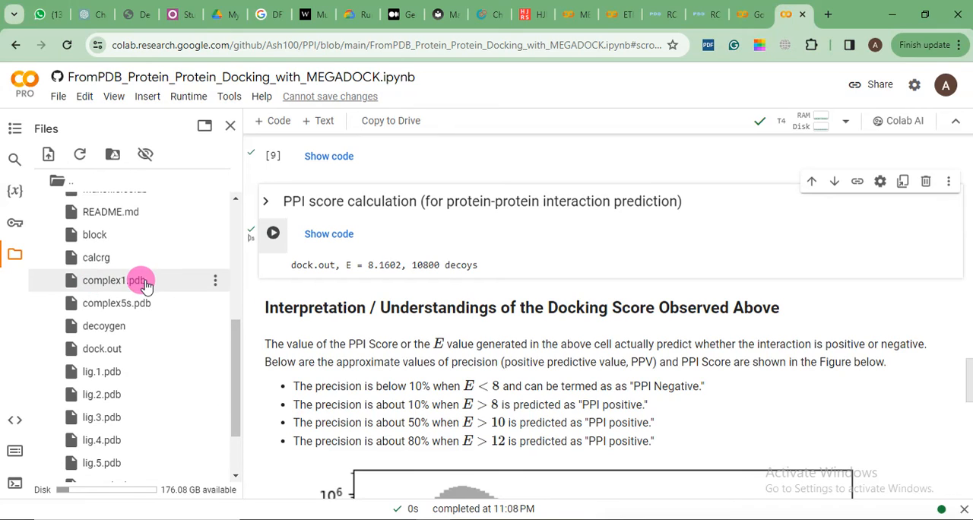
mouse_move(215, 282)
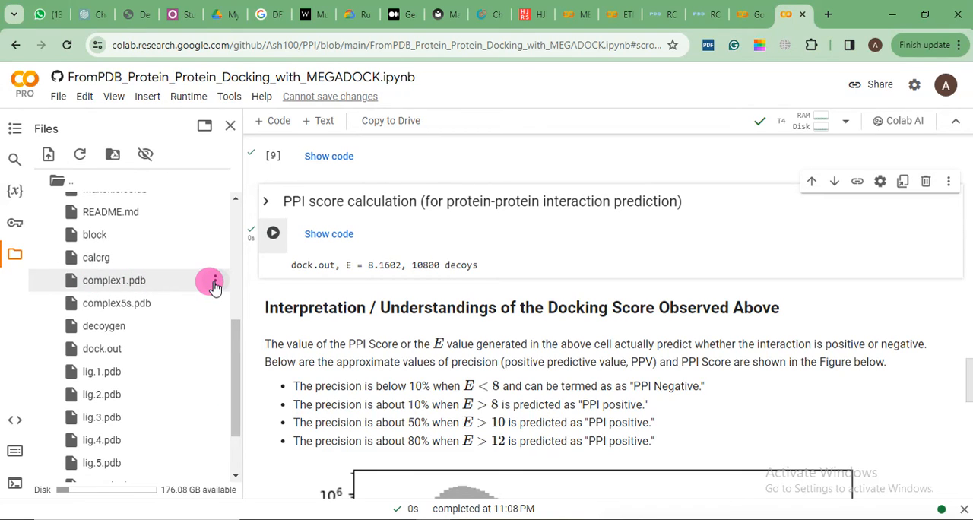
right_click(112, 280)
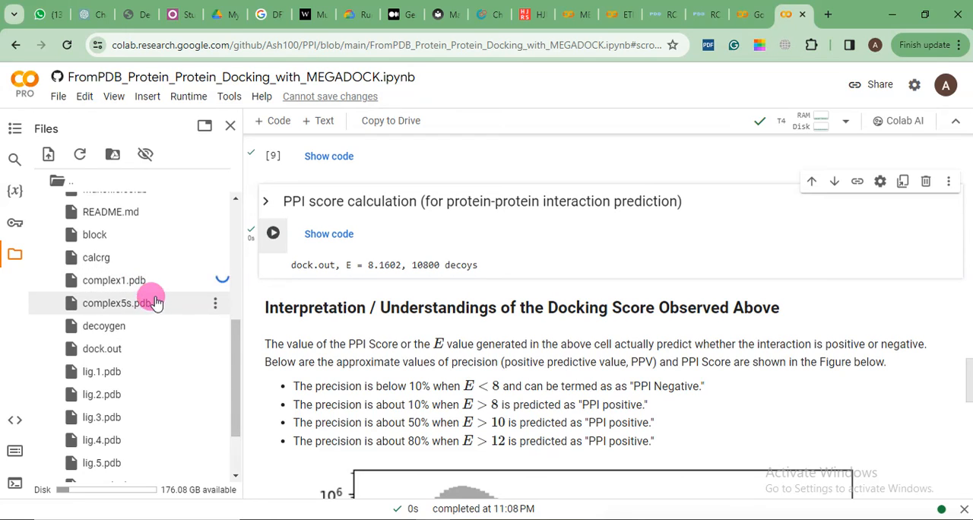
mouse_move(181, 313)
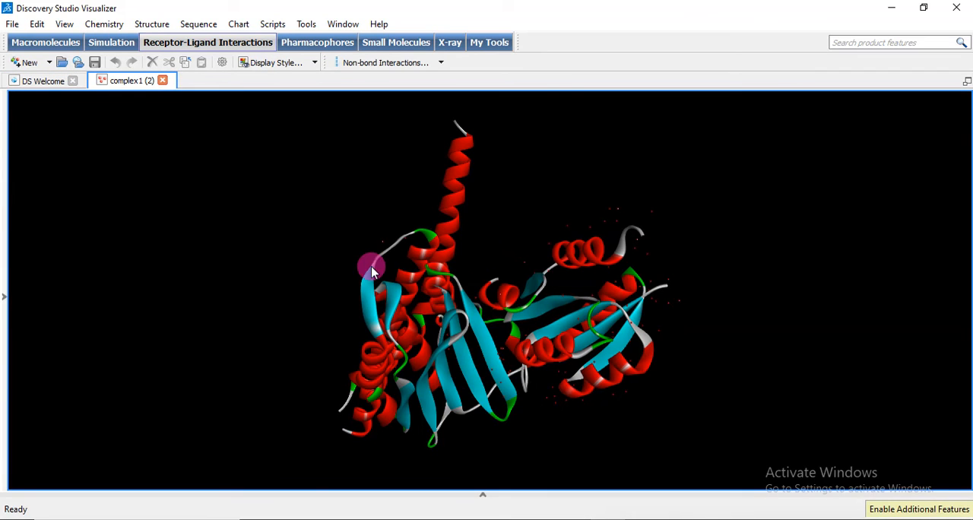
Rotate the complex1.pdb ribbon model to view the docked receptor-ligand interface from several sides.
drag(372, 266, 346, 294)
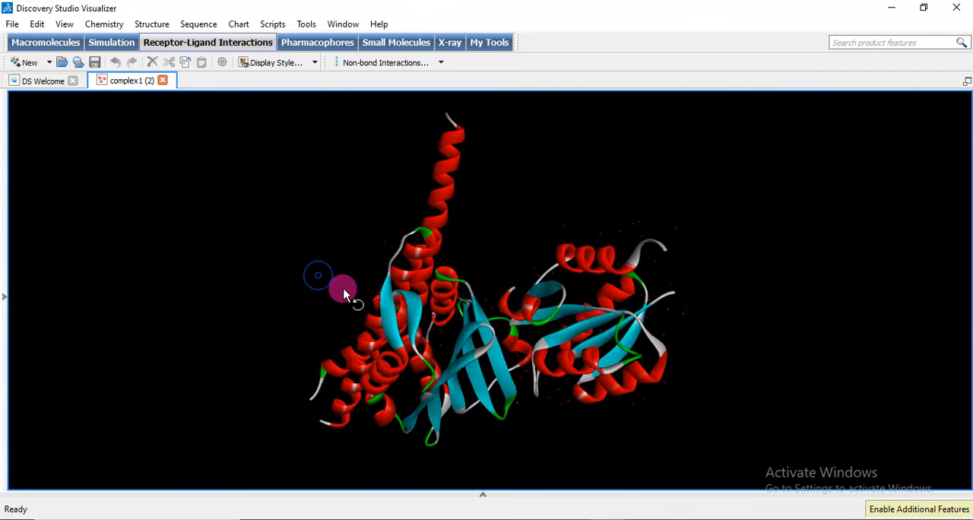
drag(344, 294, 307, 266)
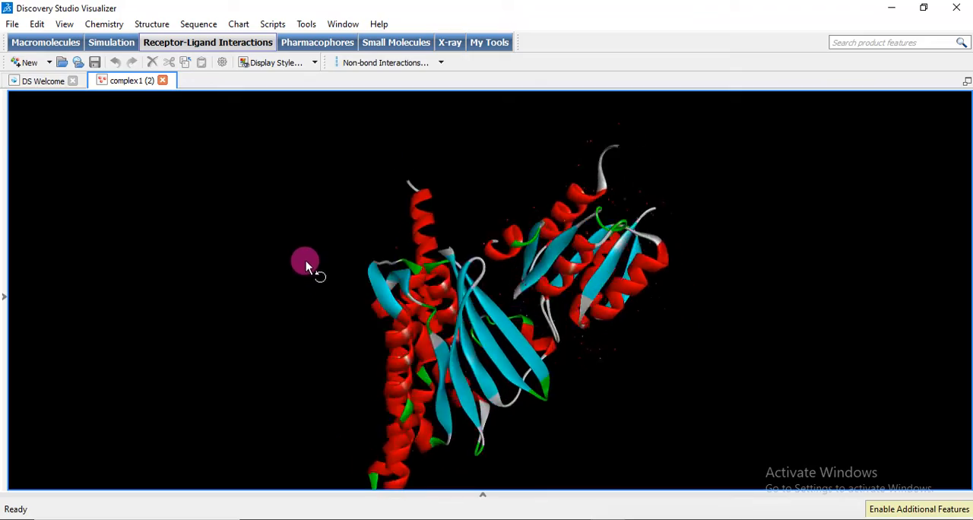
drag(307, 264, 413, 246)
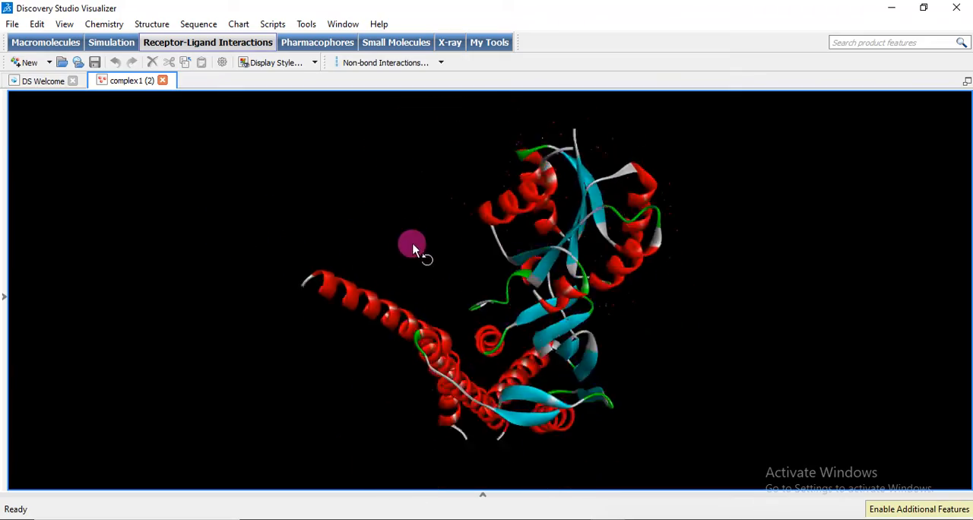
drag(414, 243, 432, 287)
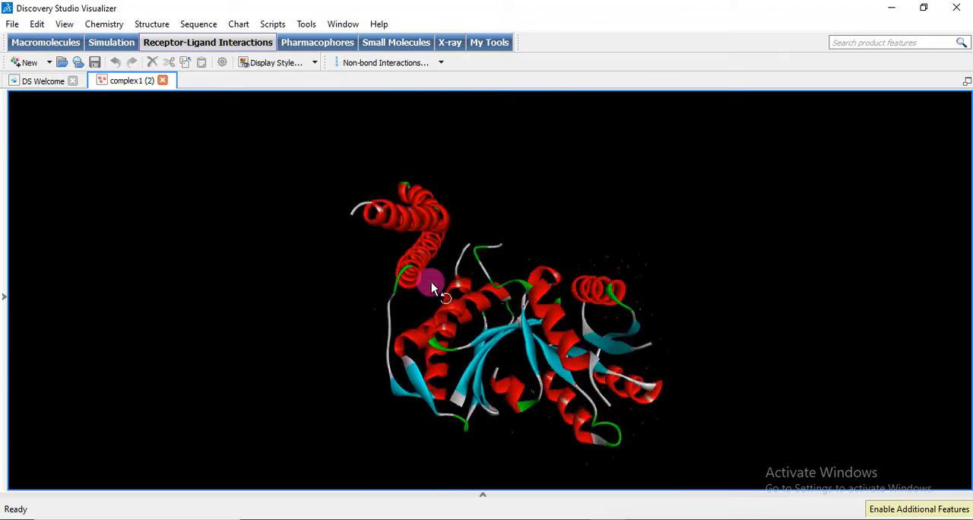
drag(444, 287, 198, 307)
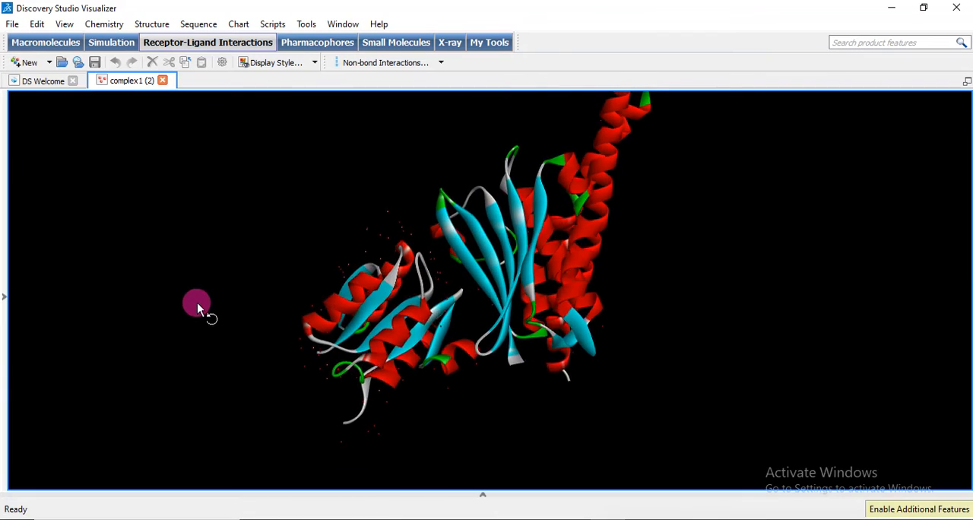
drag(196, 304, 448, 413)
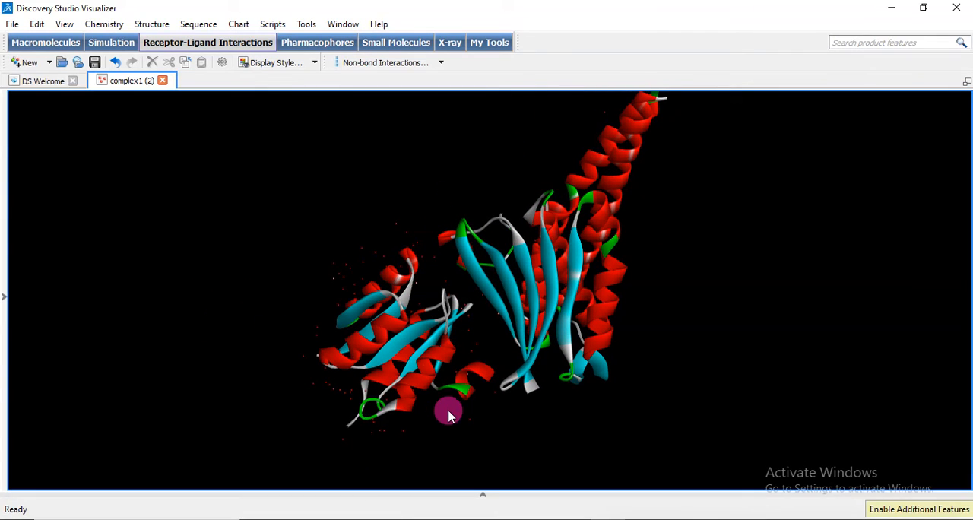
drag(448, 414, 388, 341)
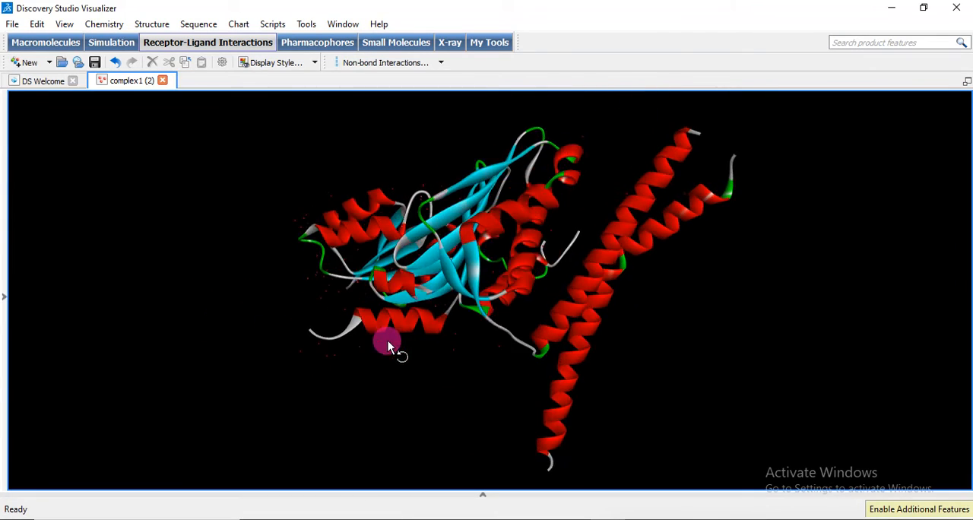
drag(387, 341, 426, 401)
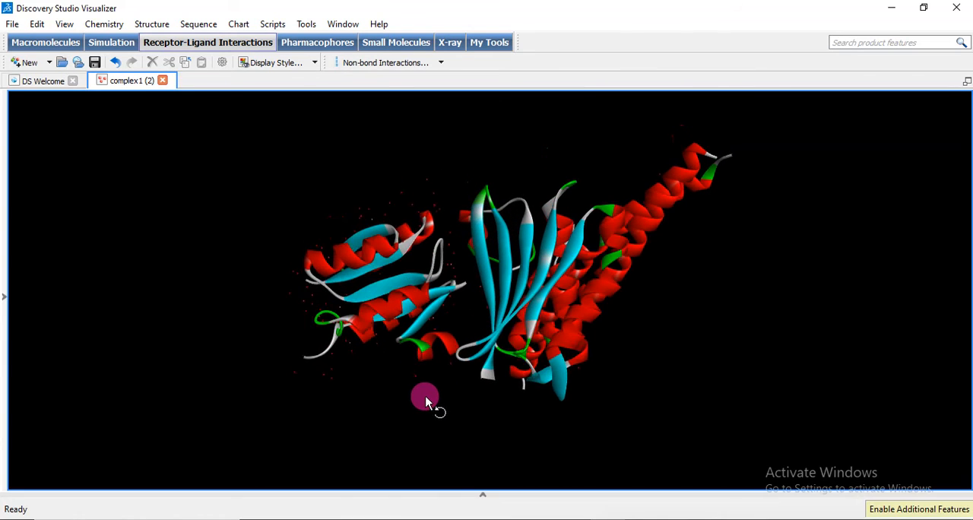
drag(426, 403, 425, 403)
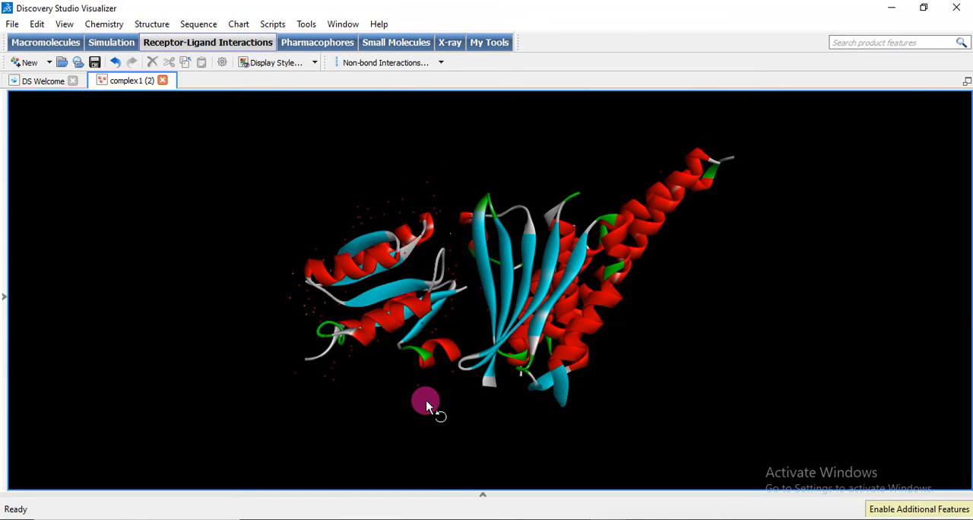
drag(425, 403, 514, 190)
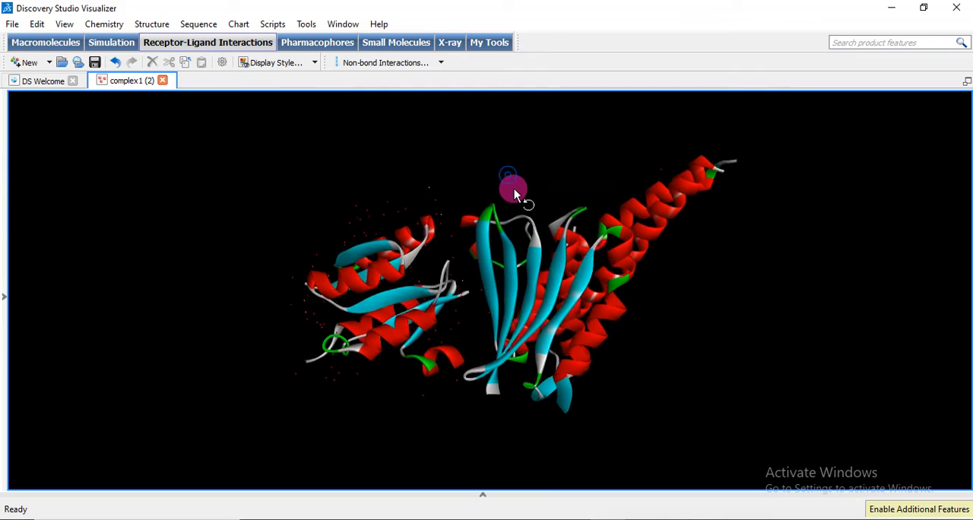
drag(517, 198, 501, 190)
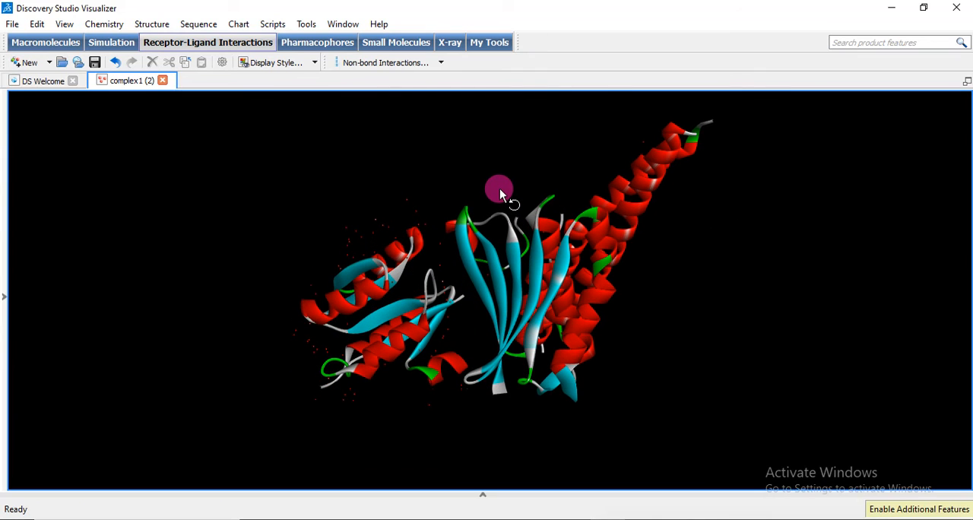